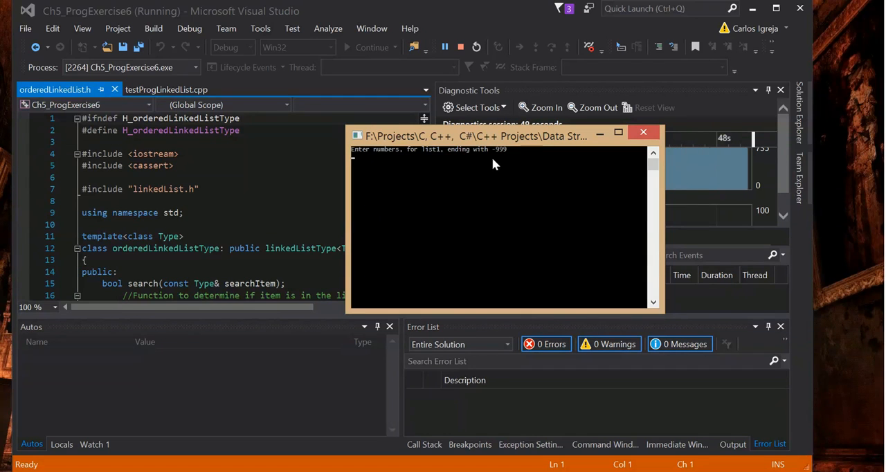
# Enter 3, 1, 2 and the -999 sentinel so list1 prints as 1 2 3, length 3
pyautogui.write('3')
pyautogui.write('1')
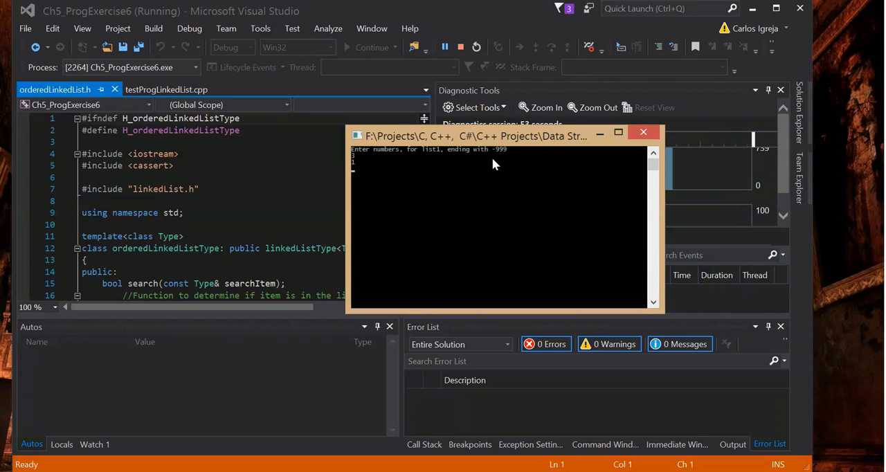
pyautogui.write('2')
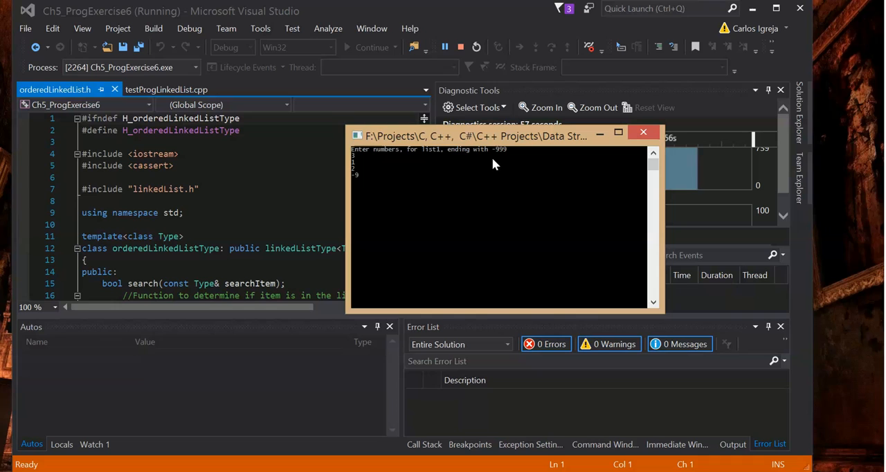
pyautogui.write('-999')
pyautogui.write('7')
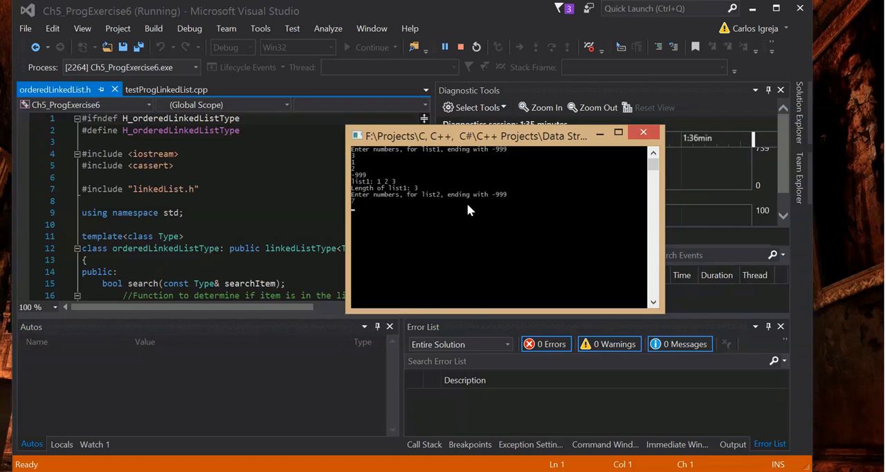
# Enter 7, 4, 6, 5 and the sentinel for list2, yielding the merged list 1–7, length 7
pyautogui.write('4')
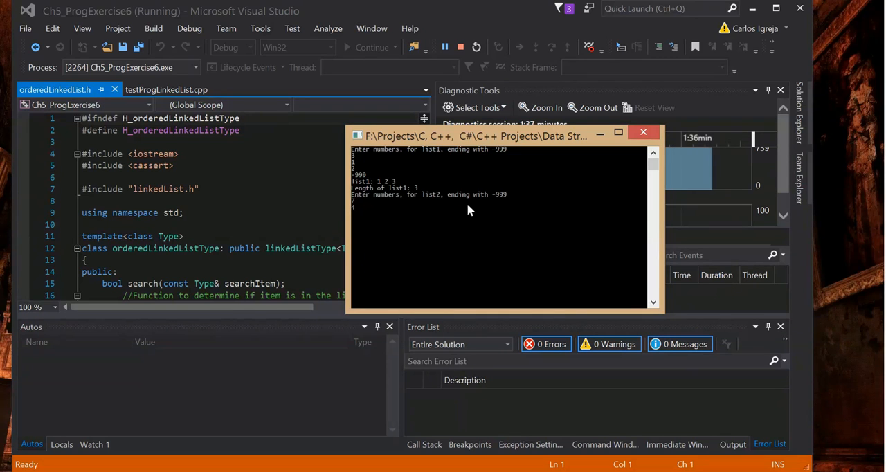
pyautogui.write('6')
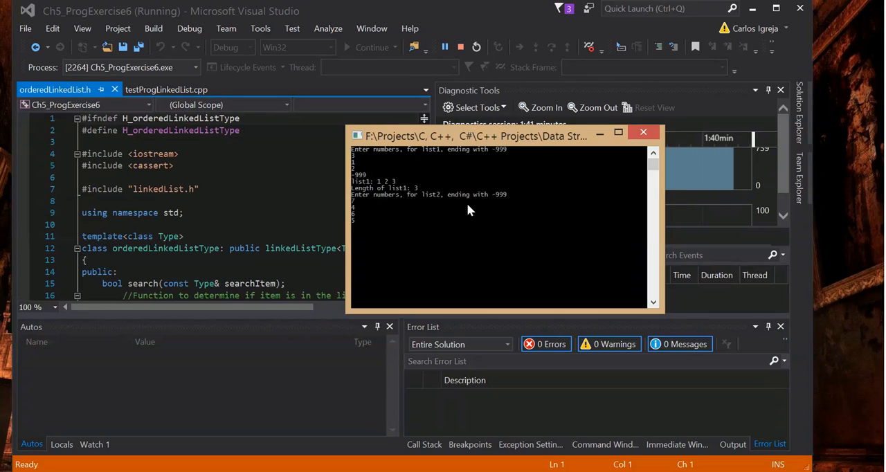
pyautogui.write('-999')
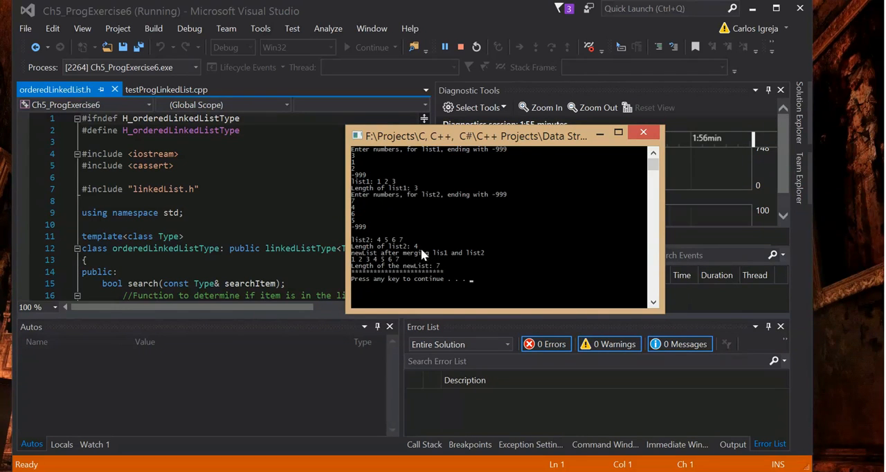
pyautogui.moveTo(481, 251)
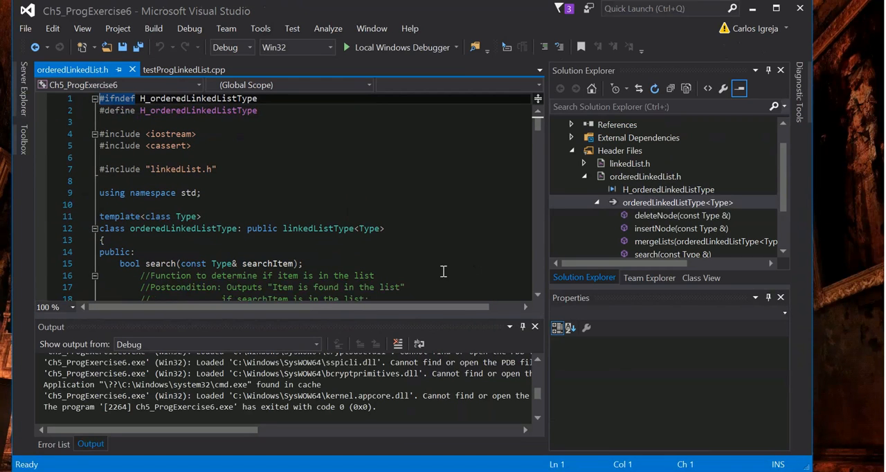
pyautogui.moveTo(502, 139)
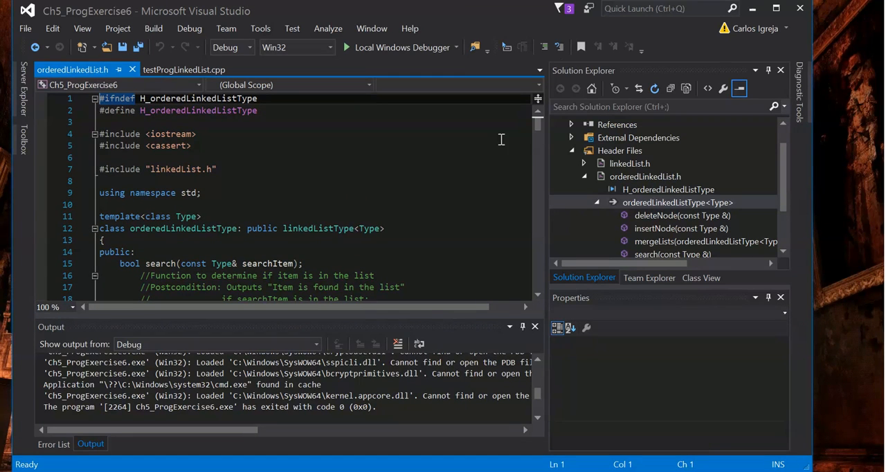
pyautogui.moveTo(266, 183)
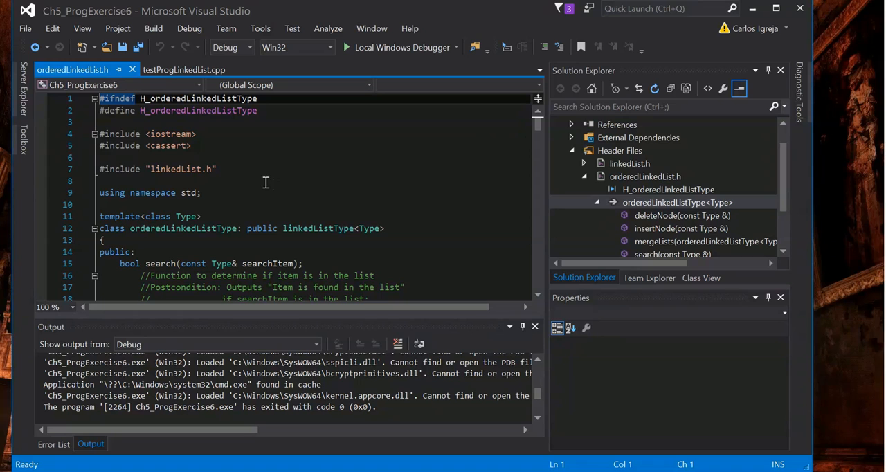
pyautogui.moveTo(419, 204)
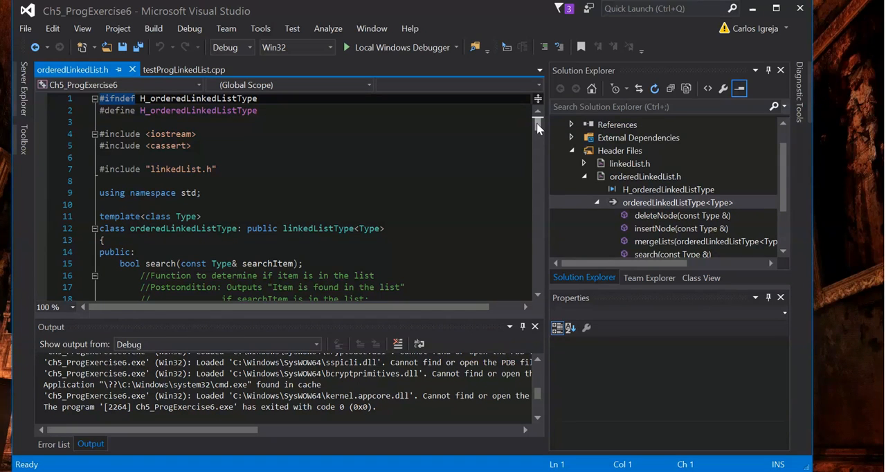
pyautogui.moveTo(524, 153)
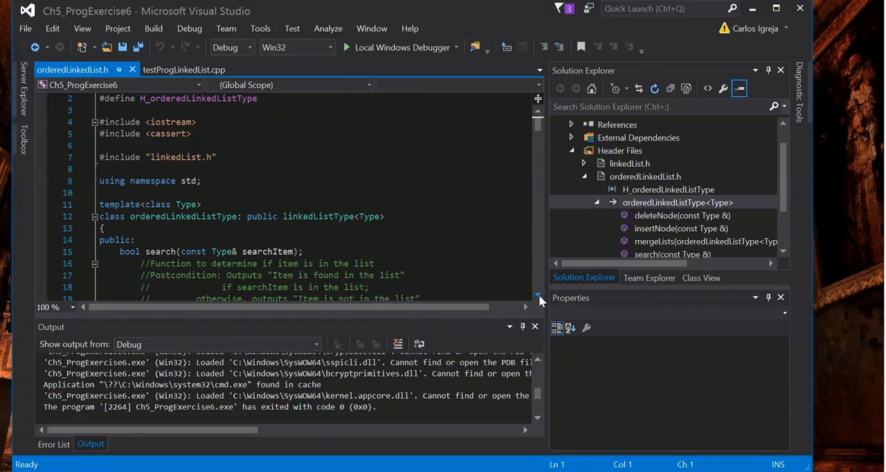
pyautogui.scroll(-3)
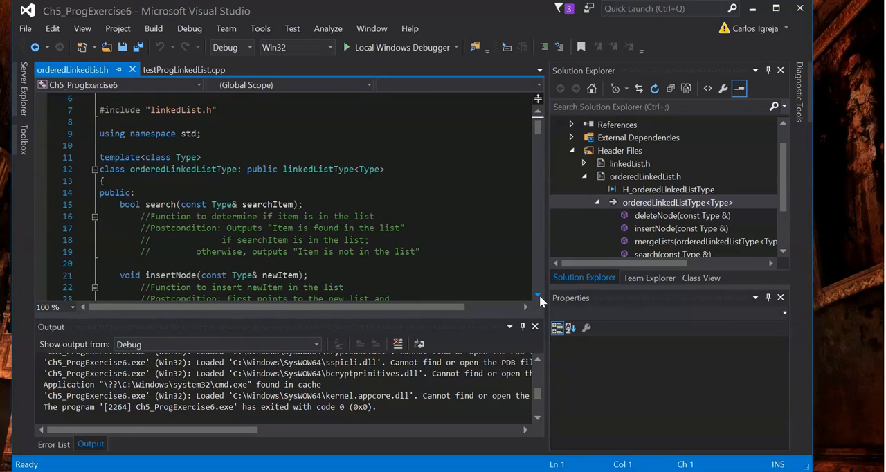
pyautogui.scroll(3)
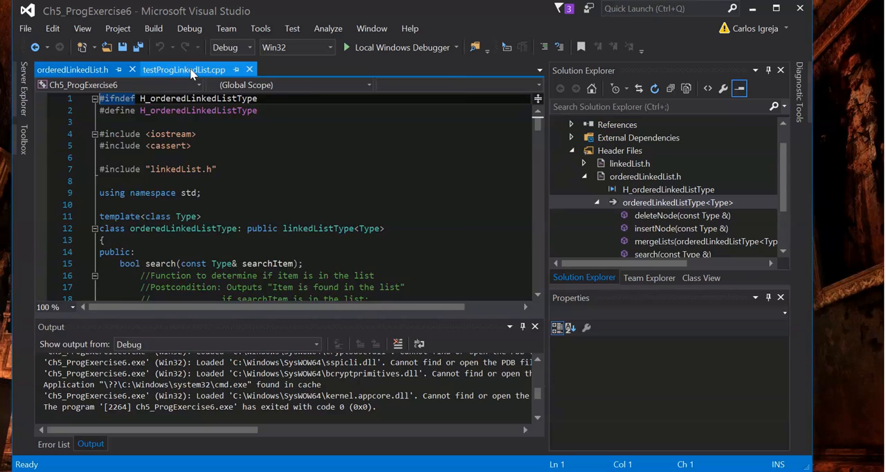
# In testProgLinkedList.cpp, highlight the list2, newList and list1 declarations in main()
pyautogui.click(183, 70)
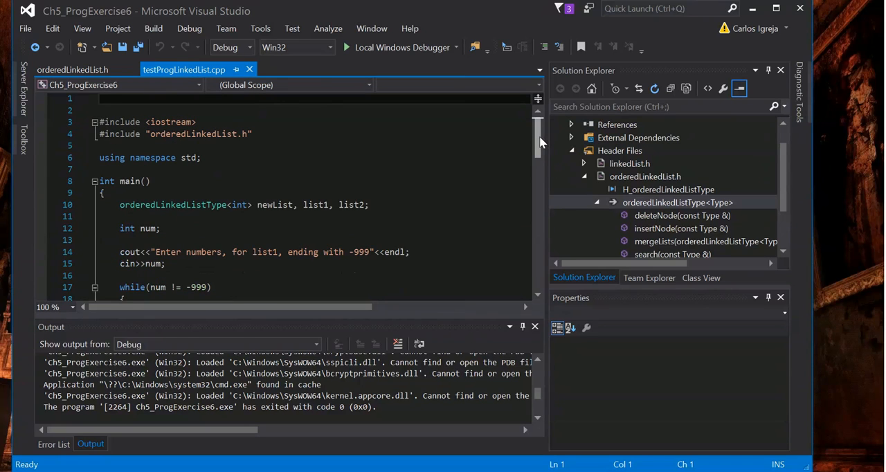
pyautogui.moveTo(497, 198)
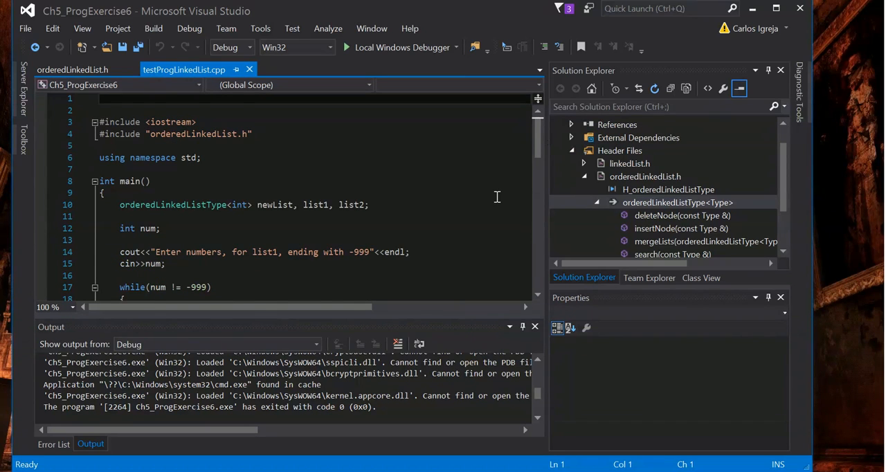
pyautogui.scroll(-3)
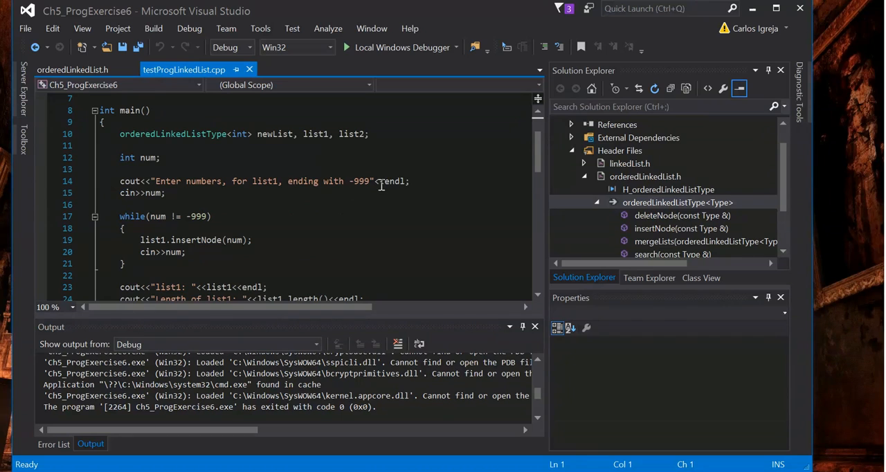
pyautogui.moveTo(183, 133)
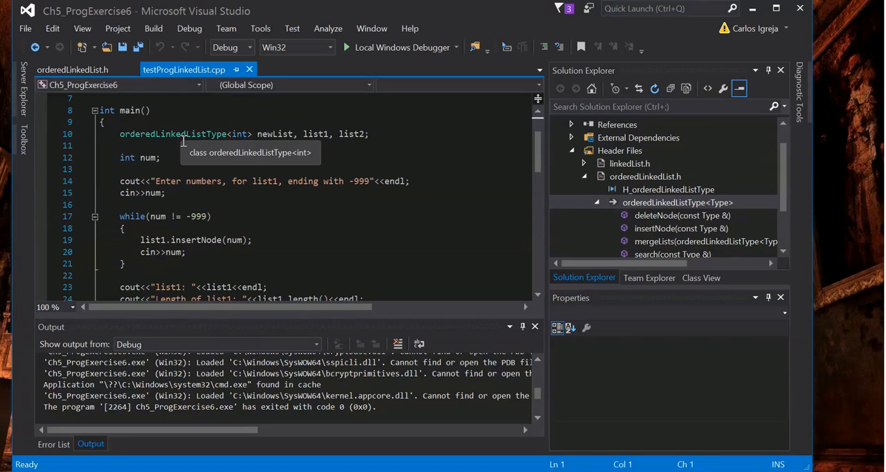
pyautogui.moveTo(281, 142)
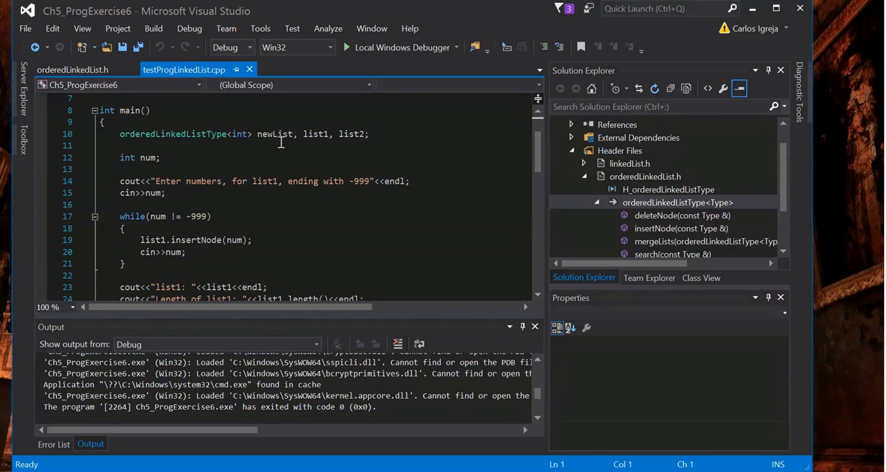
pyautogui.moveTo(277, 134)
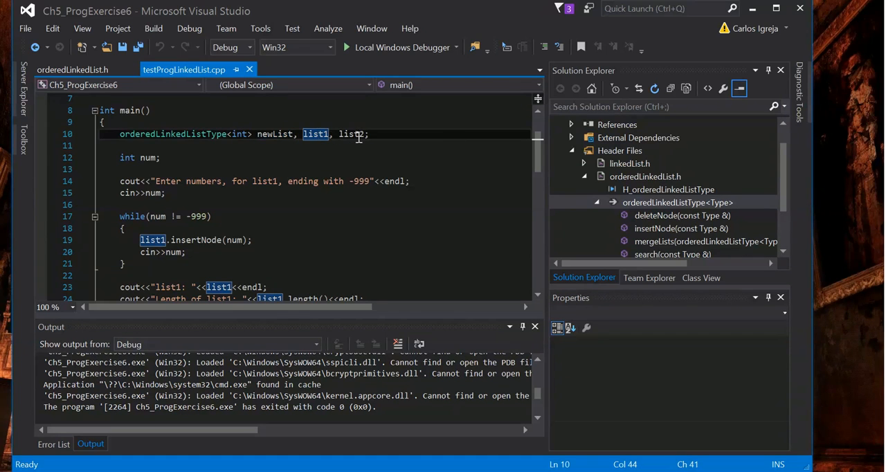
pyautogui.click(318, 134)
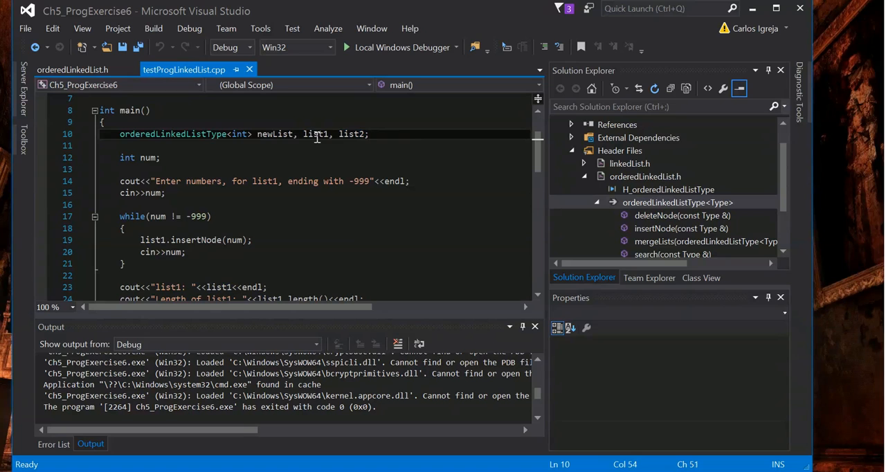
pyautogui.doubleClick(349, 134)
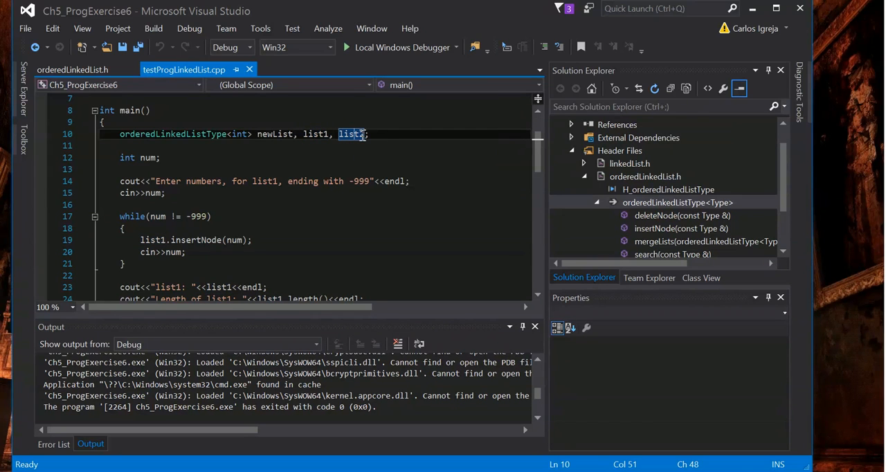
pyautogui.doubleClick(274, 134)
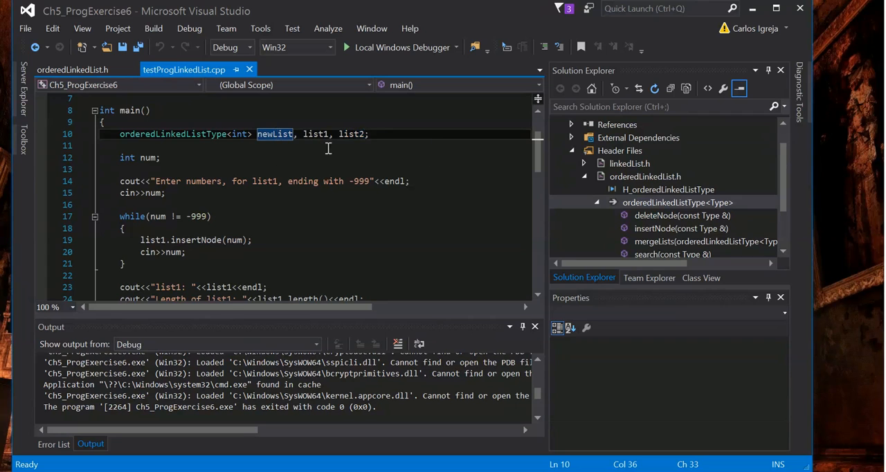
pyautogui.doubleClick(316, 133)
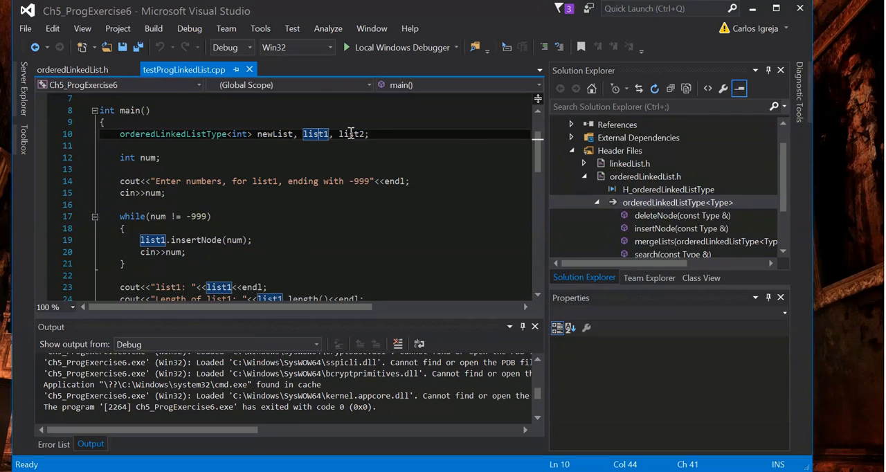
# Highlight list1 and num in the list1 input loop
pyautogui.scroll(-3)
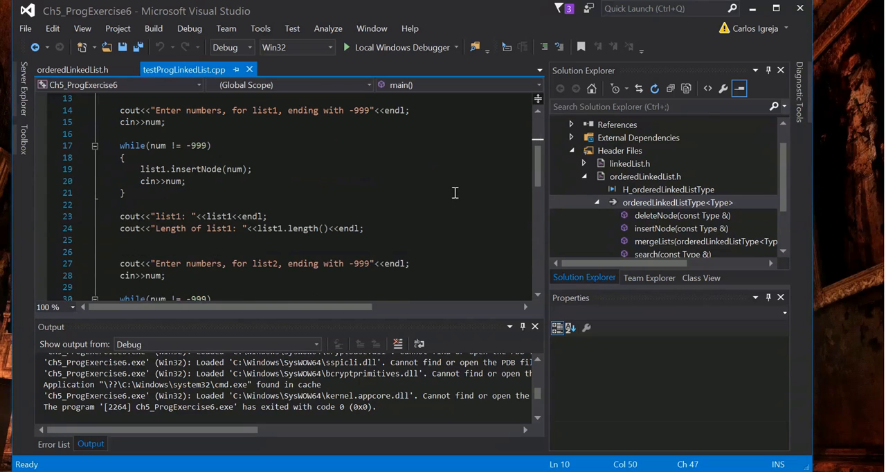
pyautogui.moveTo(154, 169)
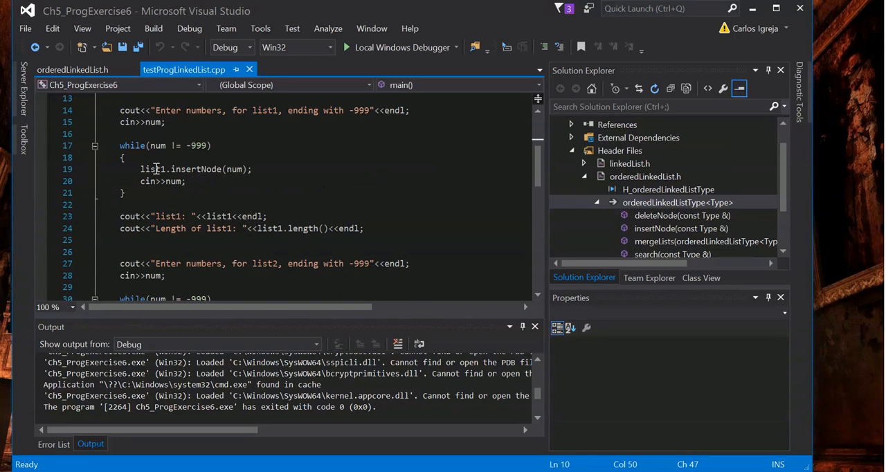
pyautogui.doubleClick(153, 169)
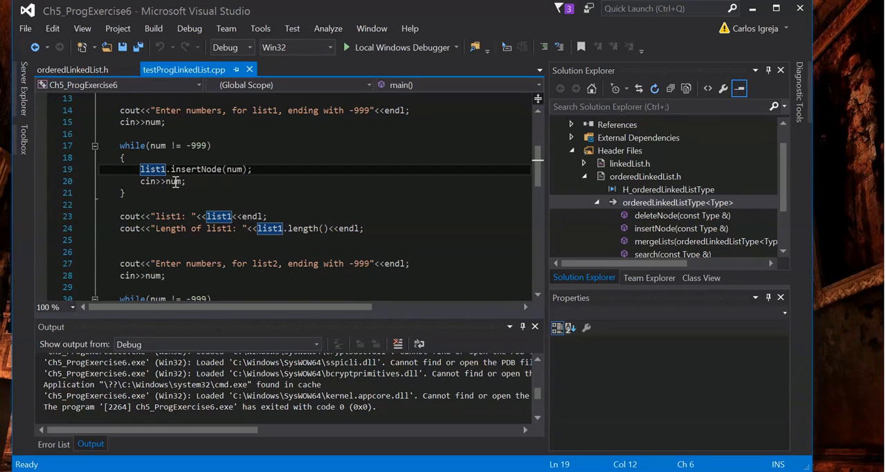
pyautogui.click(178, 180)
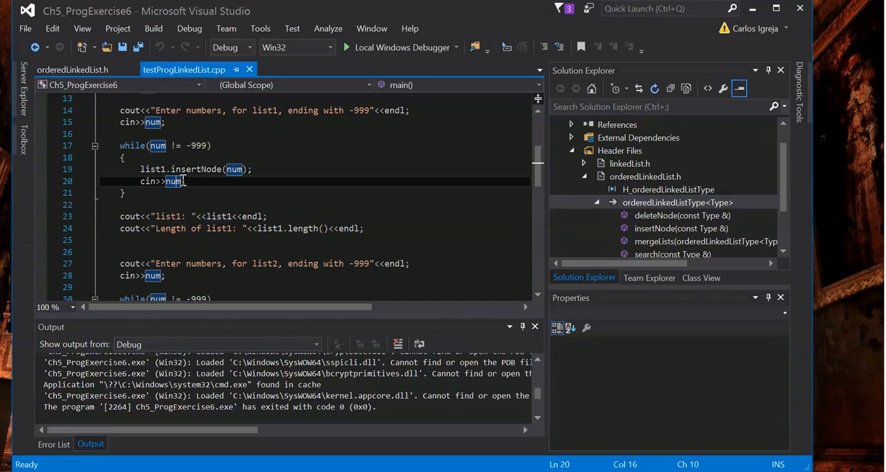
pyautogui.moveTo(152, 169)
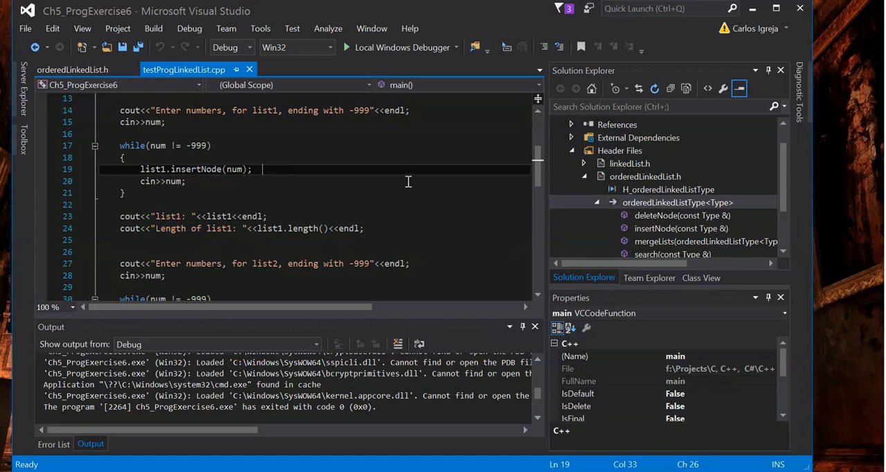
pyautogui.scroll(-3)
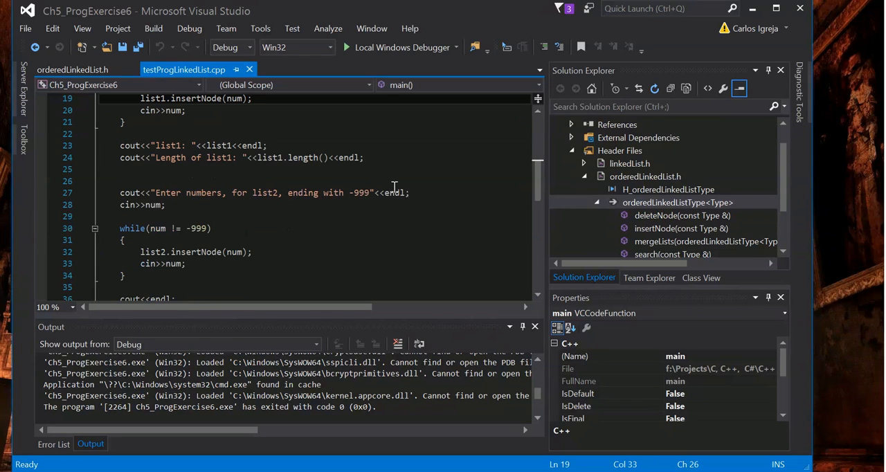
pyautogui.scroll(-3)
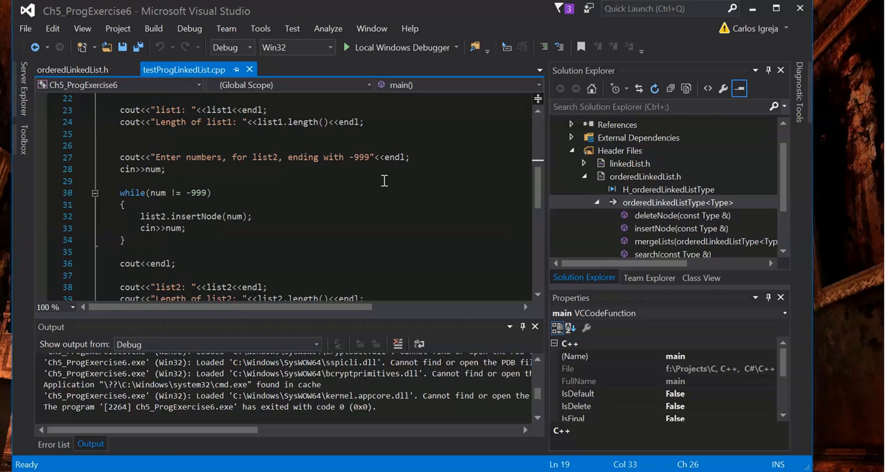
pyautogui.scroll(-3)
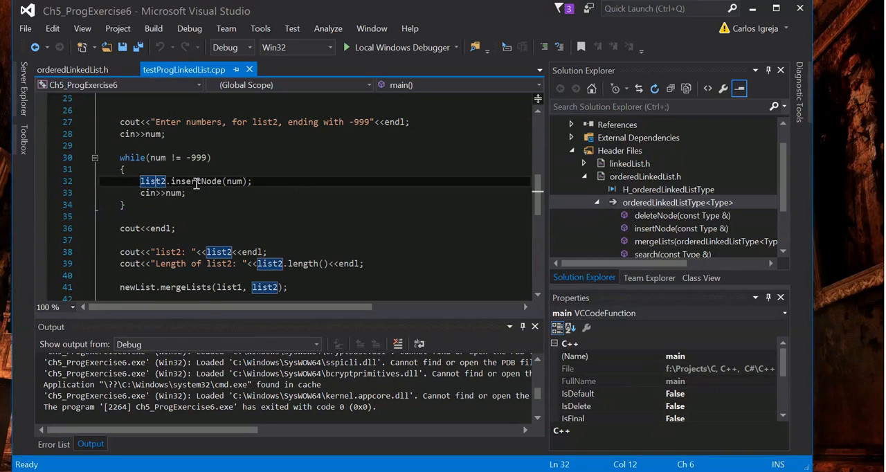
pyautogui.doubleClick(196, 181)
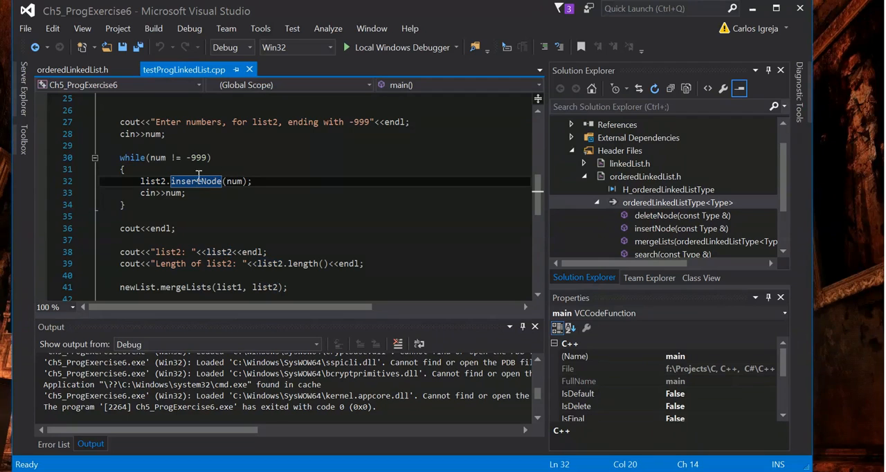
pyautogui.scroll(-3)
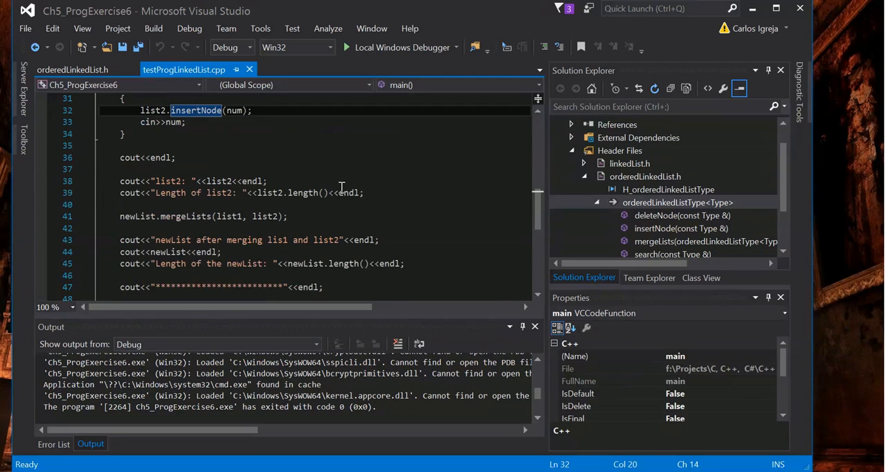
pyautogui.scroll(-3)
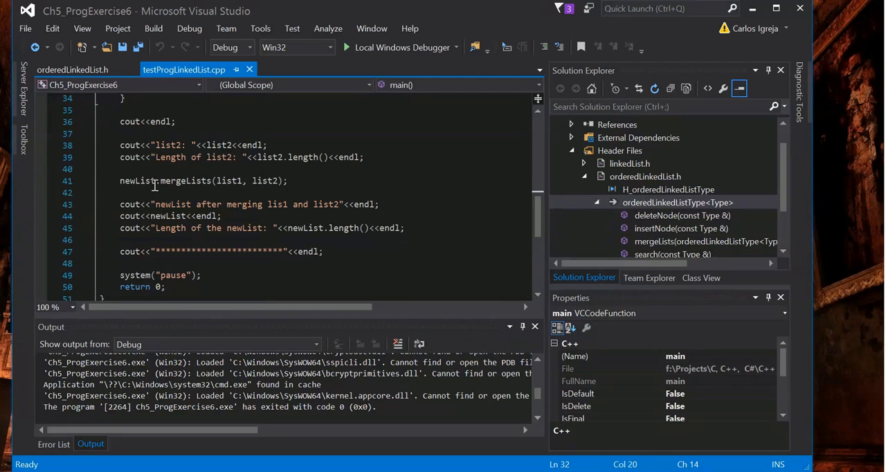
pyautogui.doubleClick(137, 180)
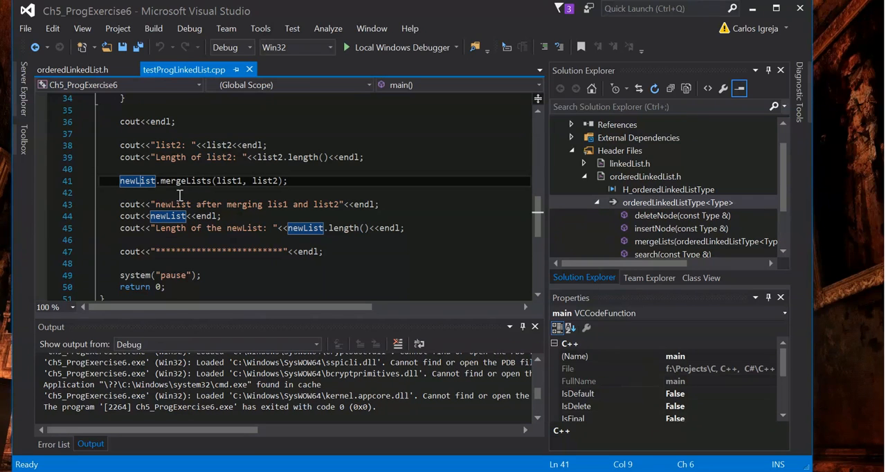
pyautogui.moveTo(137, 181)
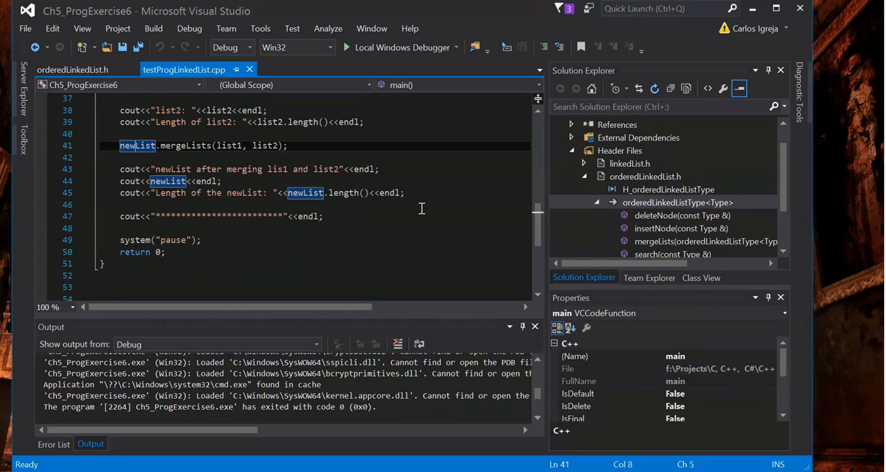
pyautogui.scroll(3)
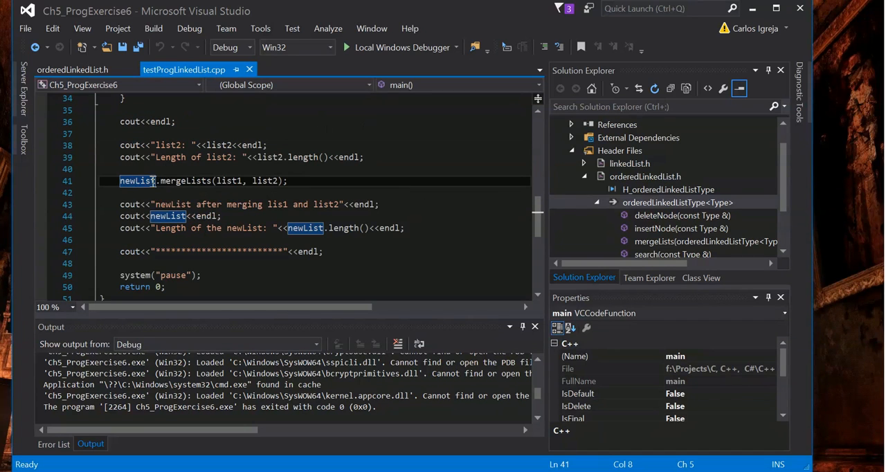
pyautogui.click(377, 204)
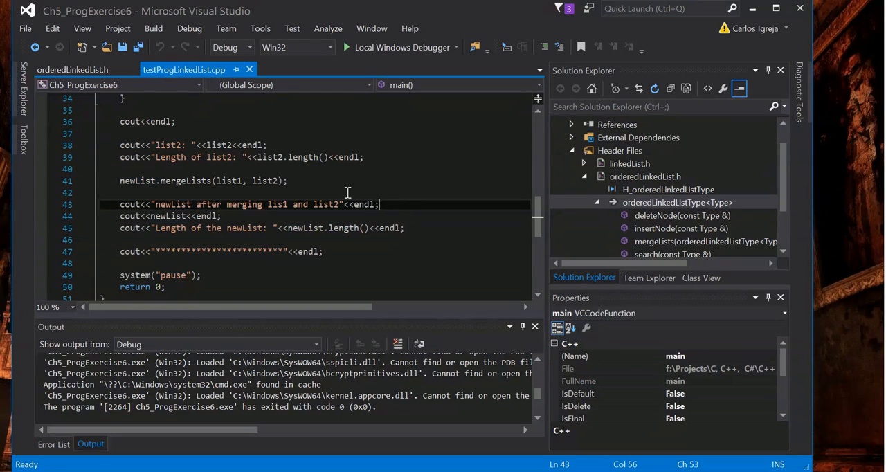
pyautogui.moveTo(409, 228)
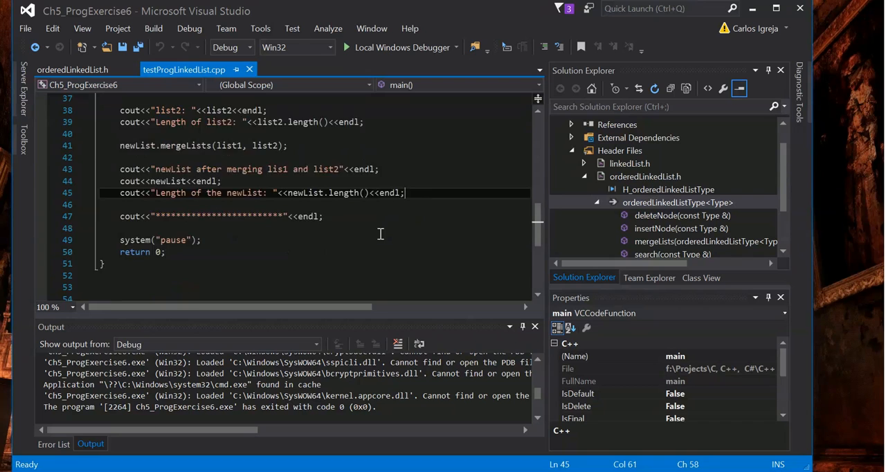
pyautogui.scroll(3)
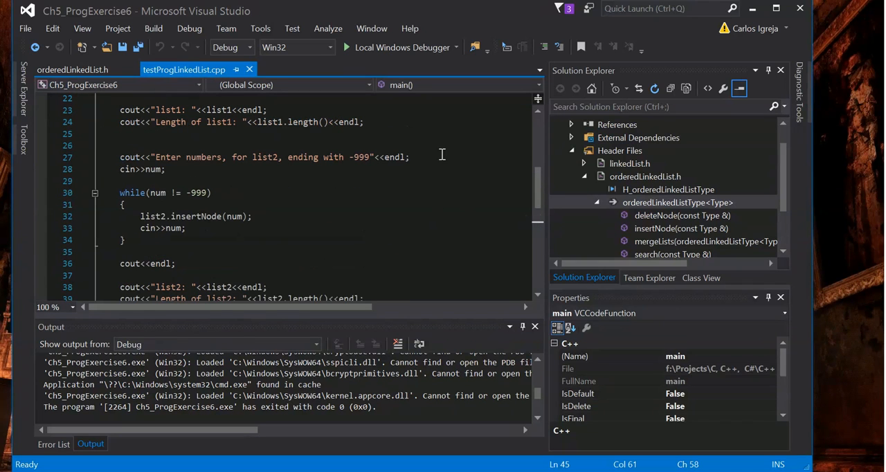
# Show the orderedLinkedList.h class declaration with its search and insertNode prototypes
pyautogui.click(72, 70)
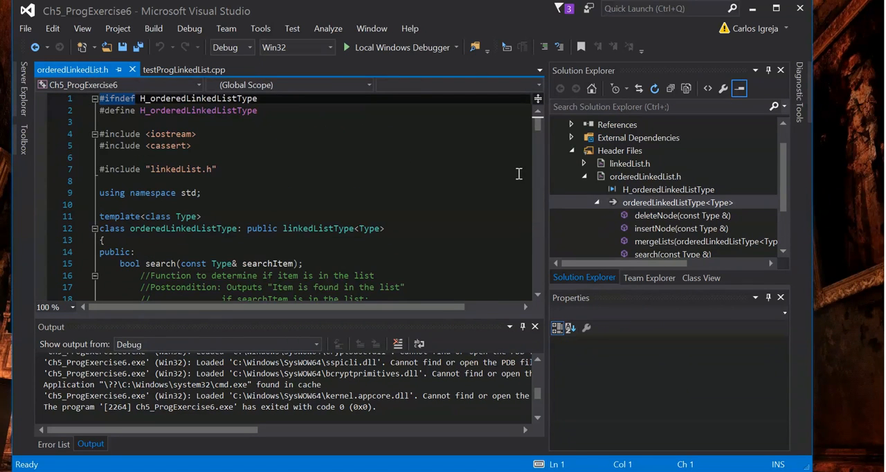
pyautogui.moveTo(456, 185)
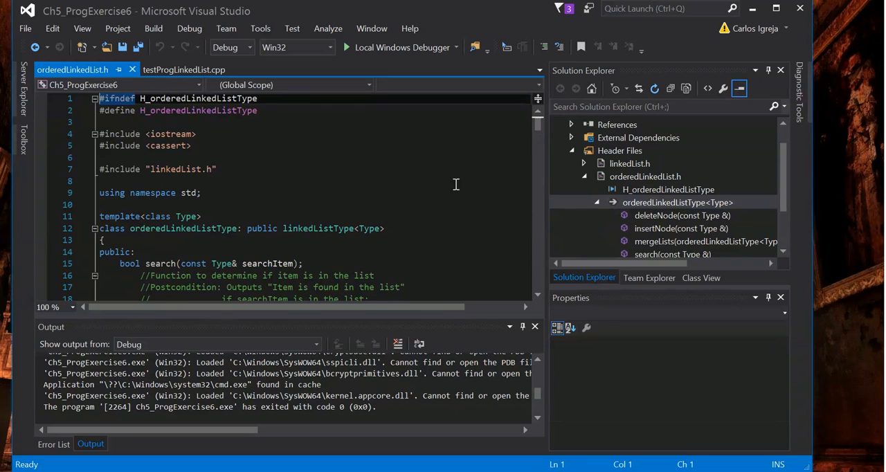
pyautogui.scroll(-3)
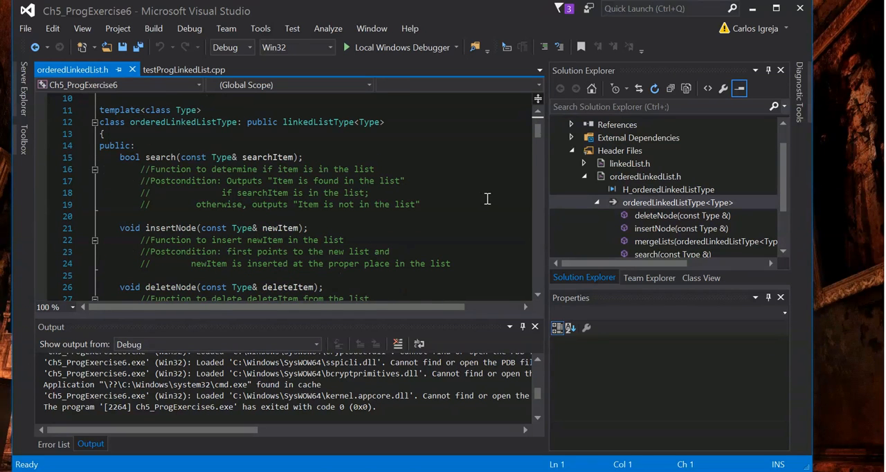
pyautogui.moveTo(565, 228)
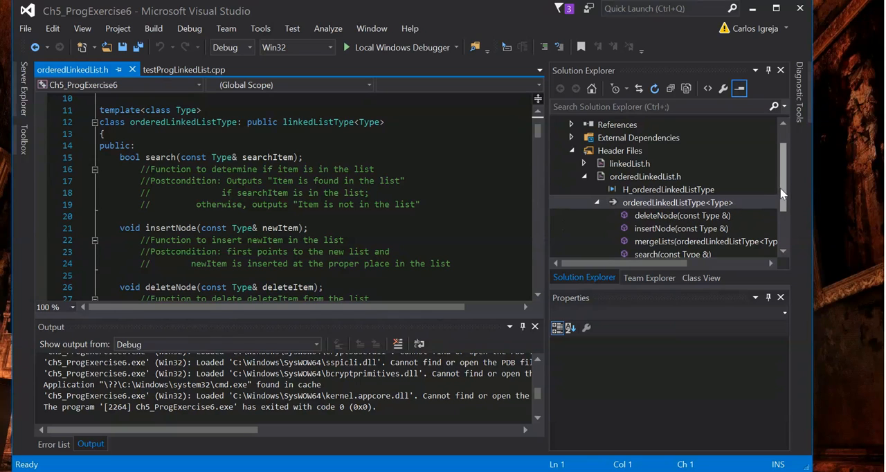
# Jump to mergeLists through orderedLinkedListType<Type> in Solution Explorer
pyautogui.click(678, 189)
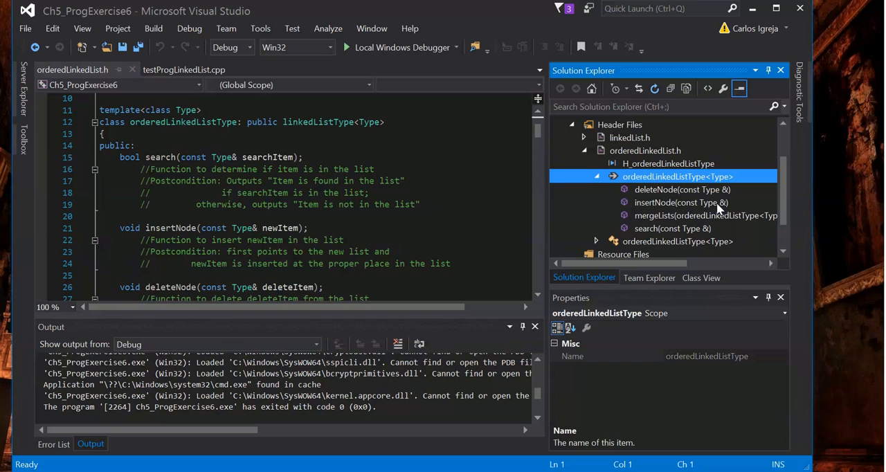
pyautogui.moveTo(714, 212)
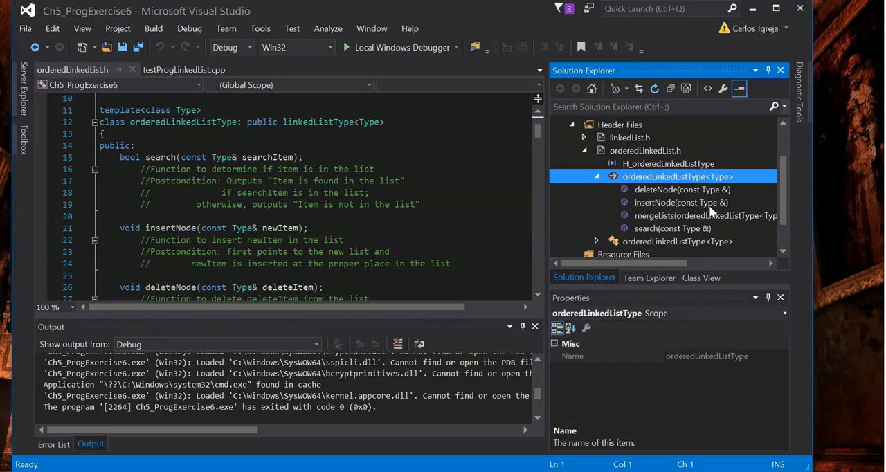
pyautogui.click(706, 215)
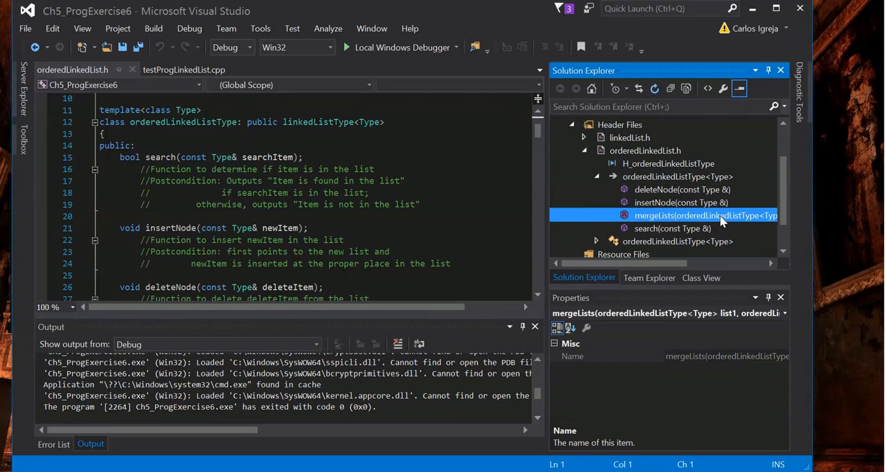
pyautogui.doubleClick(705, 215)
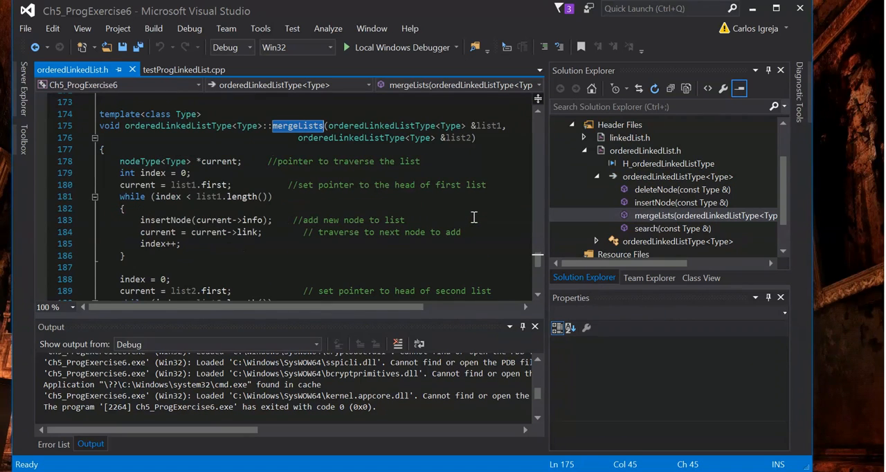
# Point out the advance-to-next-node line and the index increment in mergeLists' first loop
pyautogui.scroll(-3)
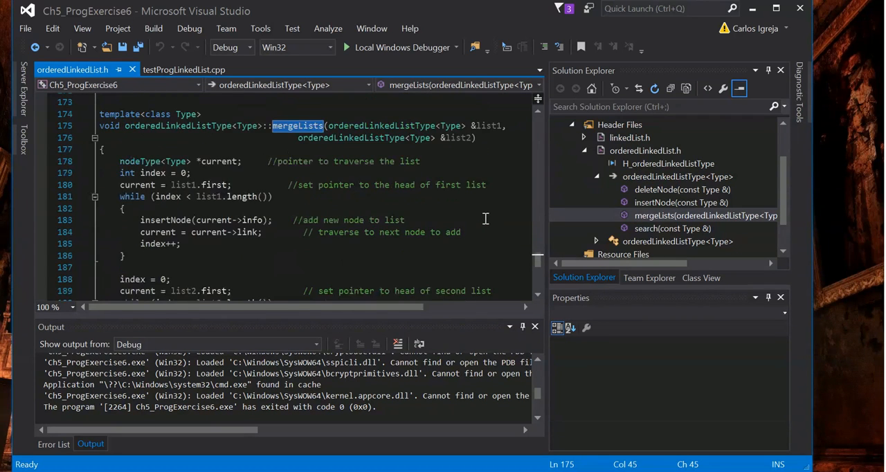
pyautogui.scroll(3)
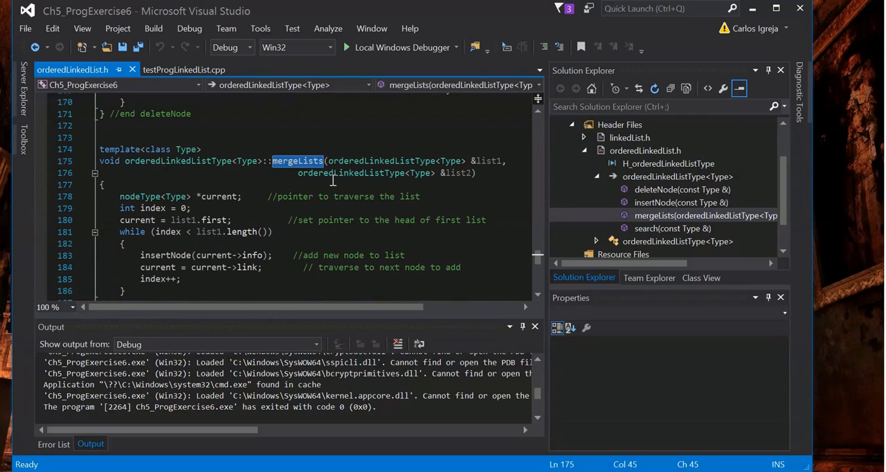
pyautogui.moveTo(309, 205)
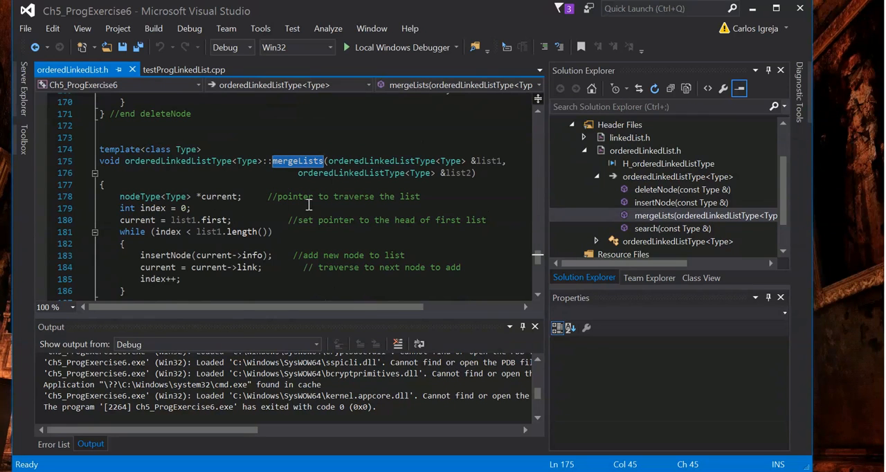
pyautogui.moveTo(416, 215)
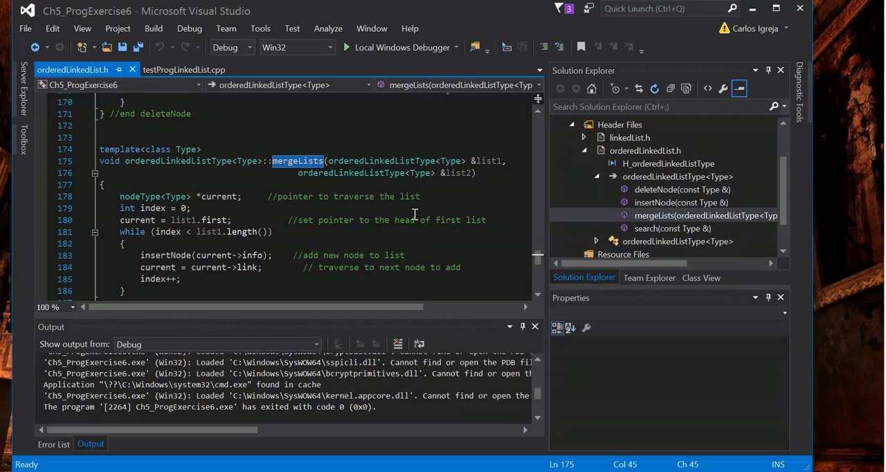
pyautogui.moveTo(173, 232)
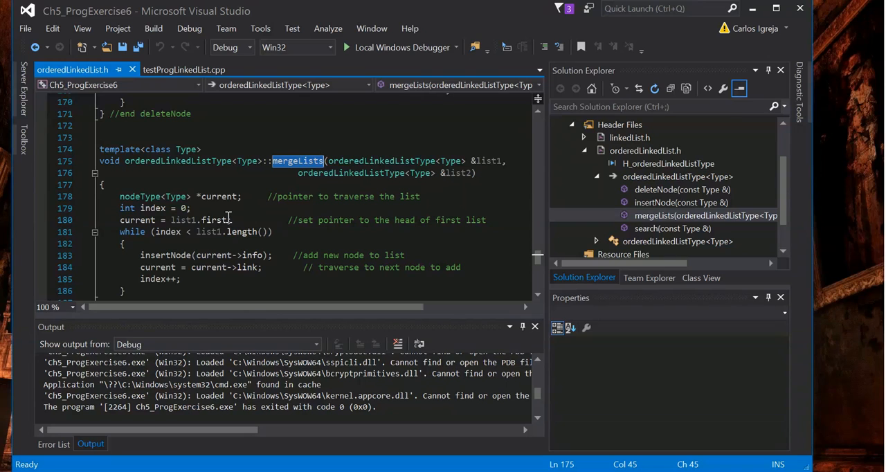
pyautogui.moveTo(220, 219)
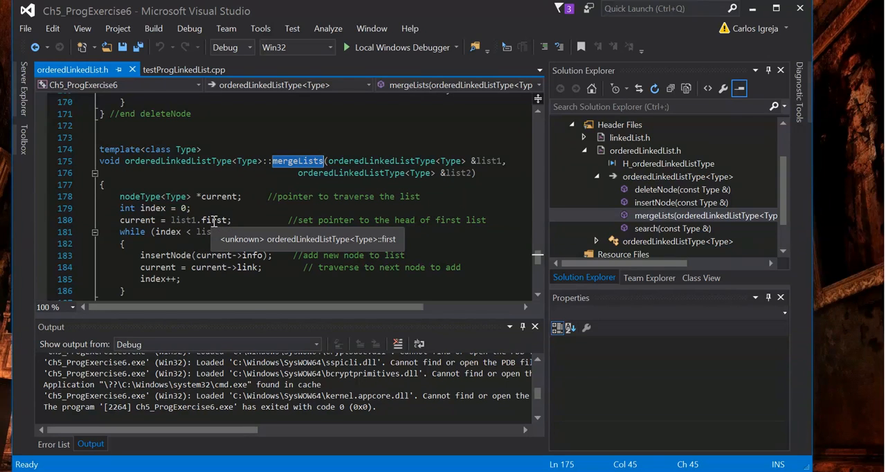
pyautogui.moveTo(442, 229)
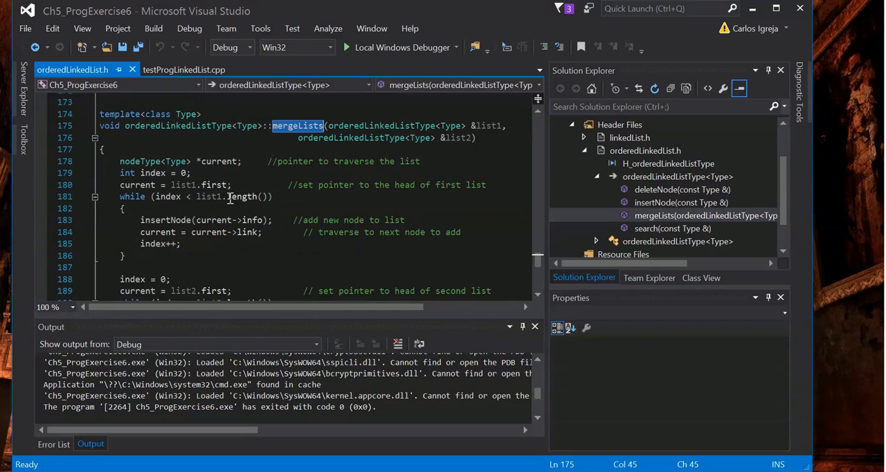
pyautogui.click(326, 232)
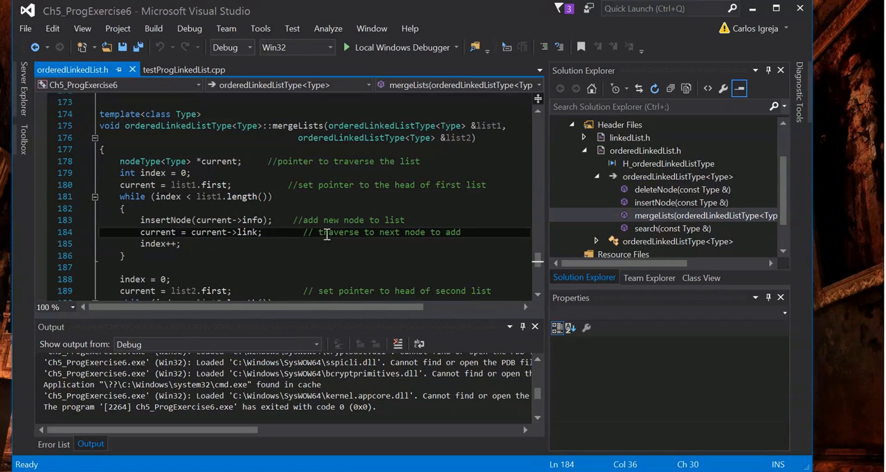
pyautogui.moveTo(251, 220)
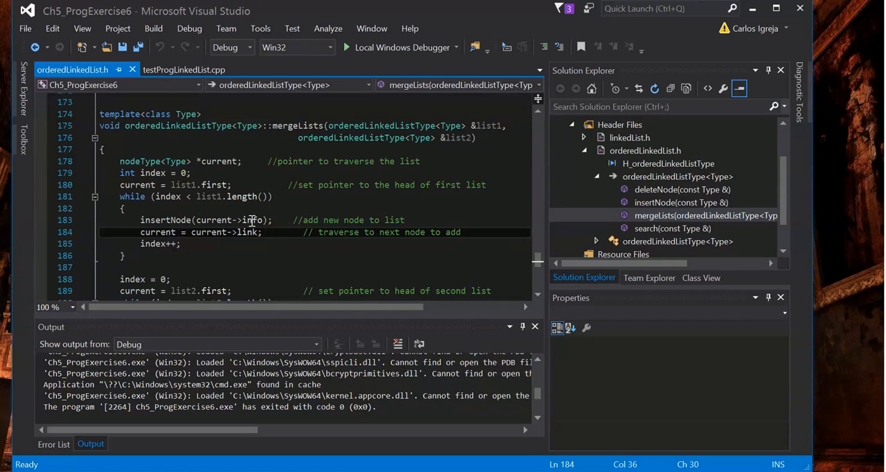
pyautogui.doubleClick(251, 220)
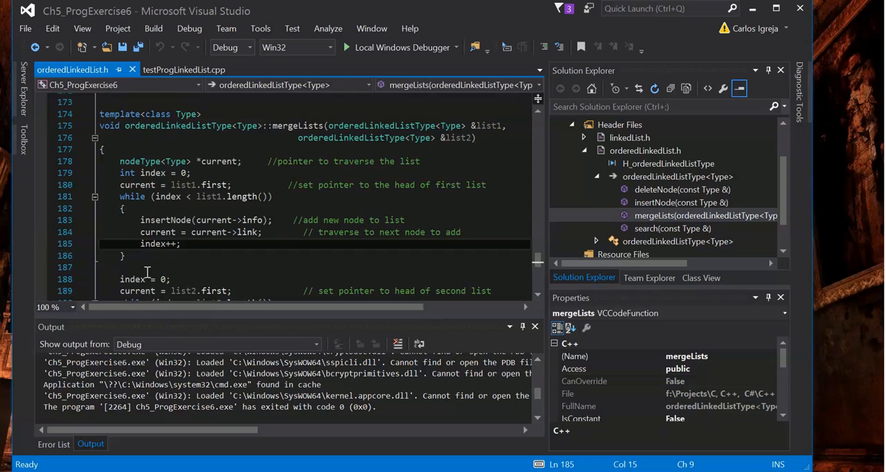
# Highlight the first loop's insertNode call, review mergeLists to its end, then return to testProgLinkedList.cpp
pyautogui.scroll(-3)
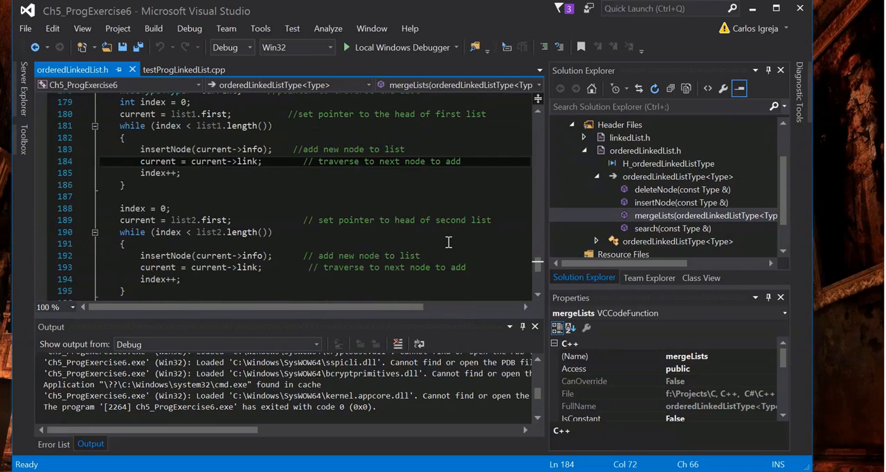
pyautogui.scroll(-3)
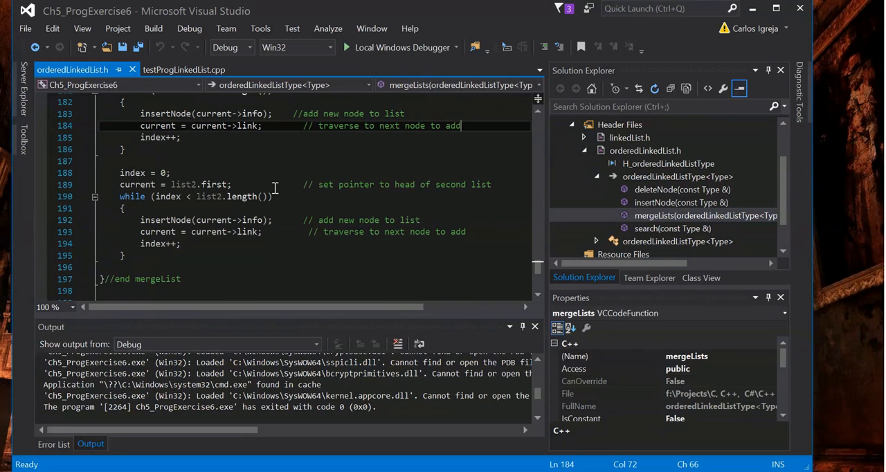
pyautogui.scroll(3)
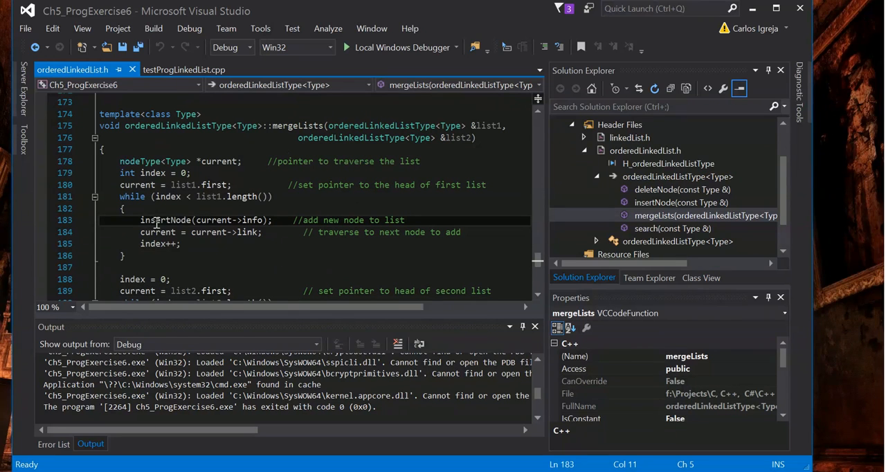
pyautogui.doubleClick(167, 220)
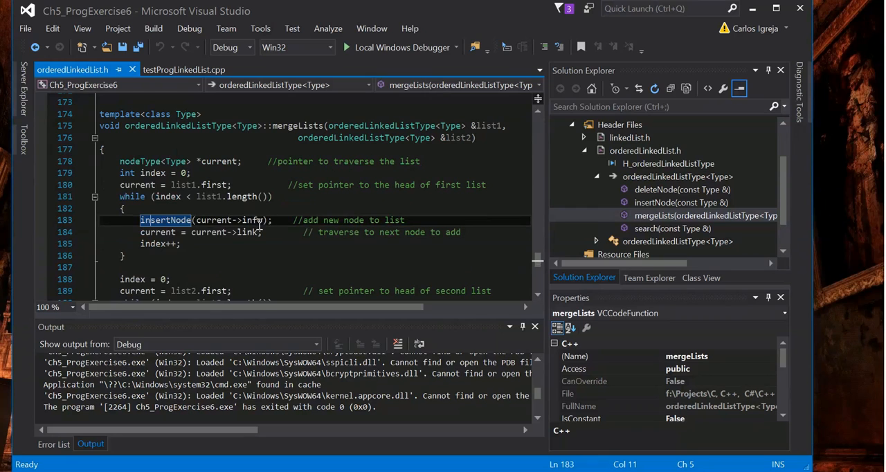
pyautogui.moveTo(256, 220)
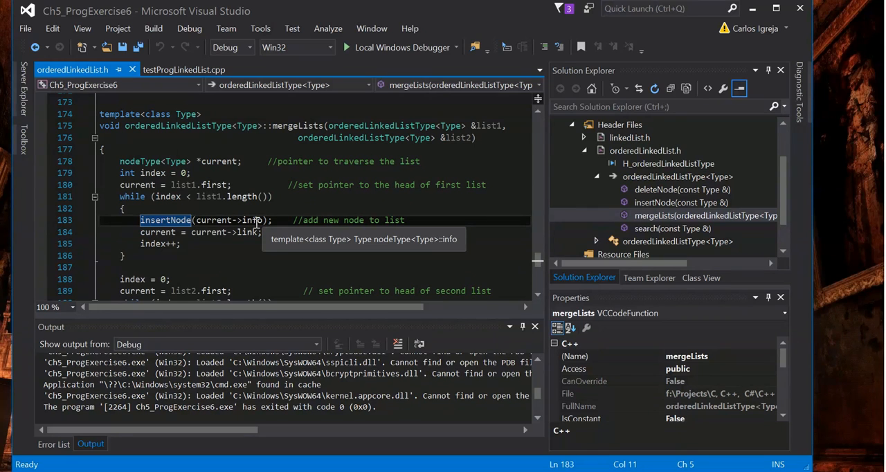
pyautogui.scroll(-3)
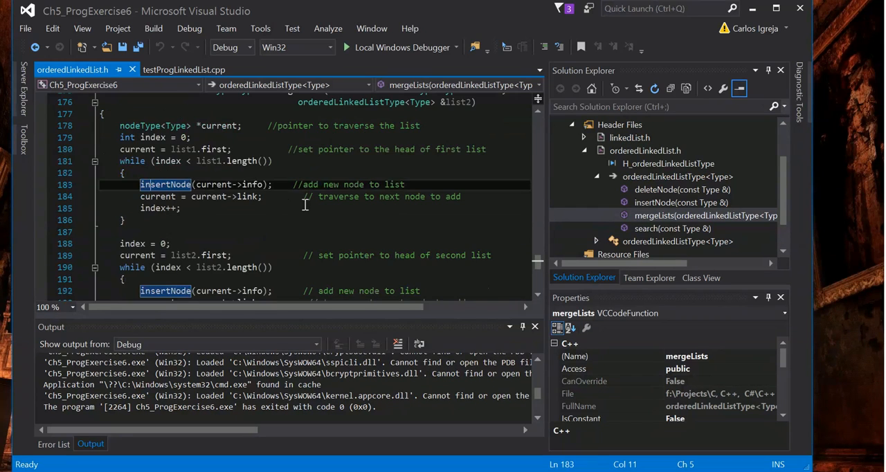
pyautogui.moveTo(166, 185)
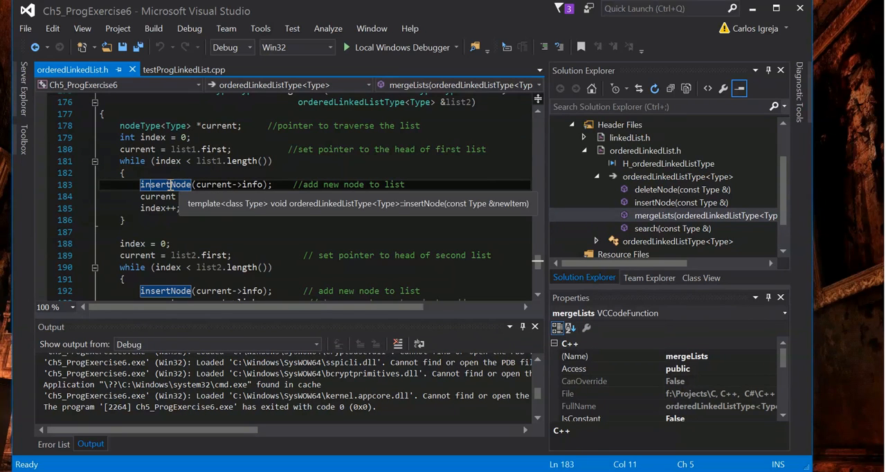
pyautogui.click(184, 70)
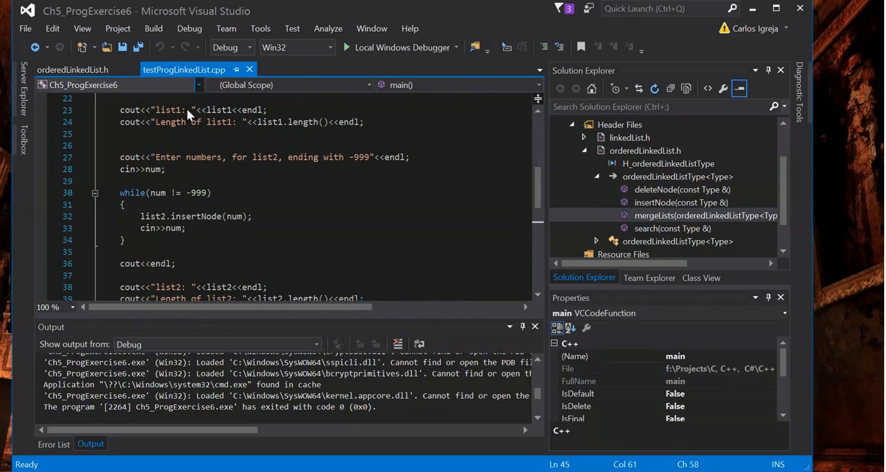
# From the newList.mergeLists call, return to the mergeLists definition in orderedLinkedList.h
pyautogui.scroll(-3)
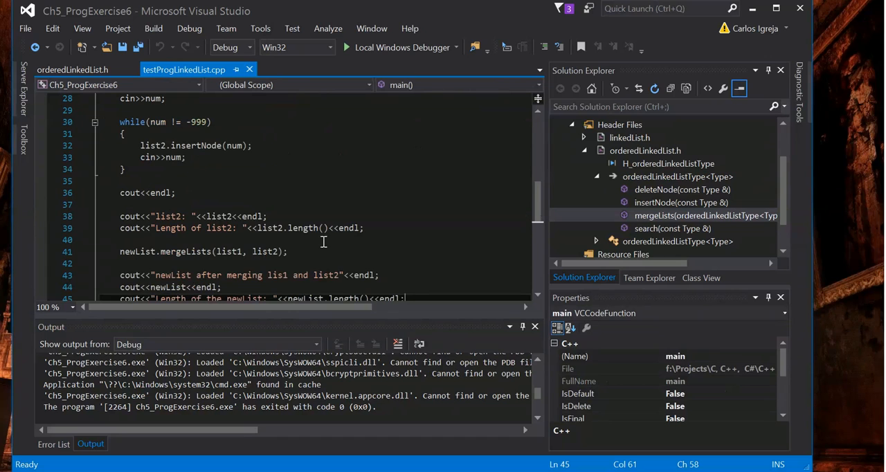
pyautogui.click(138, 251)
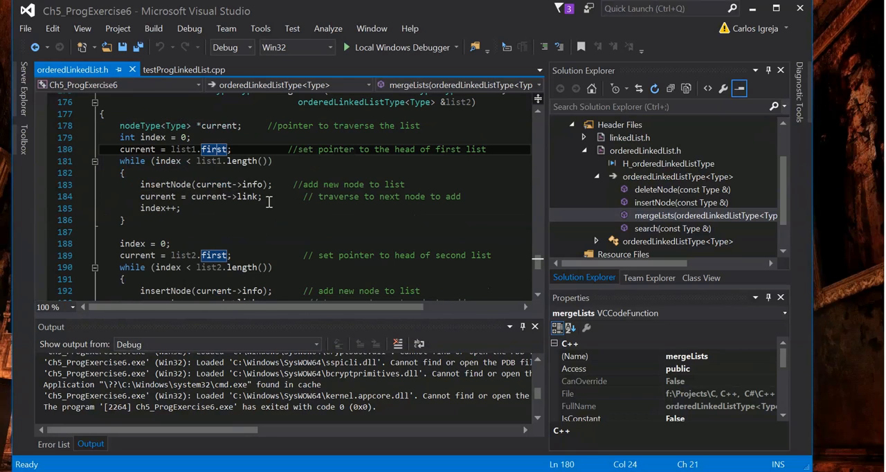
pyautogui.doubleClick(166, 184)
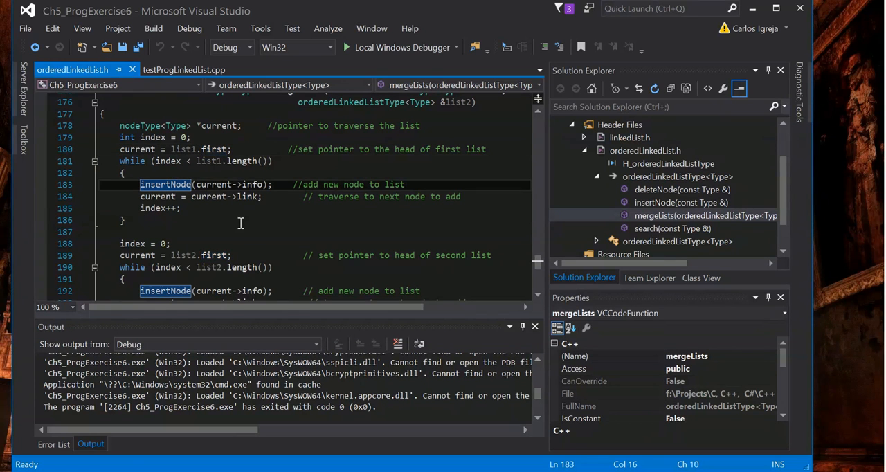
pyautogui.scroll(-3)
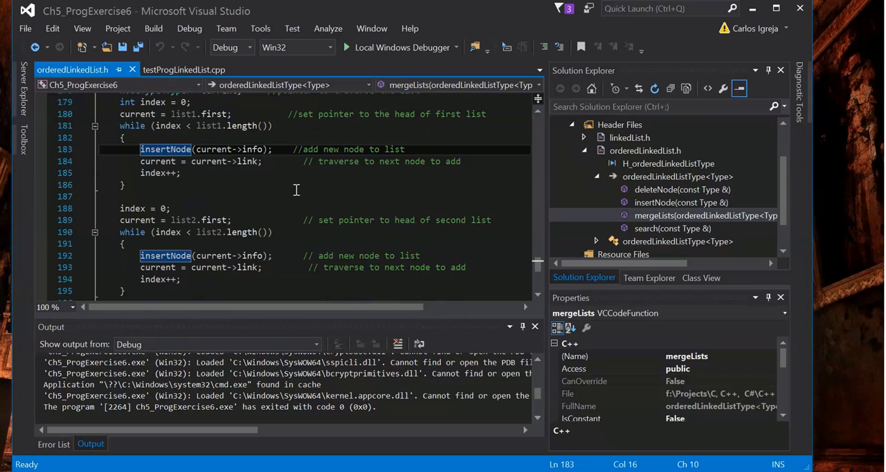
pyautogui.moveTo(283, 179)
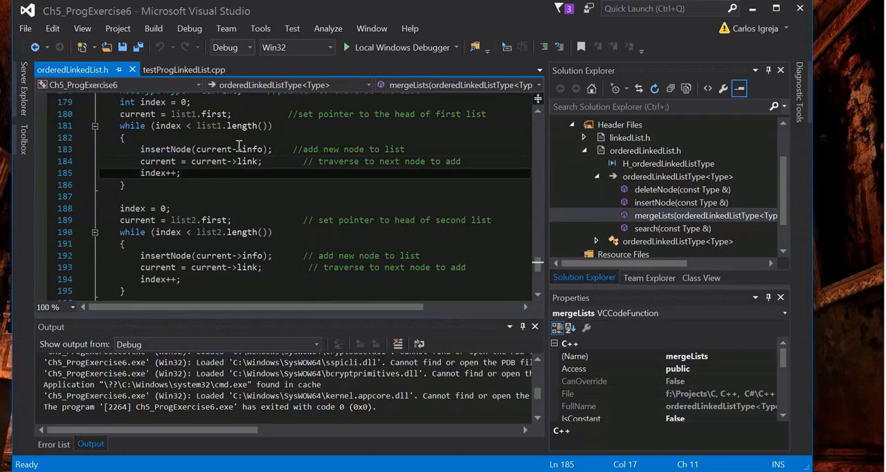
pyautogui.scroll(-3)
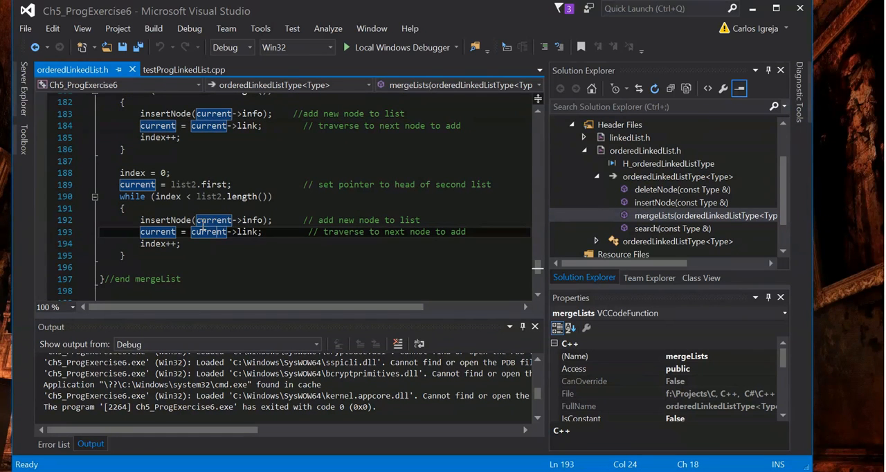
pyautogui.moveTo(209, 232)
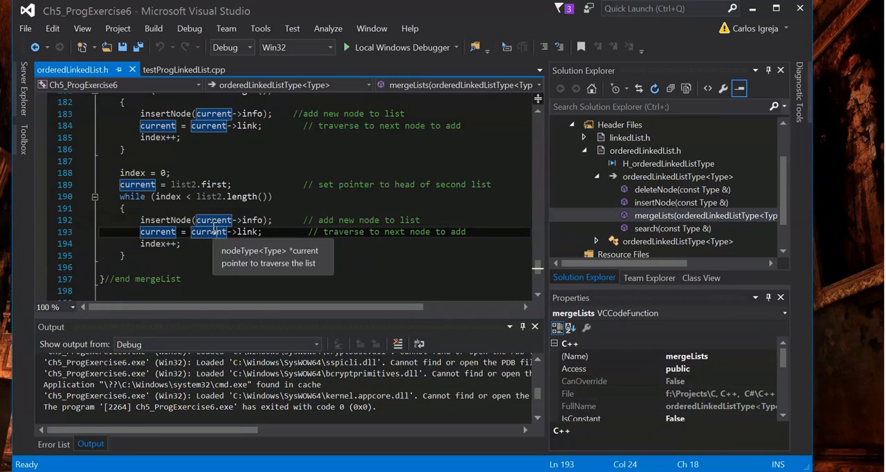
pyautogui.moveTo(240, 243)
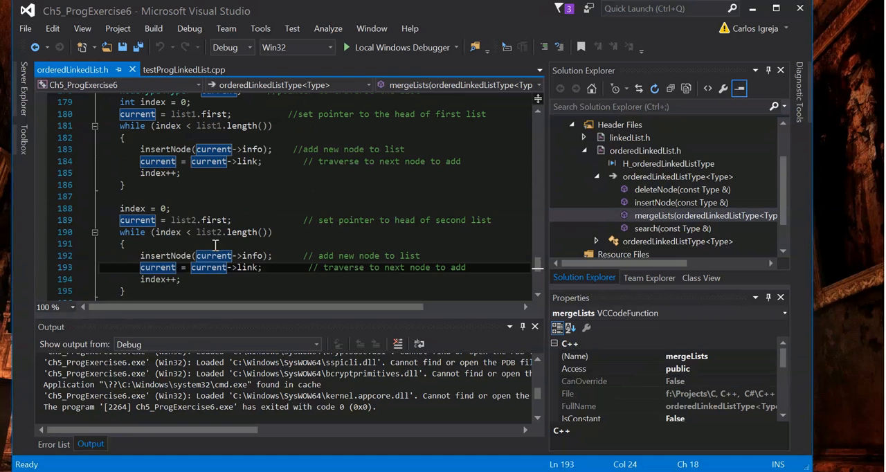
pyautogui.scroll(3)
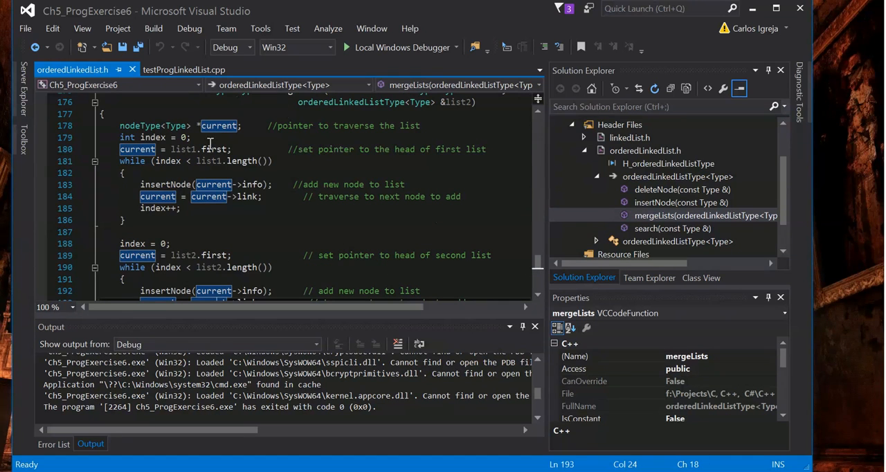
pyautogui.scroll(-3)
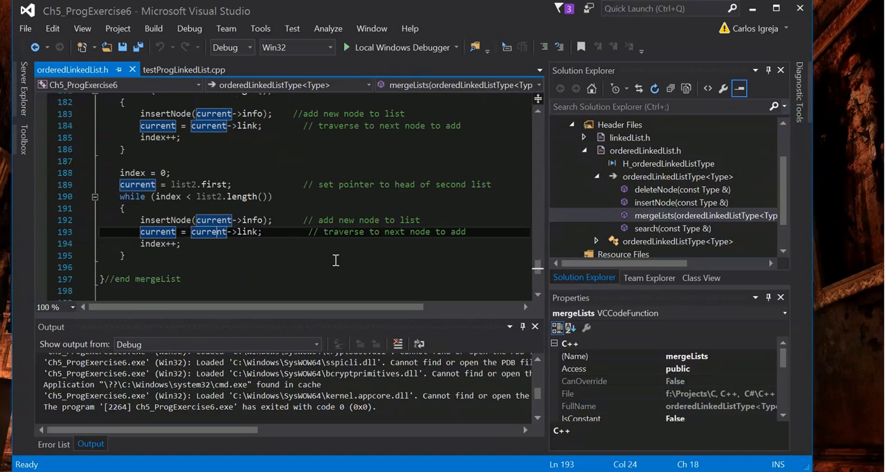
pyautogui.scroll(3)
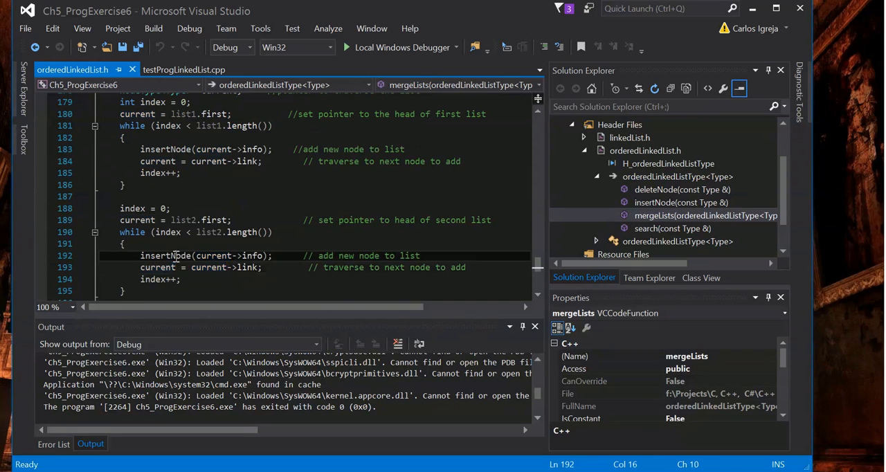
pyautogui.doubleClick(165, 256)
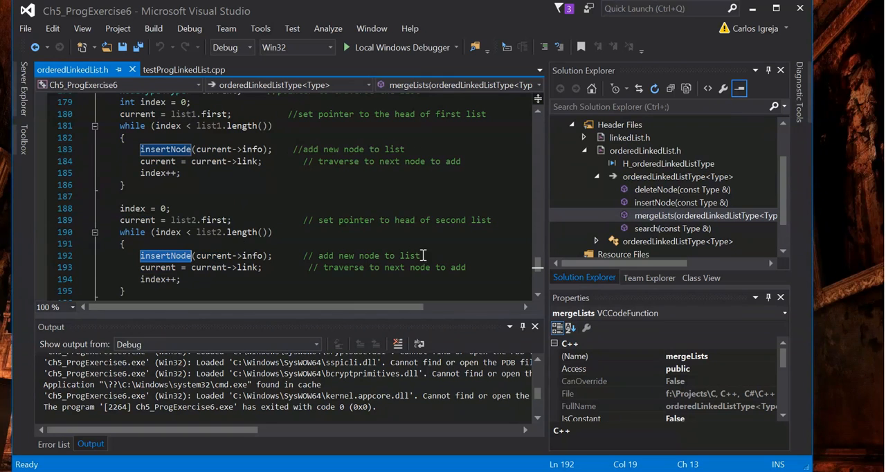
pyautogui.scroll(3)
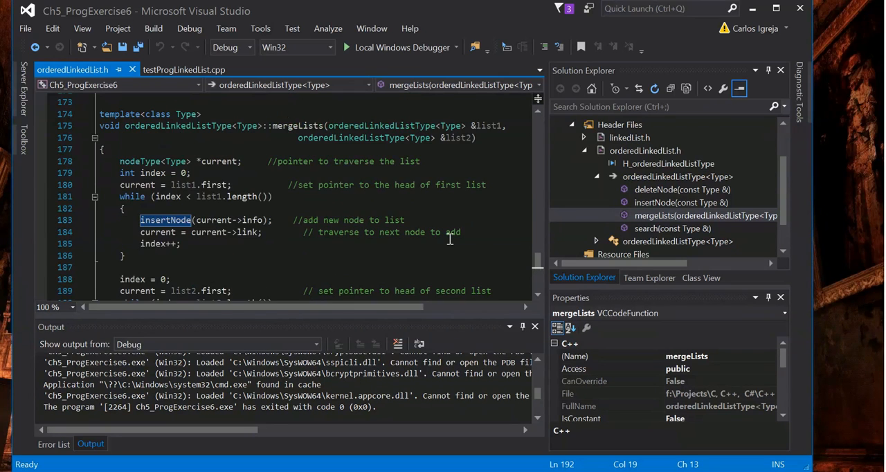
pyautogui.scroll(3)
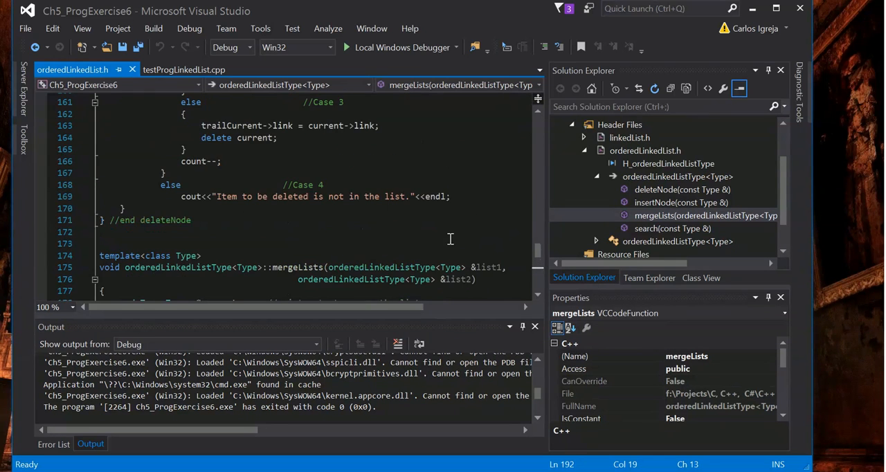
pyautogui.scroll(3)
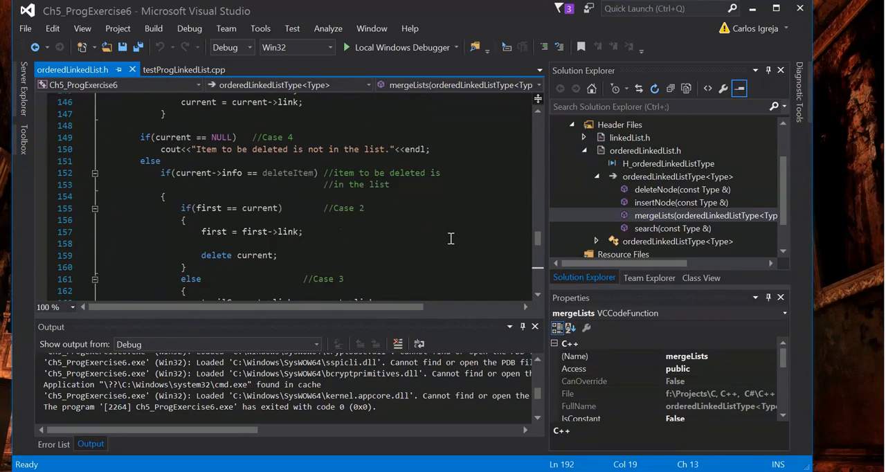
pyautogui.scroll(3)
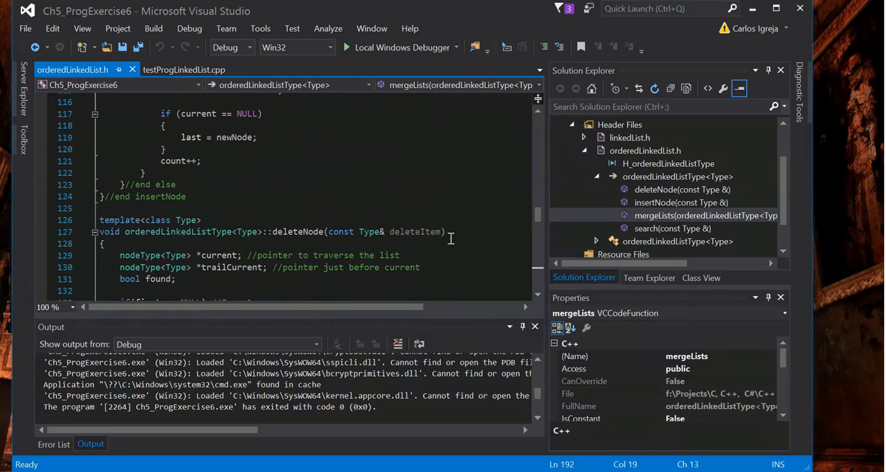
pyautogui.scroll(3)
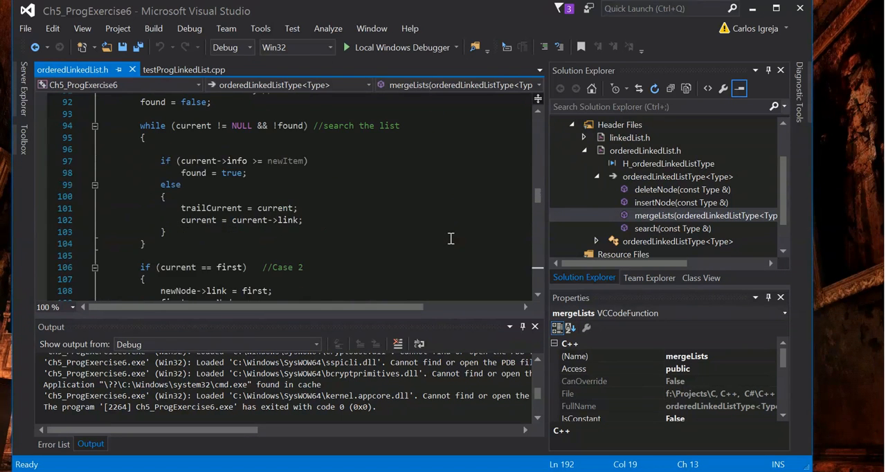
pyautogui.scroll(3)
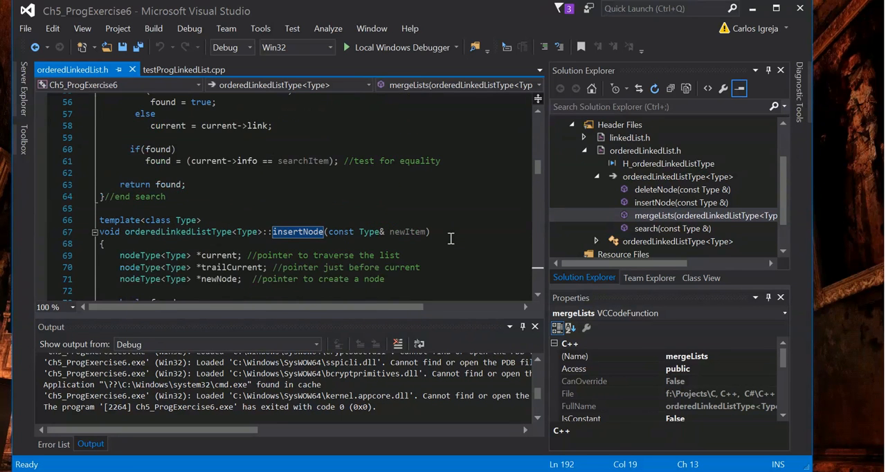
pyautogui.scroll(-3)
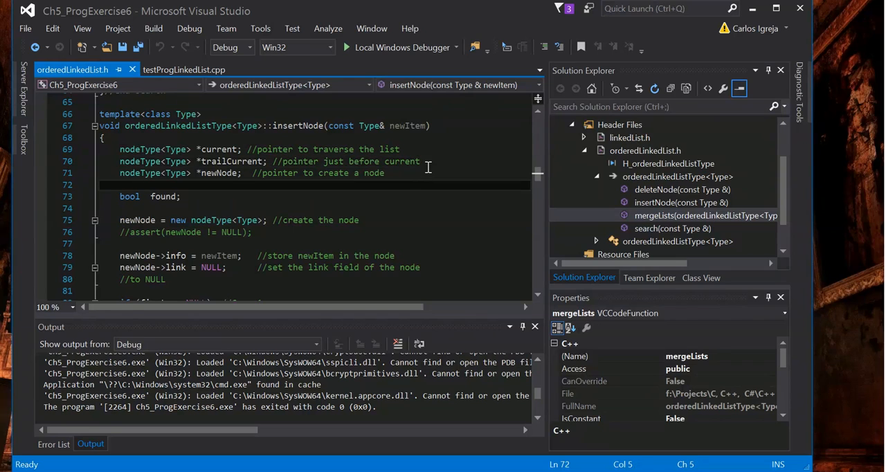
pyautogui.click(432, 161)
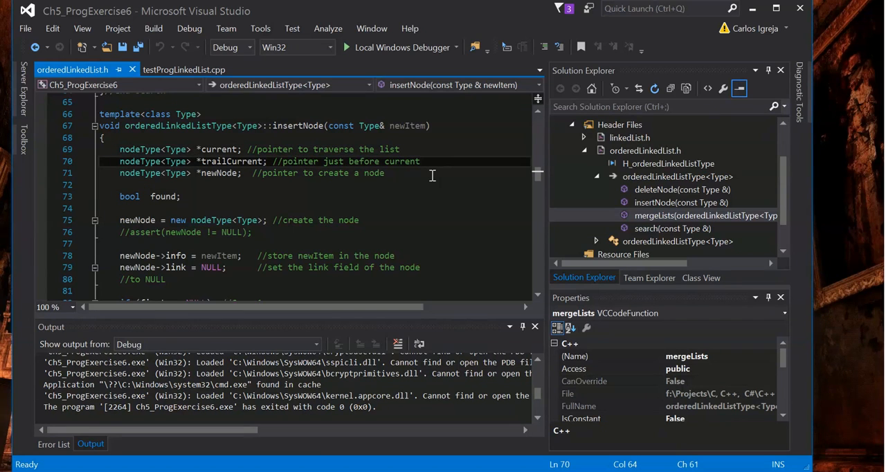
pyautogui.click(224, 173)
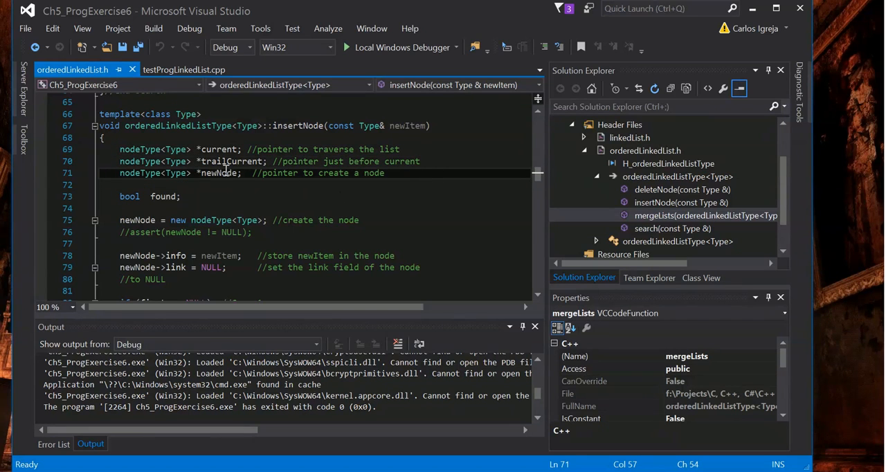
pyautogui.moveTo(369, 173)
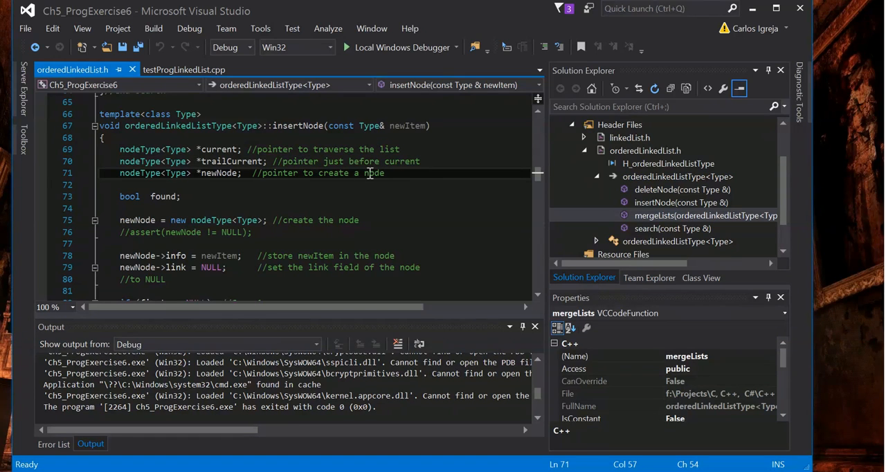
pyautogui.click(385, 173)
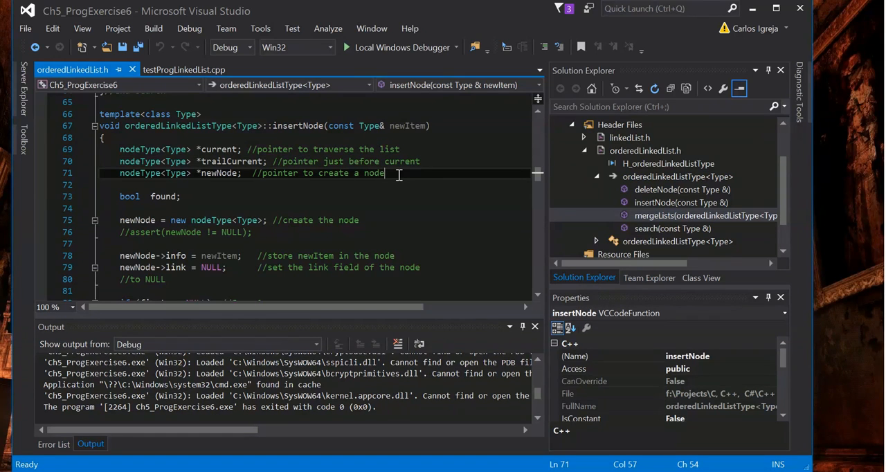
pyautogui.moveTo(399, 125)
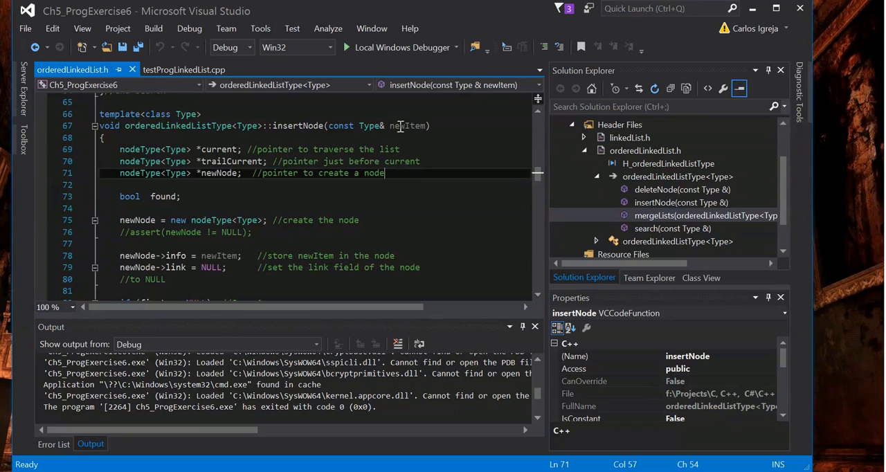
pyautogui.moveTo(423, 193)
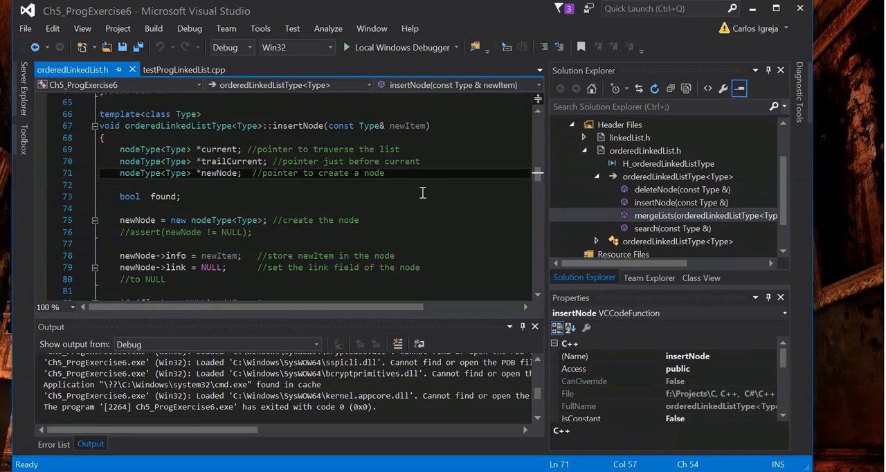
pyautogui.moveTo(406, 129)
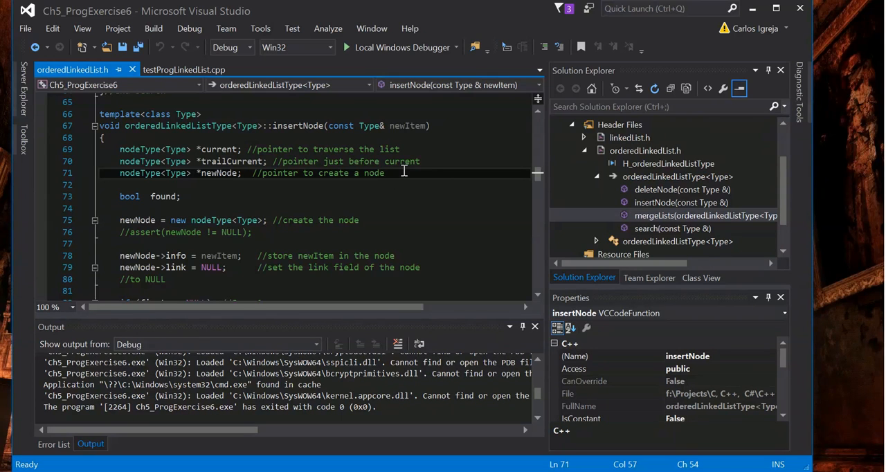
pyautogui.moveTo(351, 161)
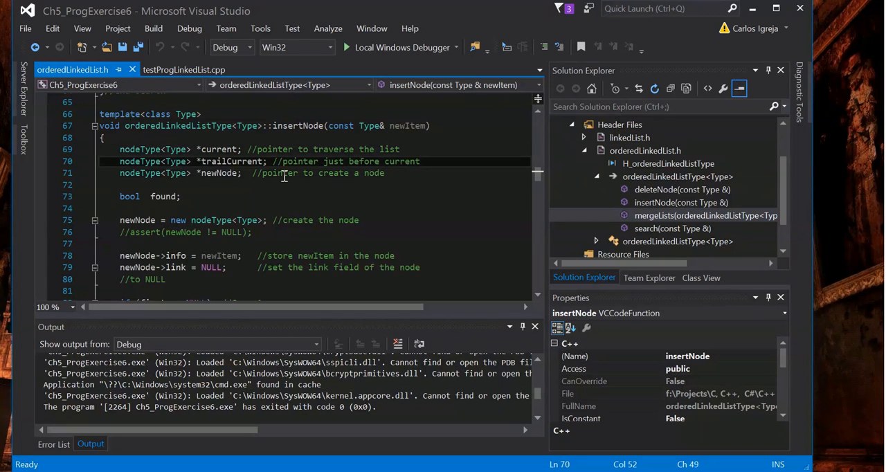
pyautogui.moveTo(252, 161)
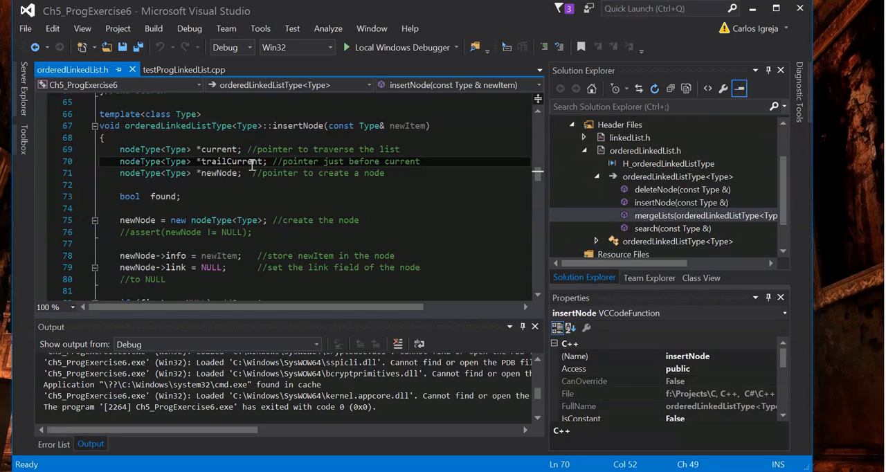
pyautogui.moveTo(239, 150)
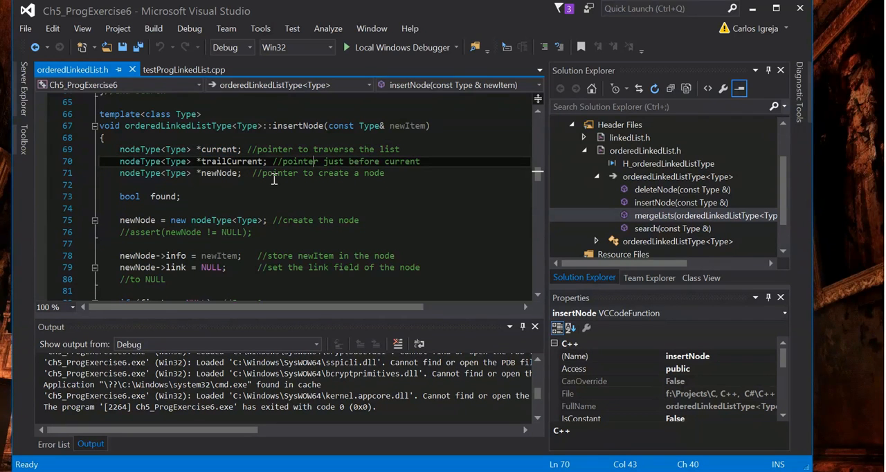
pyautogui.moveTo(318, 176)
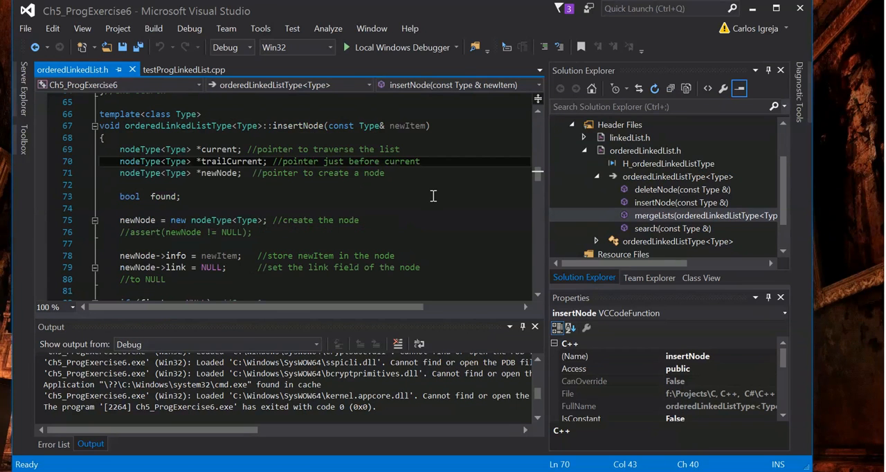
pyautogui.moveTo(249, 161)
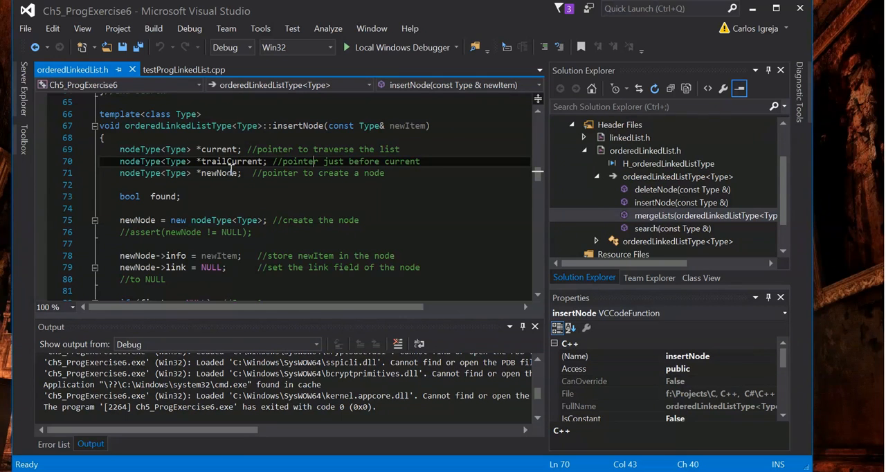
pyautogui.moveTo(221, 149)
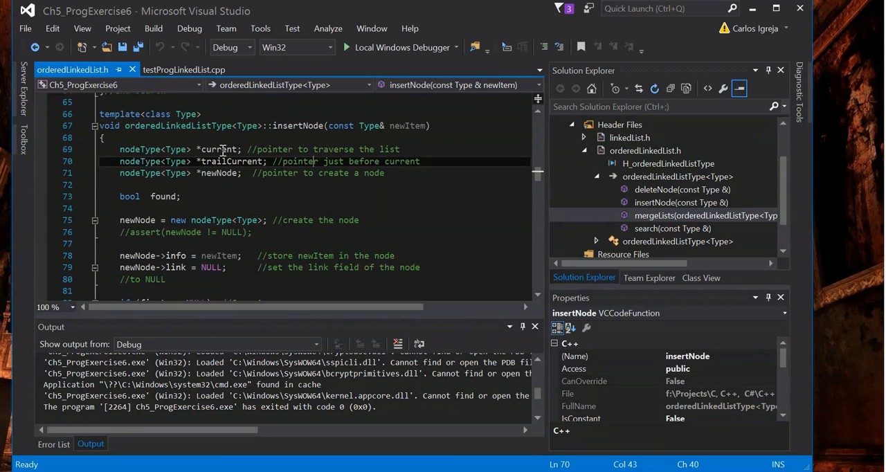
pyautogui.moveTo(225, 149)
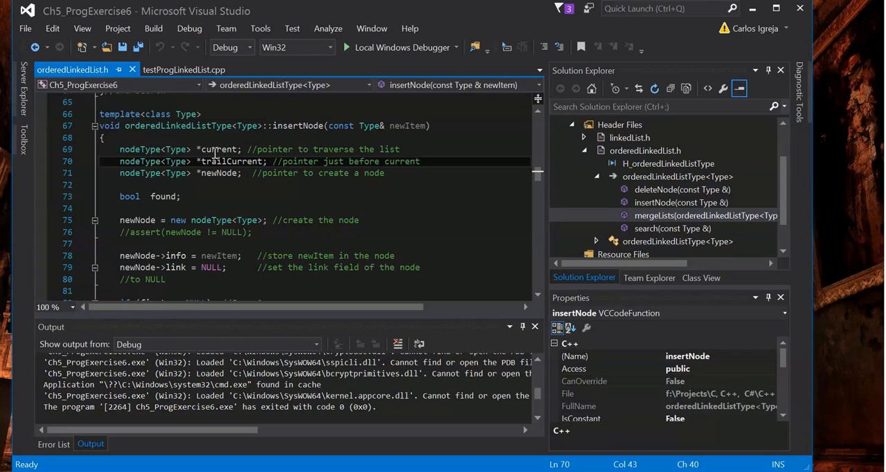
pyautogui.moveTo(481, 193)
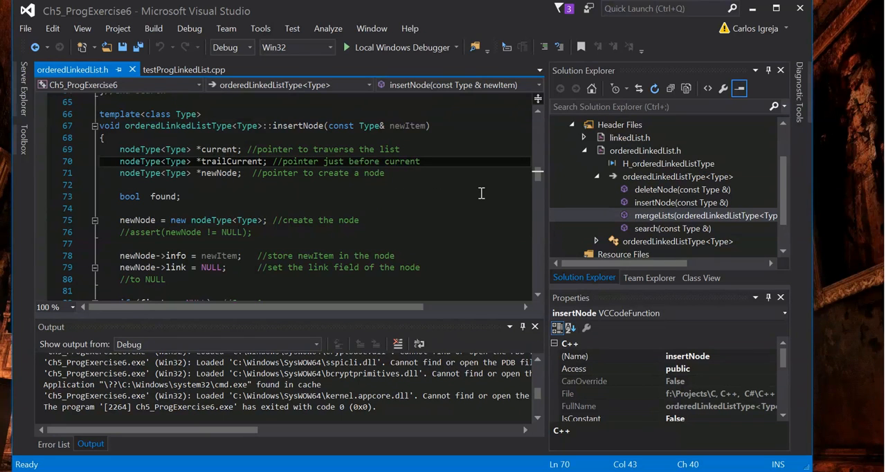
pyautogui.scroll(-3)
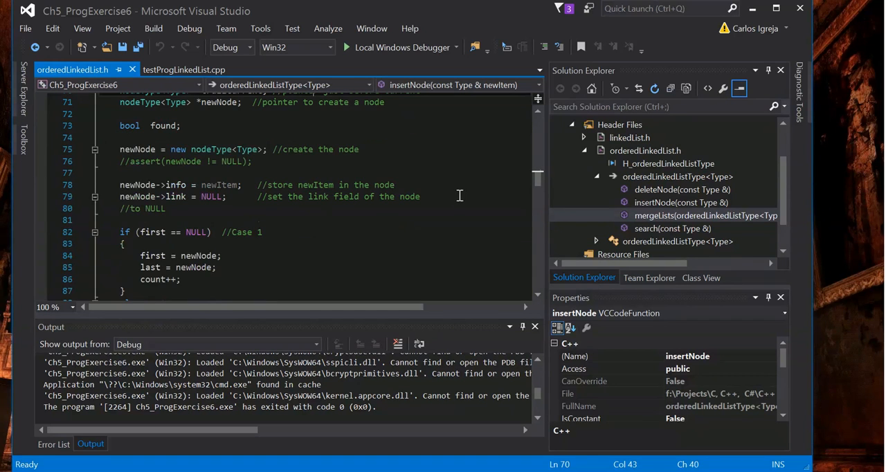
pyautogui.scroll(3)
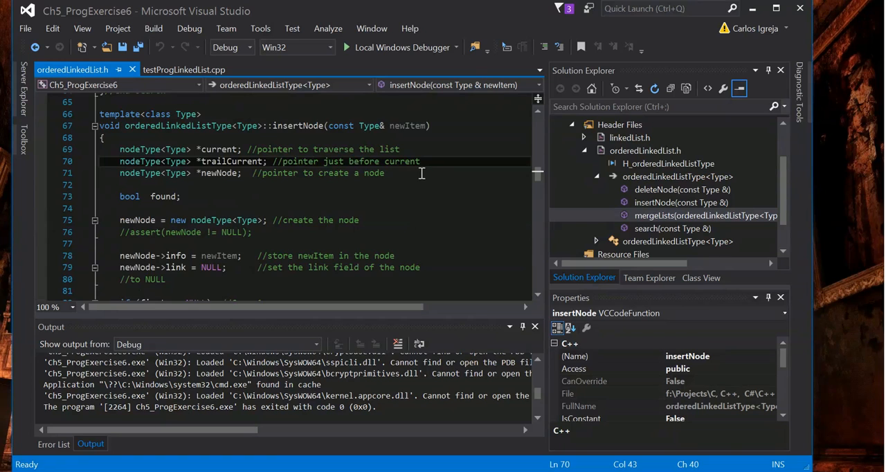
pyautogui.scroll(-3)
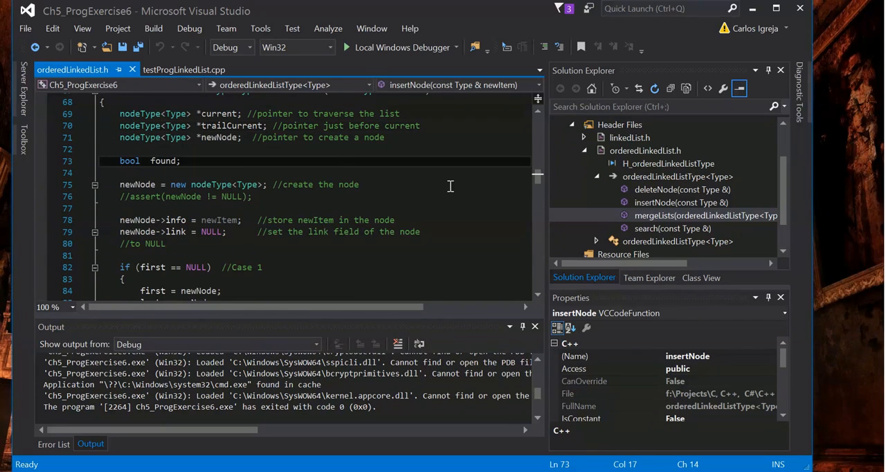
pyautogui.scroll(-3)
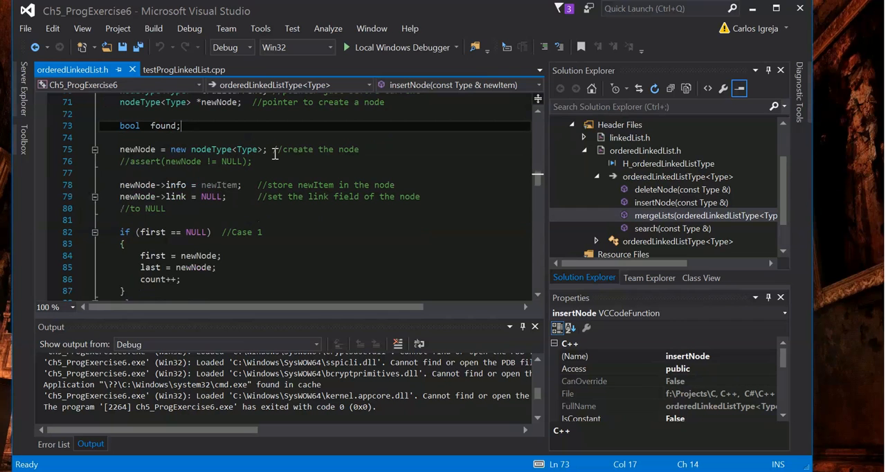
pyautogui.moveTo(518, 187)
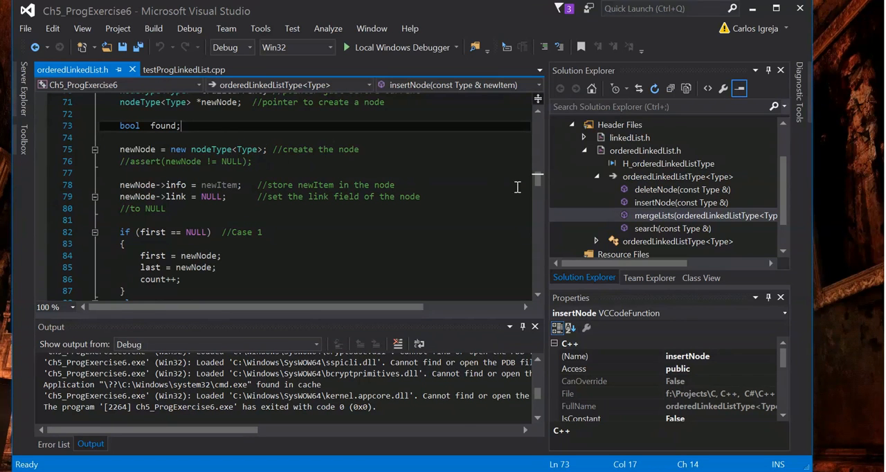
pyautogui.scroll(3)
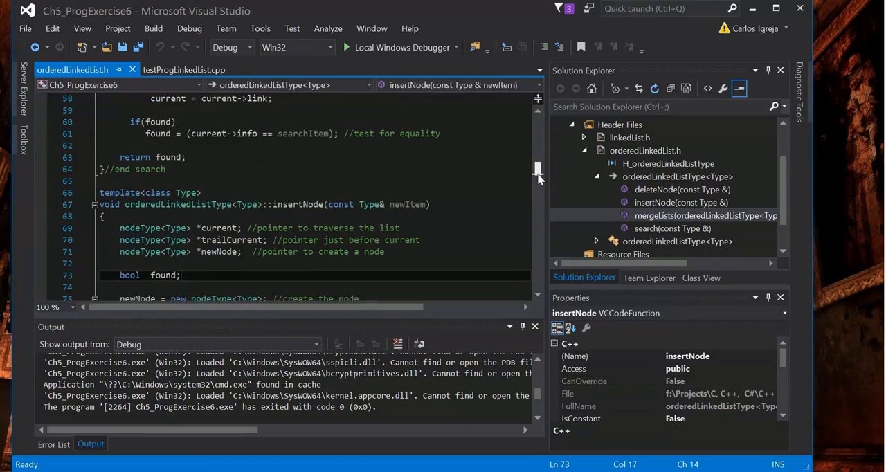
pyautogui.scroll(-3)
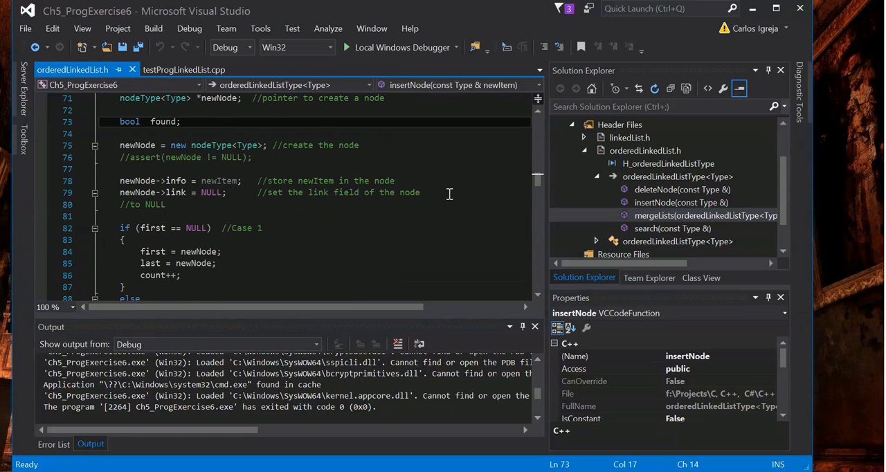
pyautogui.scroll(3)
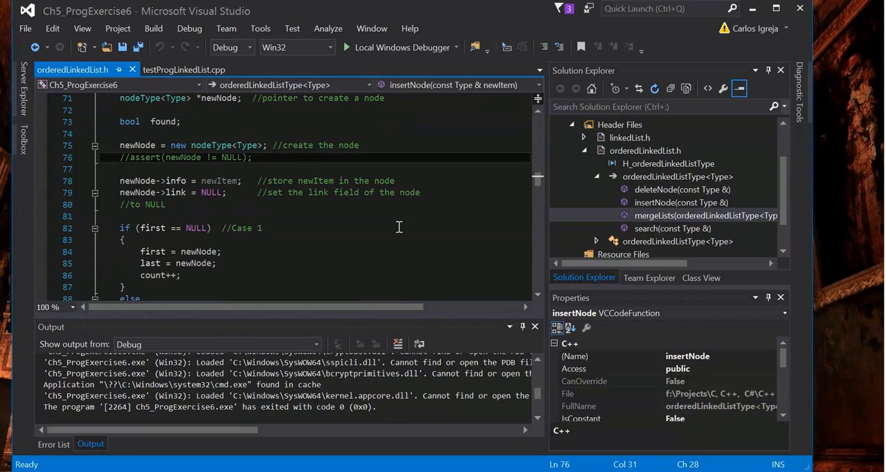
pyautogui.click(420, 181)
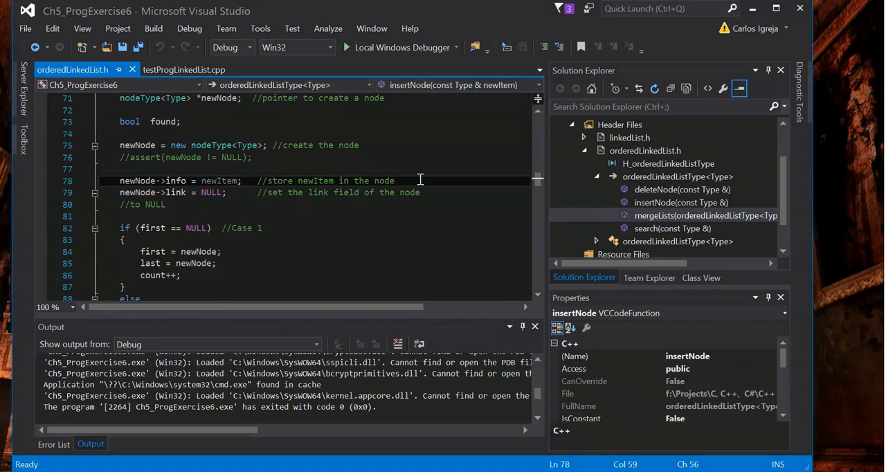
pyautogui.moveTo(414, 146)
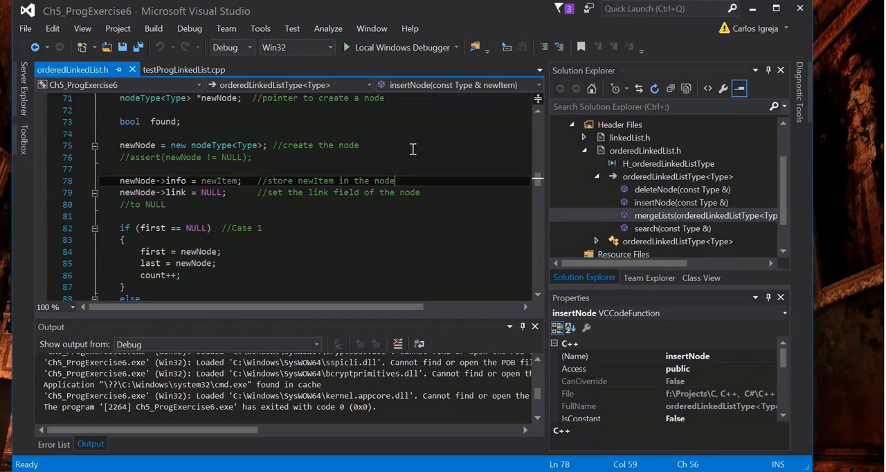
pyautogui.doubleClick(173, 193)
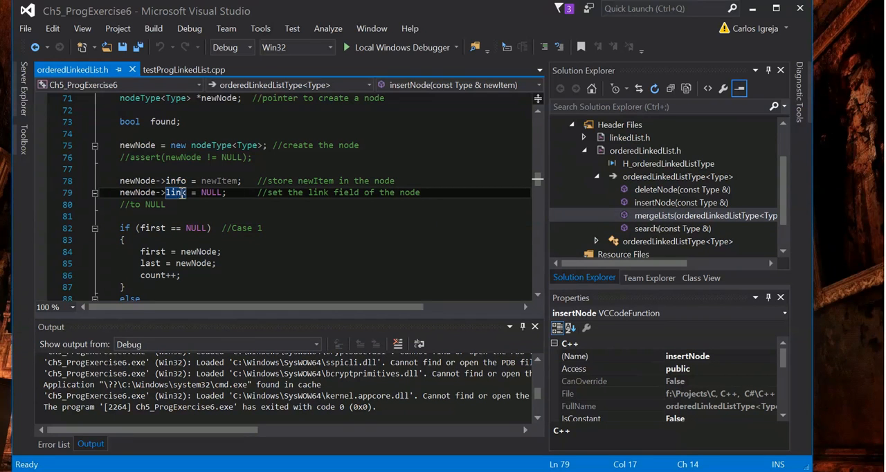
pyautogui.moveTo(248, 145)
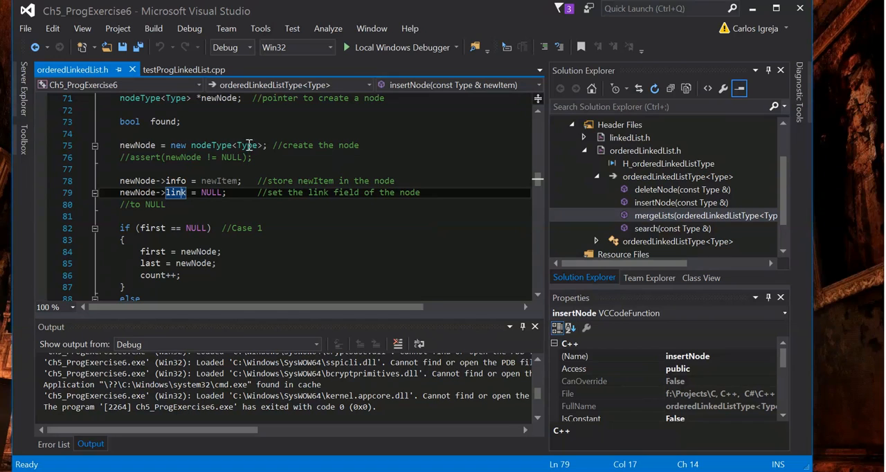
pyautogui.moveTo(176, 181)
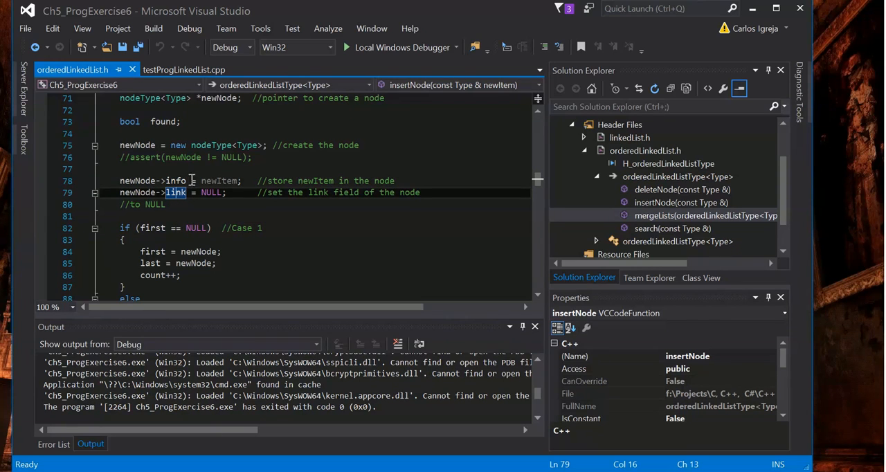
pyautogui.moveTo(211, 192)
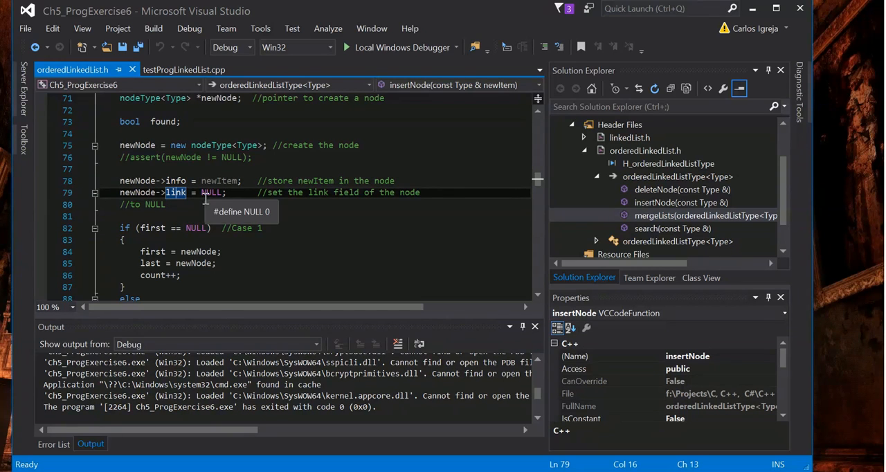
pyautogui.moveTo(179, 171)
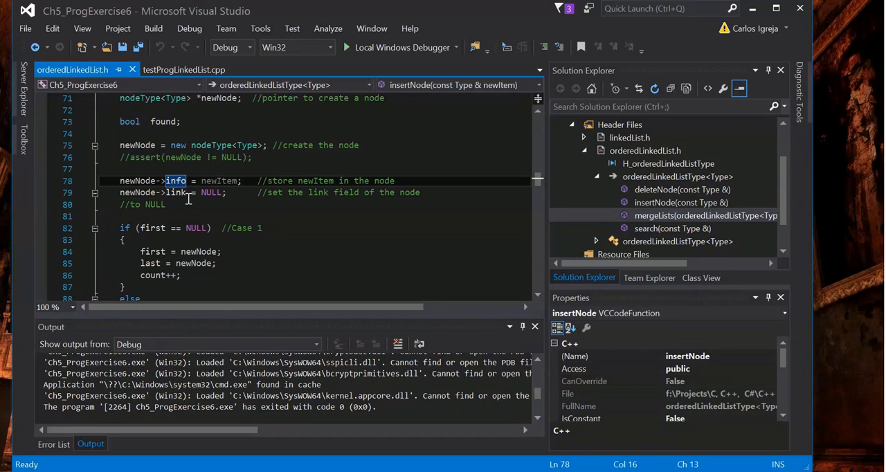
pyautogui.moveTo(179, 193)
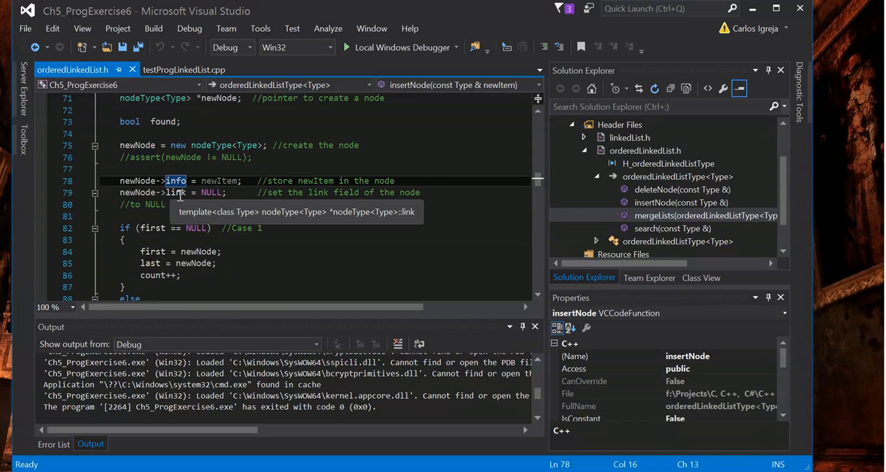
pyautogui.moveTo(253, 191)
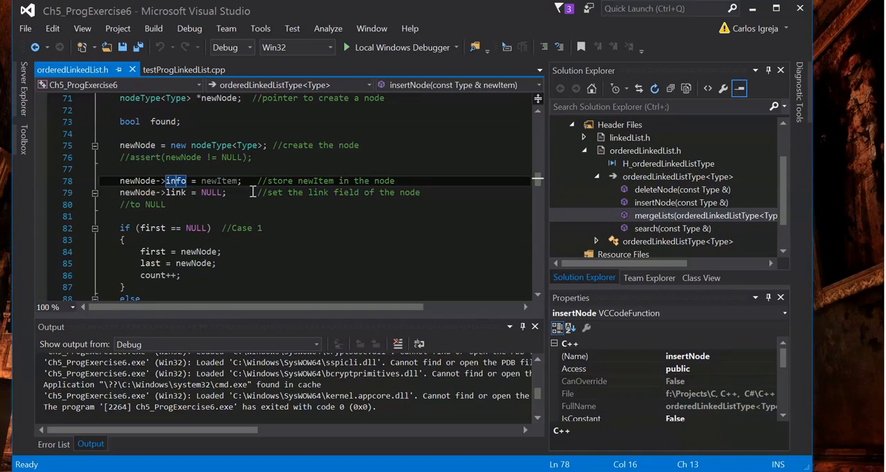
pyautogui.moveTo(269, 217)
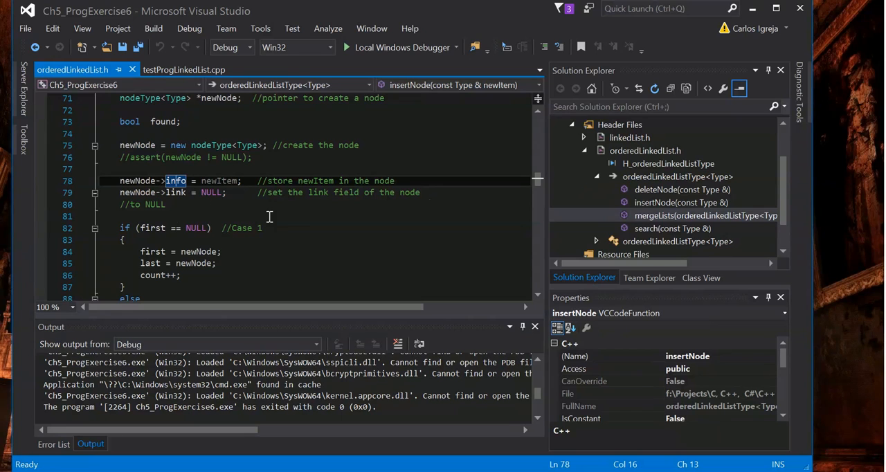
pyautogui.moveTo(176, 181)
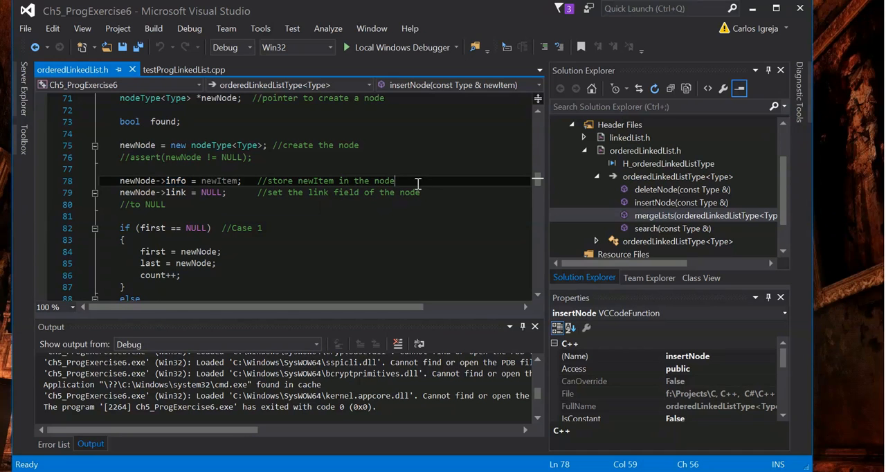
pyautogui.moveTo(238, 184)
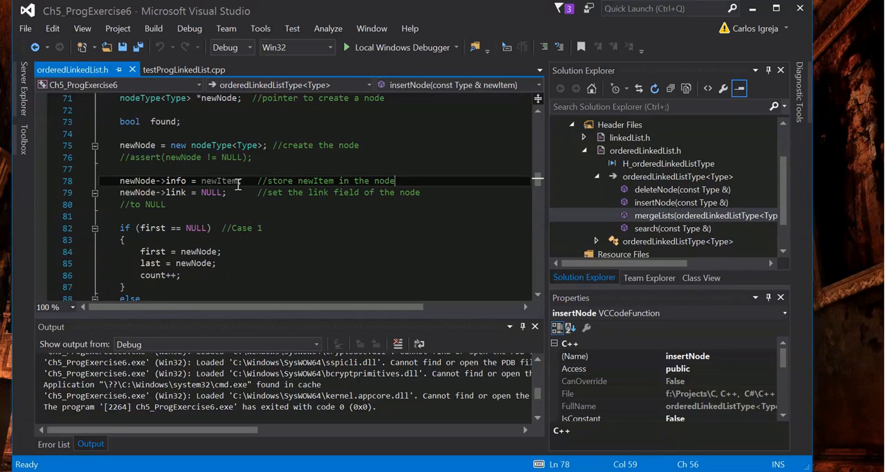
pyautogui.doubleClick(219, 181)
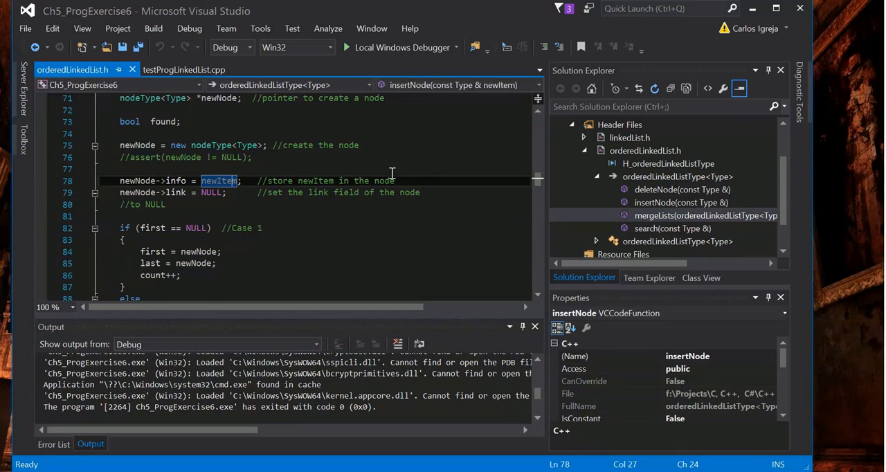
pyautogui.scroll(3)
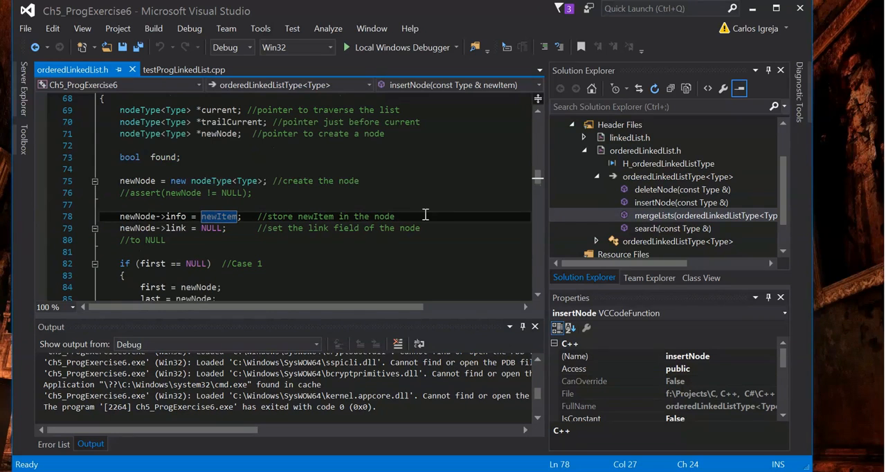
pyautogui.scroll(-3)
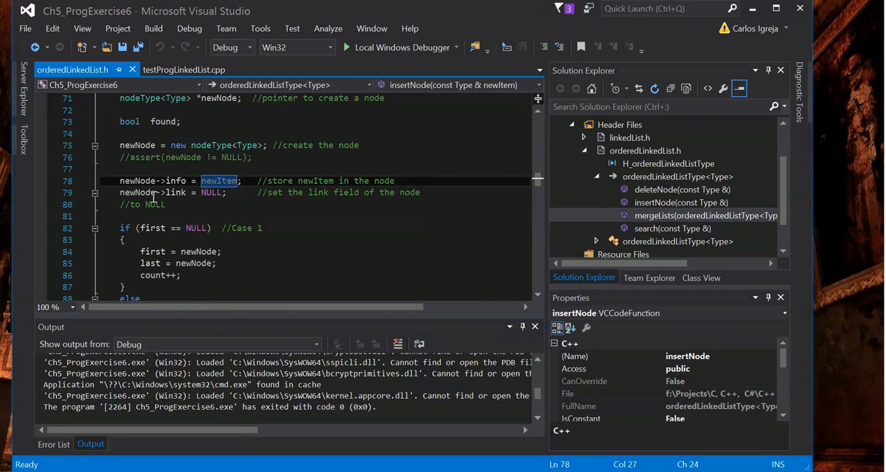
pyautogui.doubleClick(175, 193)
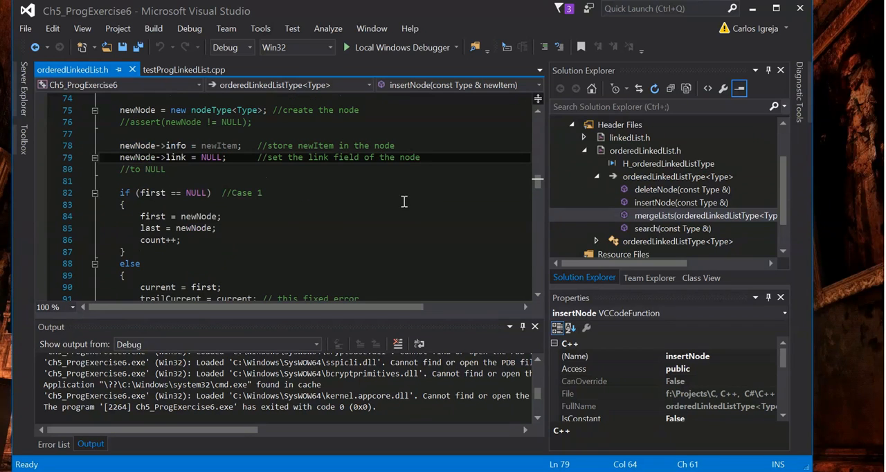
pyautogui.scroll(-3)
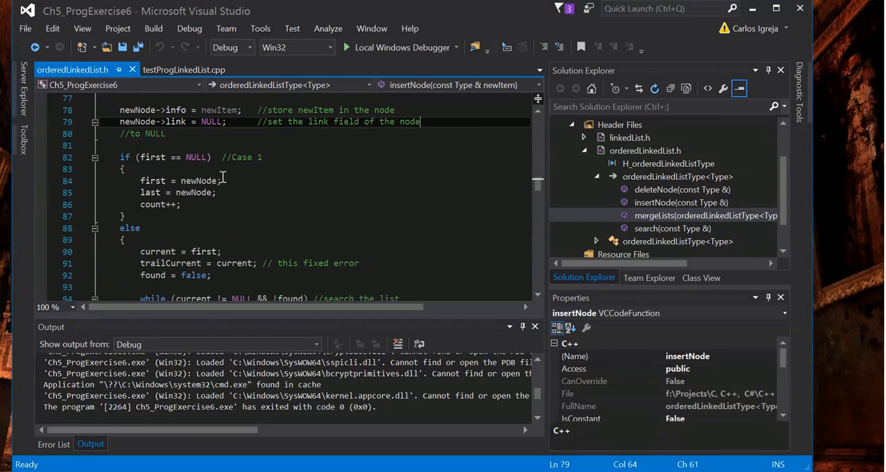
pyautogui.moveTo(267, 180)
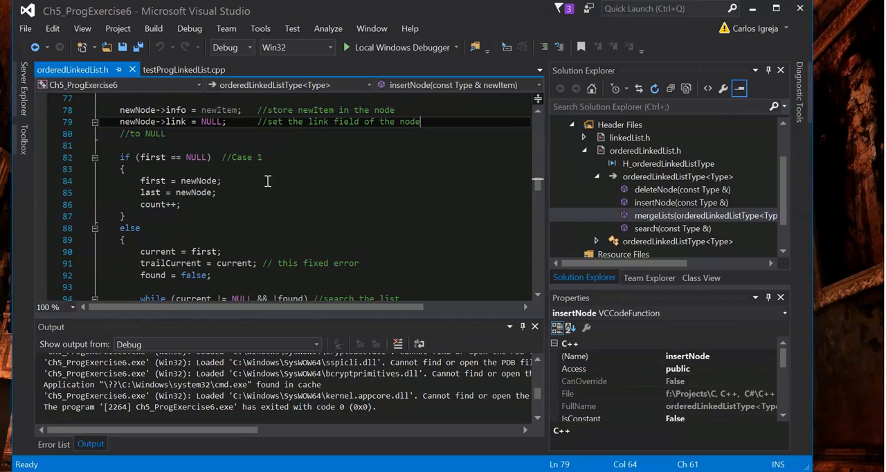
pyautogui.scroll(3)
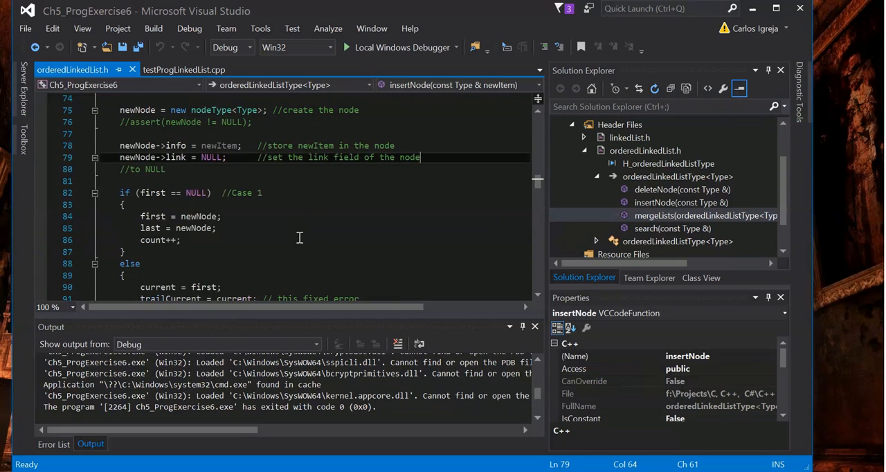
pyautogui.scroll(-3)
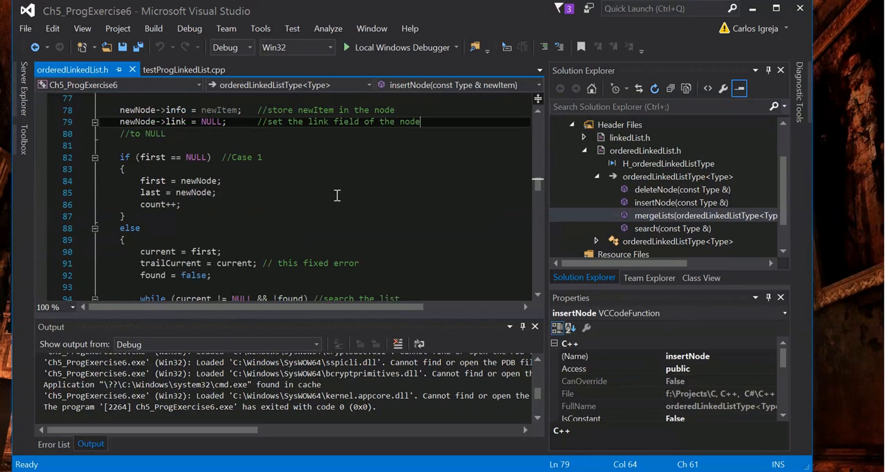
pyautogui.scroll(3)
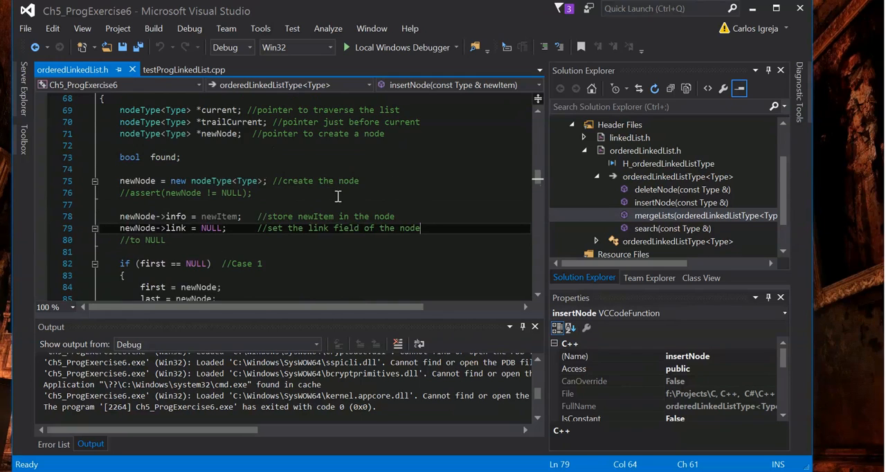
pyautogui.scroll(-3)
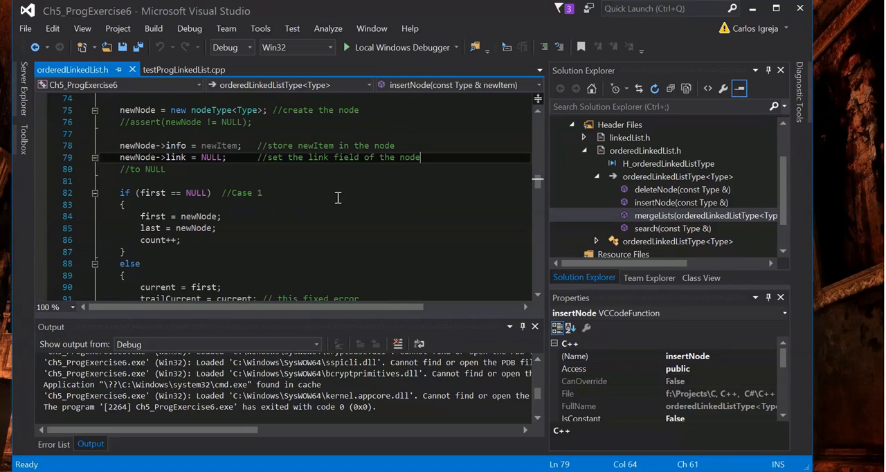
pyautogui.moveTo(198, 216)
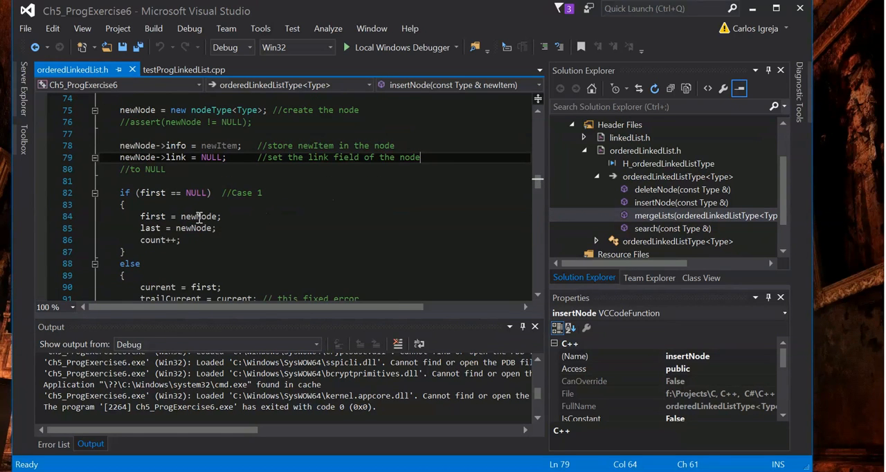
pyautogui.scroll(-3)
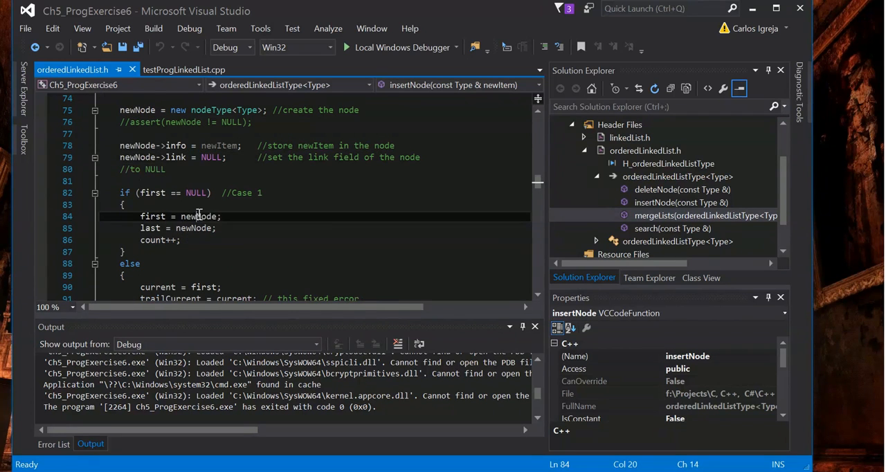
pyautogui.doubleClick(197, 216)
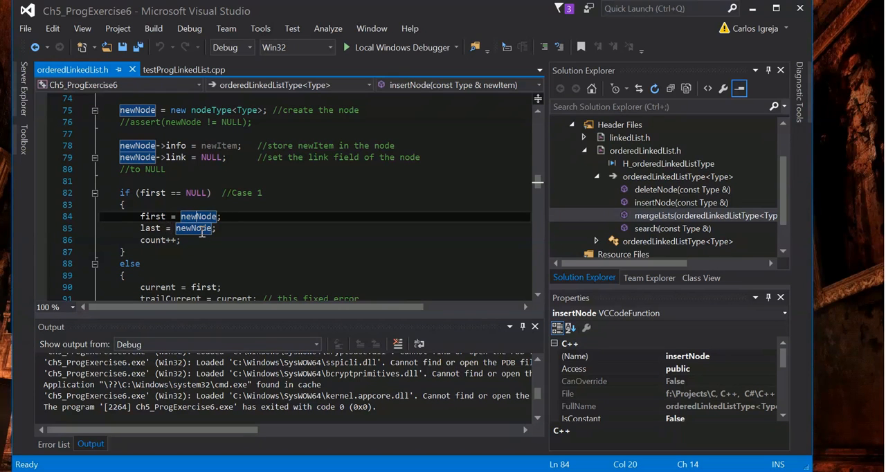
pyautogui.scroll(-3)
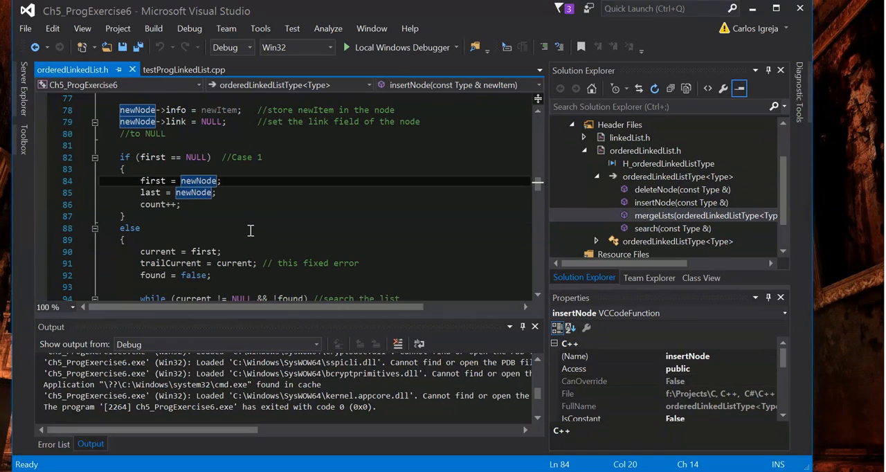
pyautogui.scroll(-3)
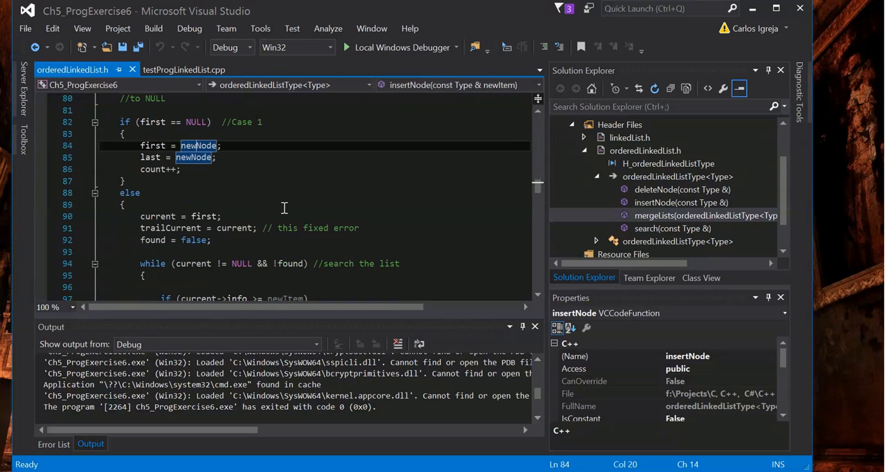
pyautogui.moveTo(395, 219)
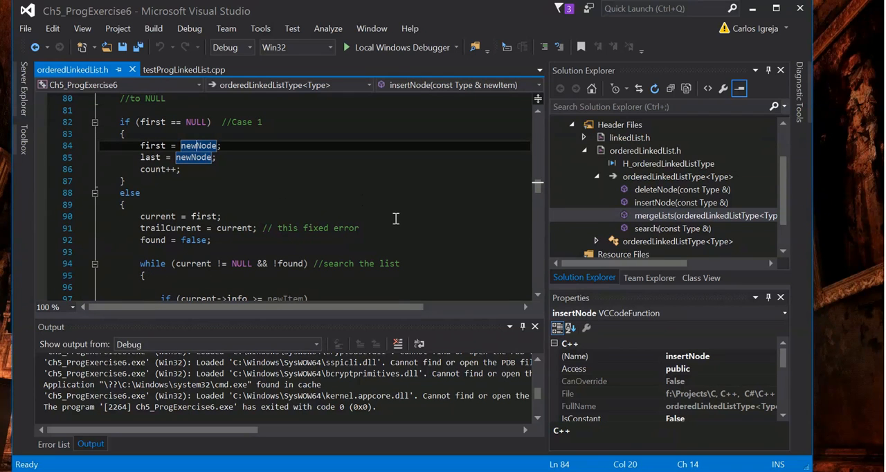
pyautogui.scroll(-3)
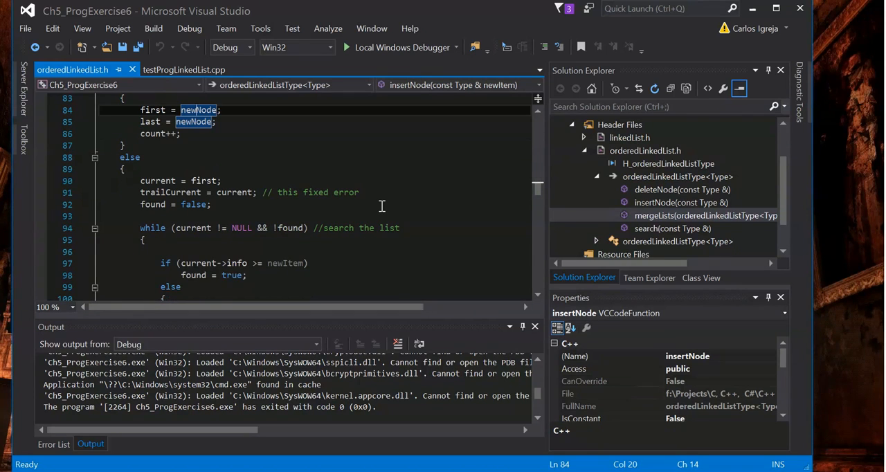
pyautogui.moveTo(254, 179)
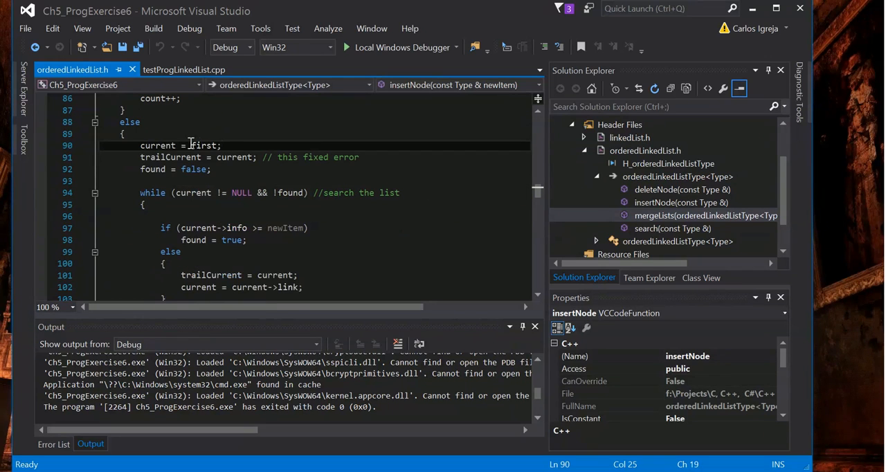
pyautogui.scroll(3)
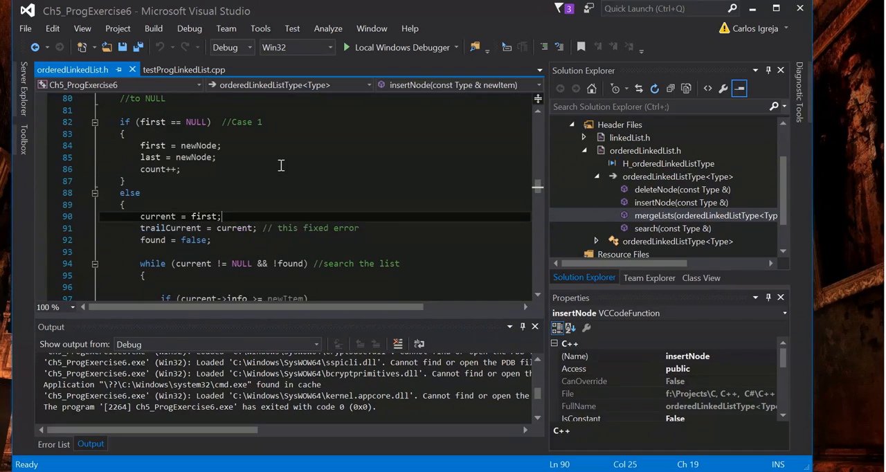
pyautogui.scroll(-3)
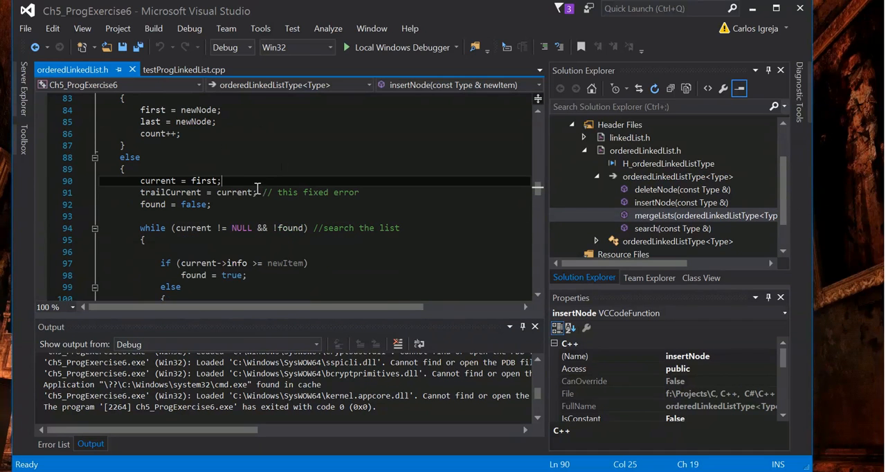
pyautogui.moveTo(204, 181)
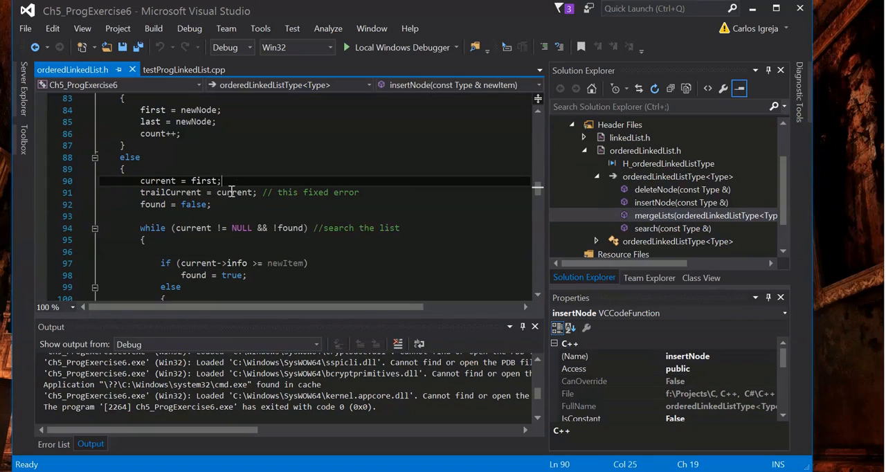
pyautogui.scroll(-3)
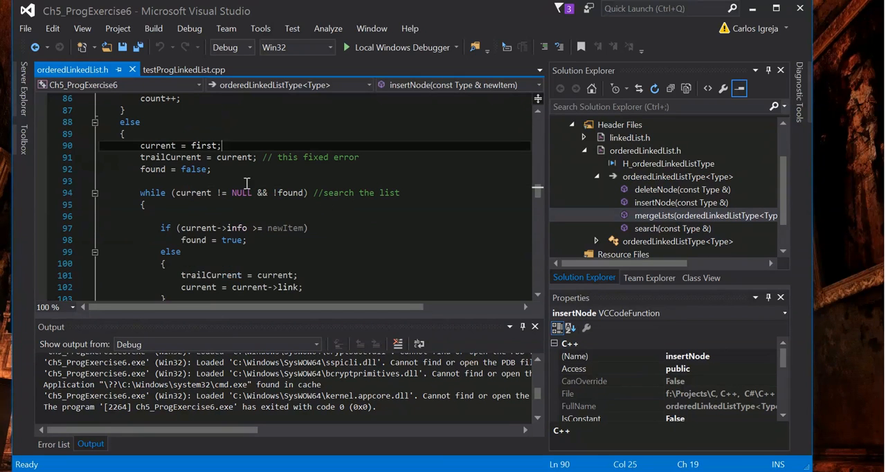
pyautogui.click(372, 158)
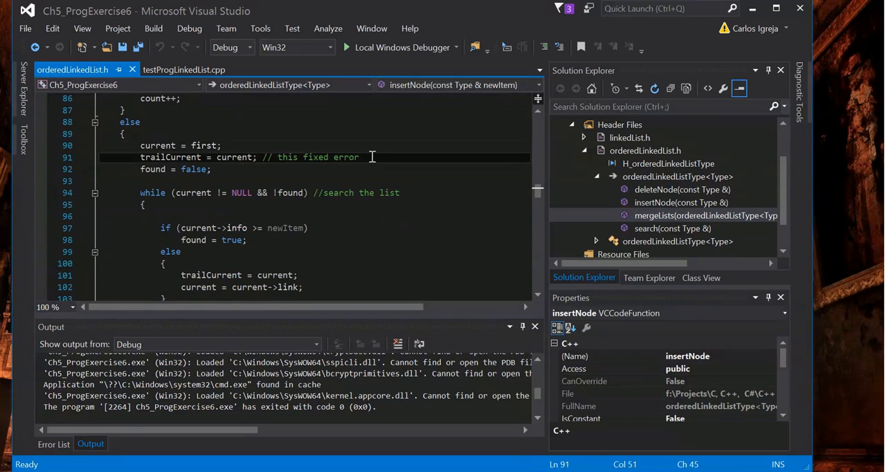
pyautogui.doubleClick(234, 157)
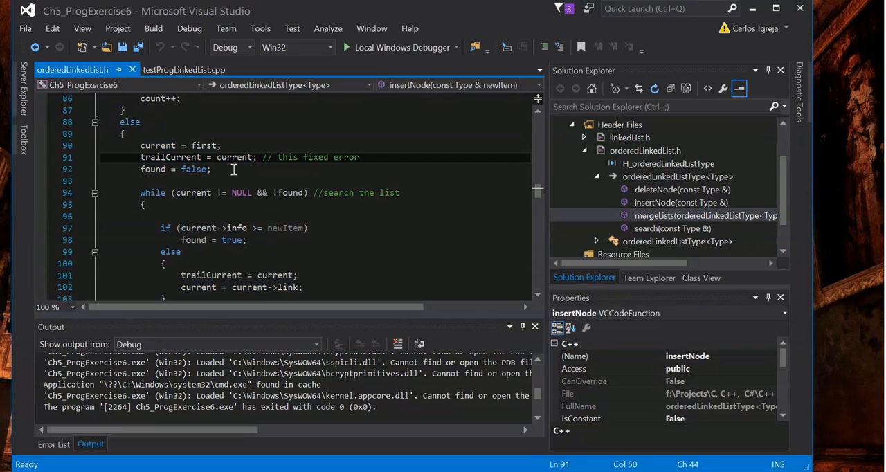
pyautogui.click(261, 169)
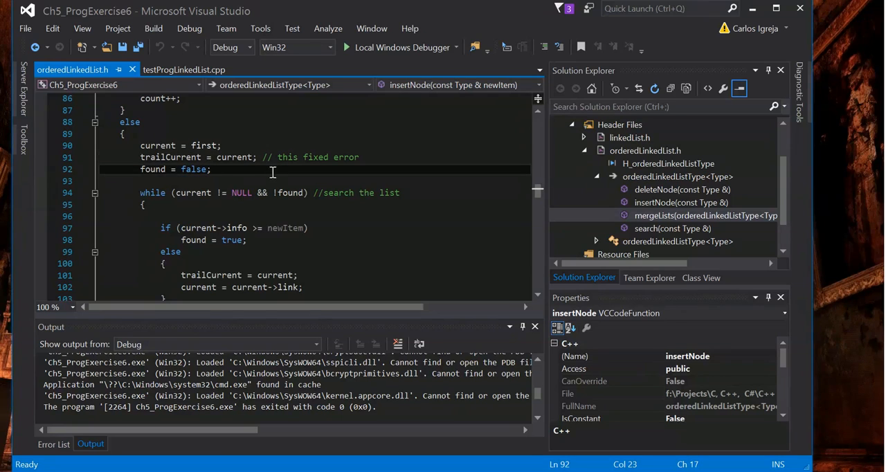
pyautogui.click(202, 169)
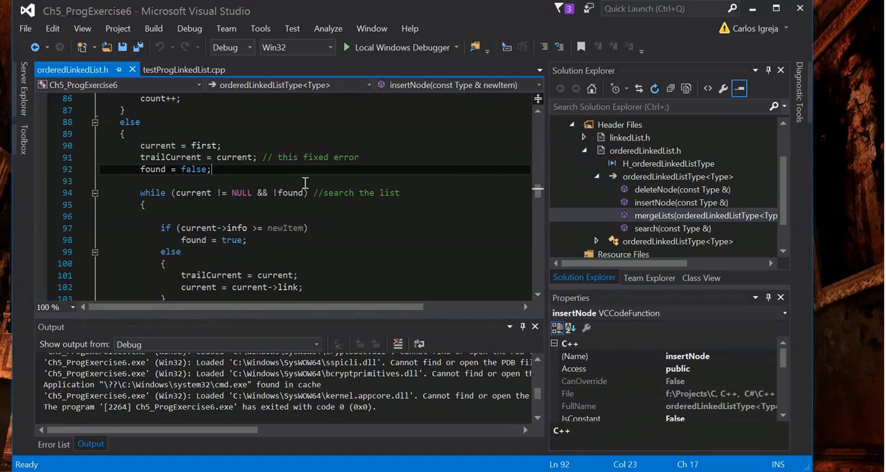
pyautogui.moveTo(448, 190)
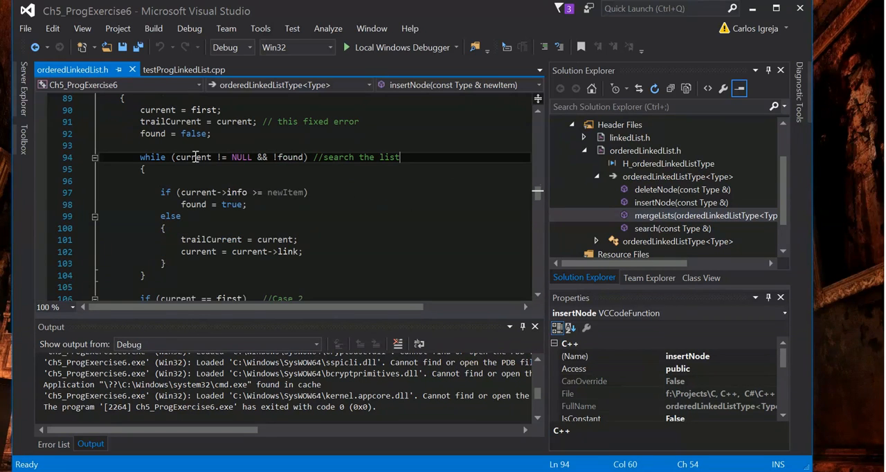
pyautogui.doubleClick(241, 157)
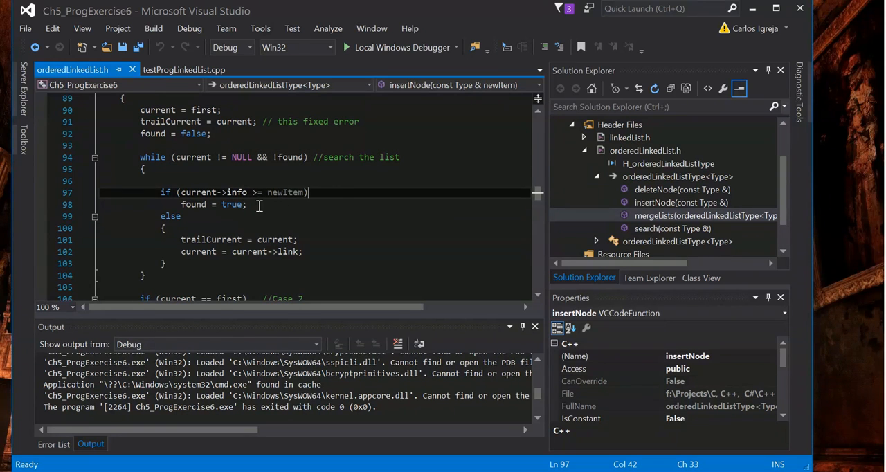
pyautogui.moveTo(235, 192)
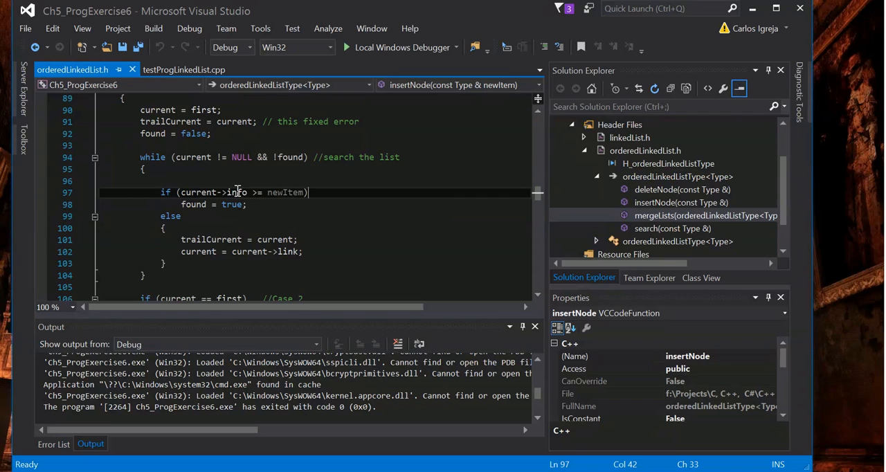
pyautogui.doubleClick(285, 193)
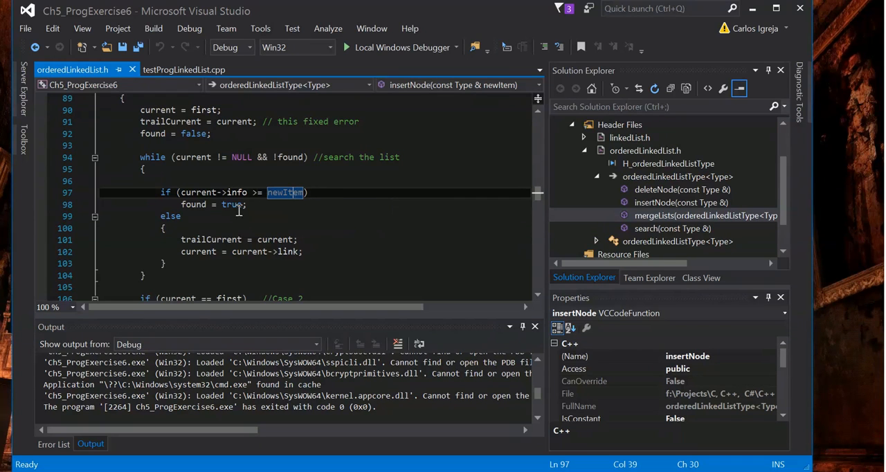
pyautogui.click(309, 192)
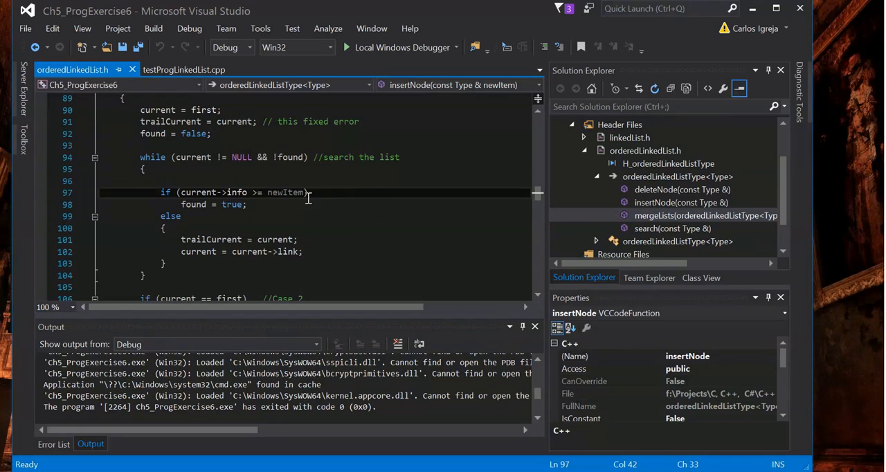
pyautogui.doubleClick(285, 193)
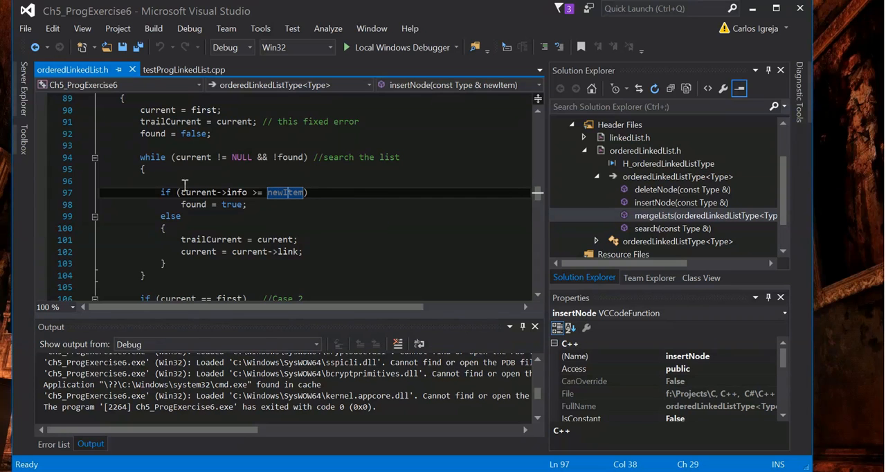
pyautogui.doubleClick(236, 193)
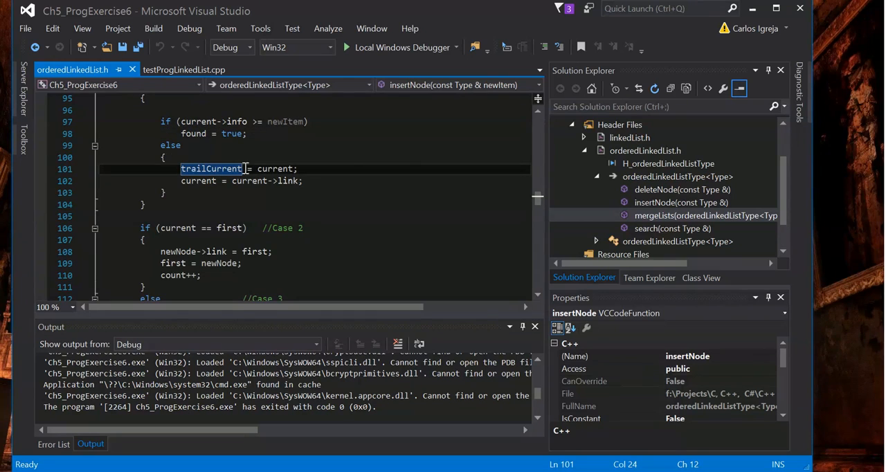
pyautogui.moveTo(291, 168)
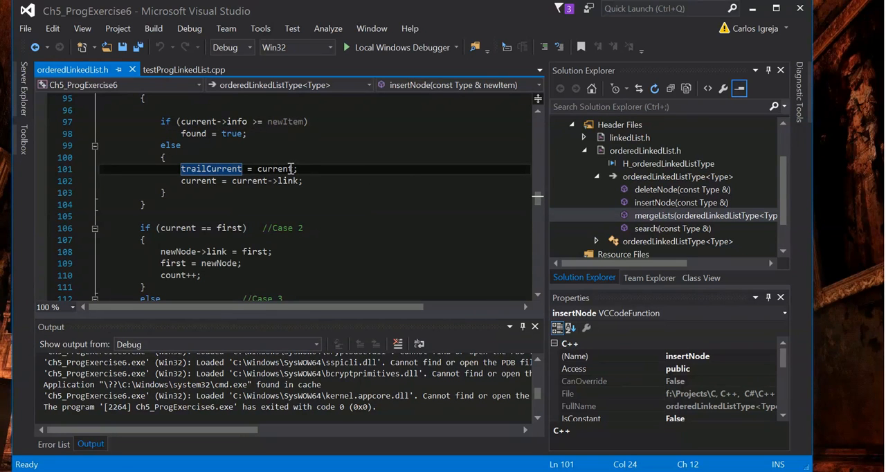
pyautogui.moveTo(273, 168)
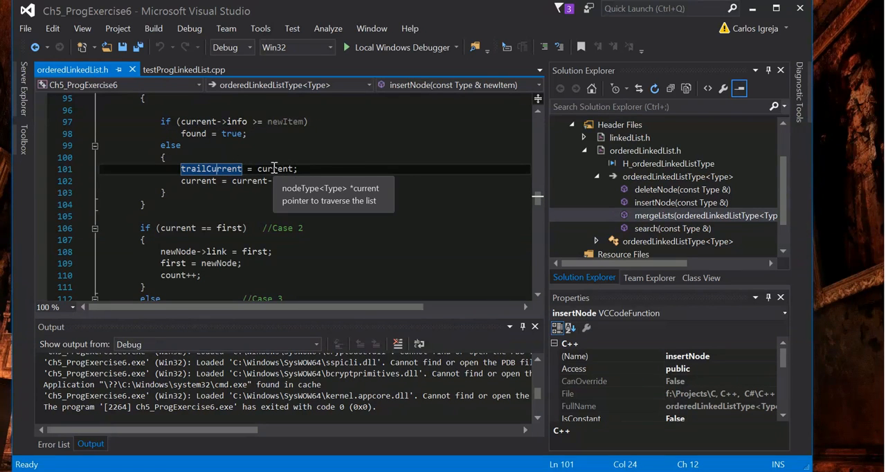
pyautogui.click(330, 181)
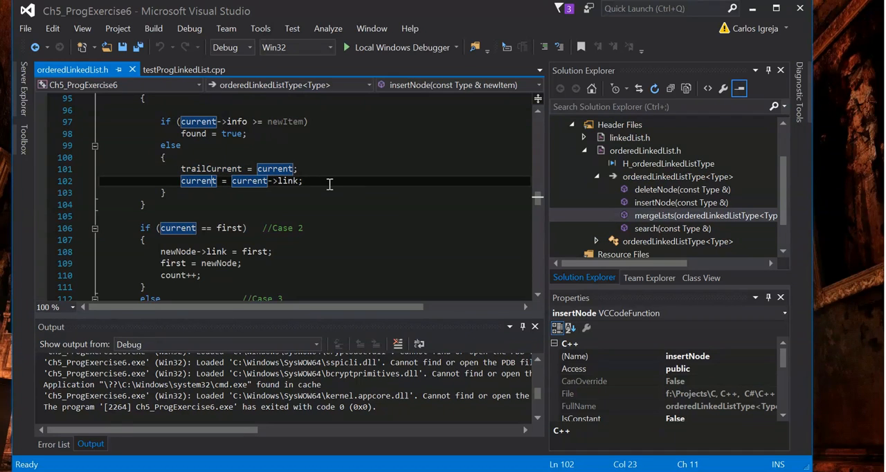
pyautogui.scroll(-3)
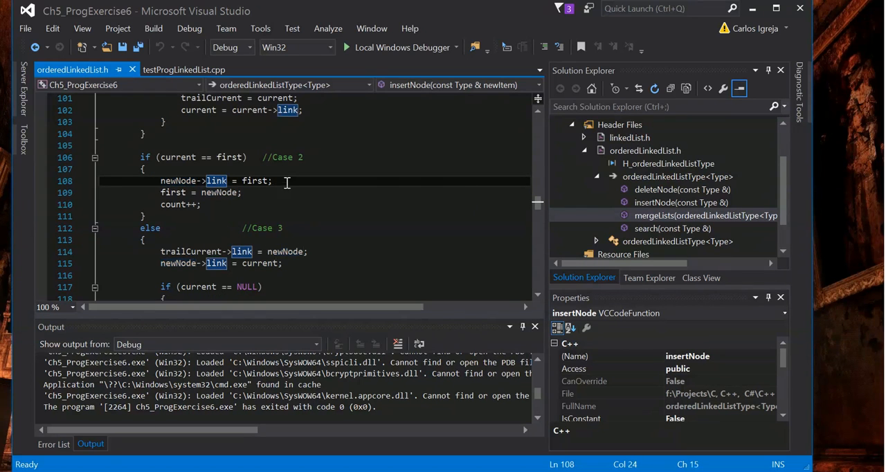
pyautogui.click(272, 180)
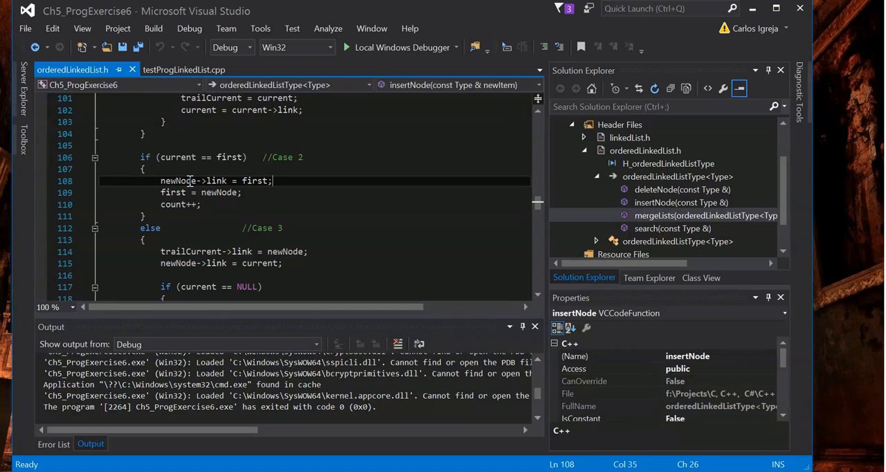
pyautogui.doubleClick(178, 181)
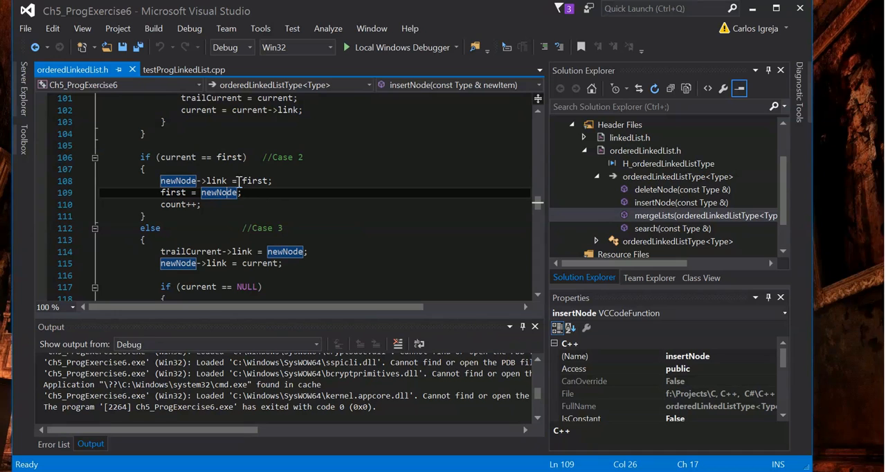
pyautogui.moveTo(256, 181)
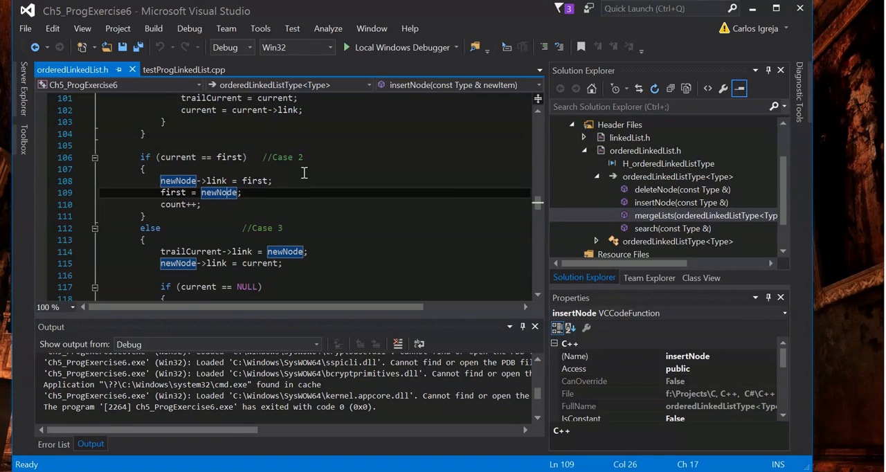
pyautogui.click(273, 181)
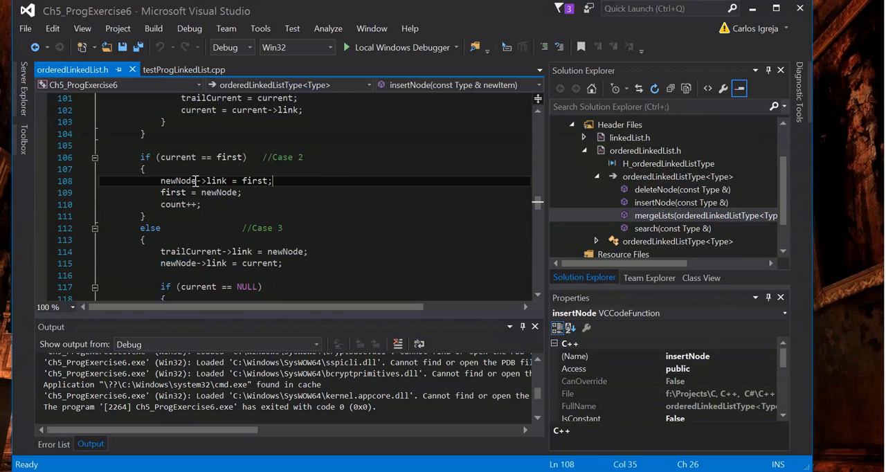
pyautogui.doubleClick(215, 181)
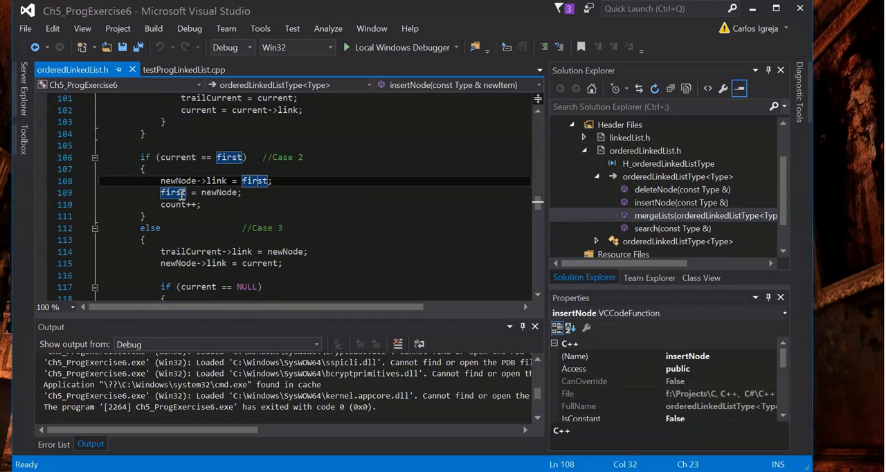
pyautogui.click(241, 193)
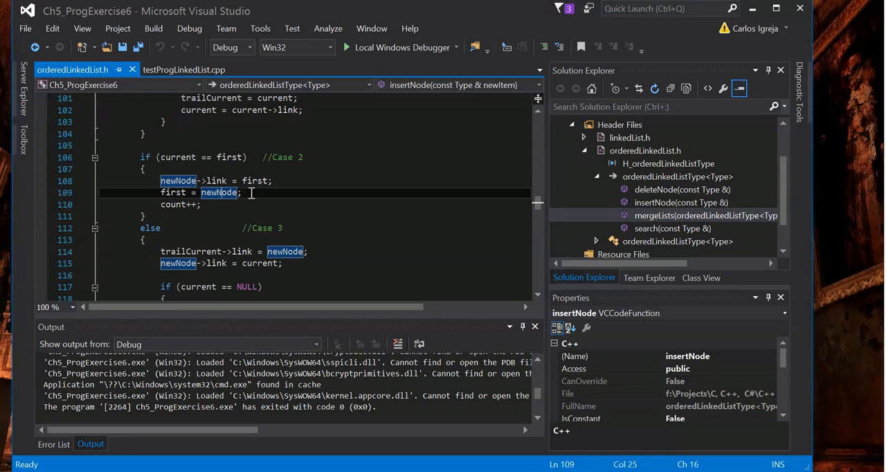
pyautogui.scroll(-3)
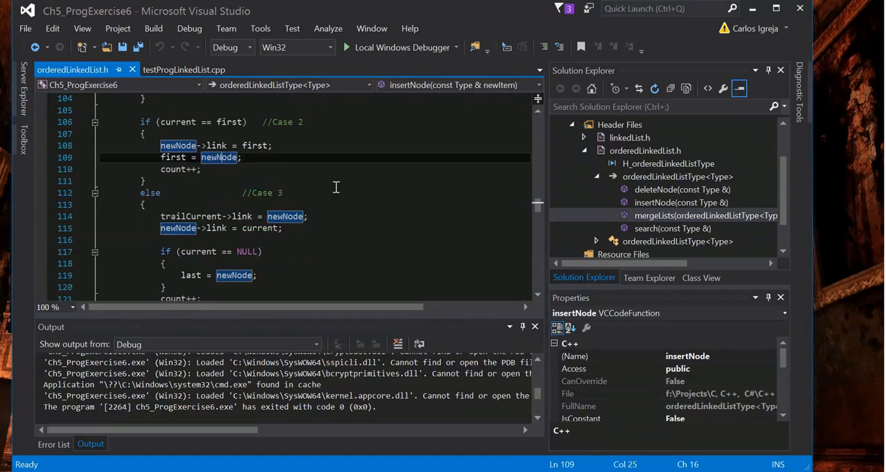
pyautogui.scroll(-3)
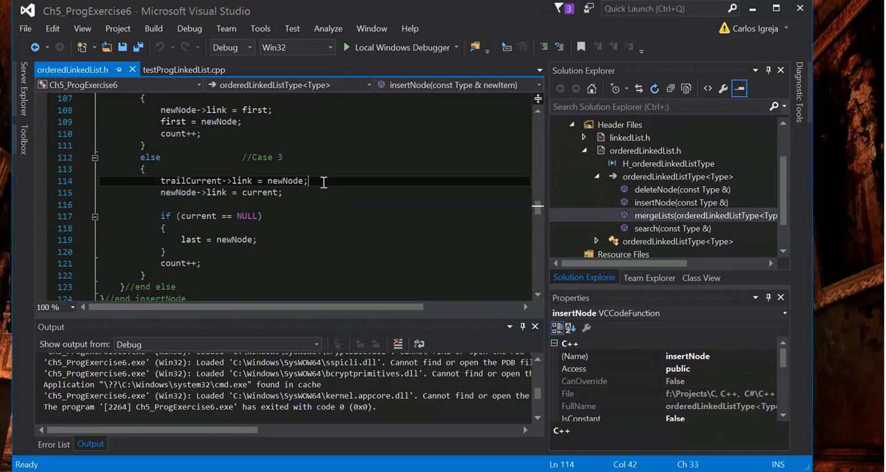
pyautogui.moveTo(252, 216)
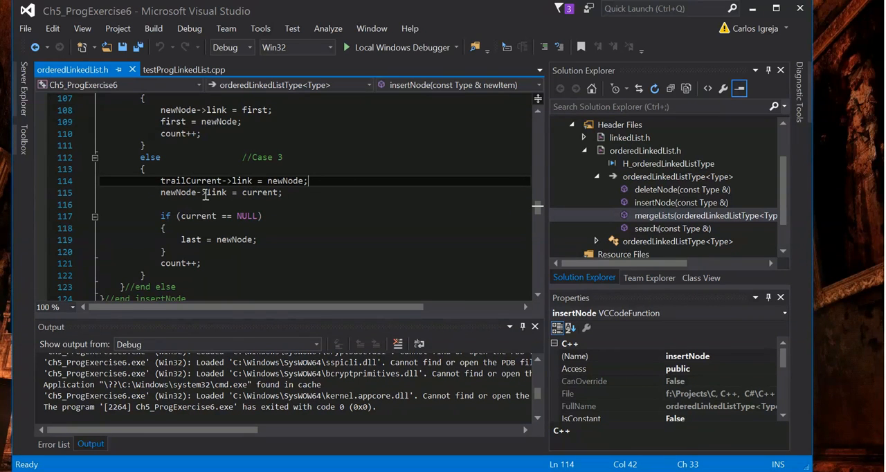
pyautogui.click(307, 193)
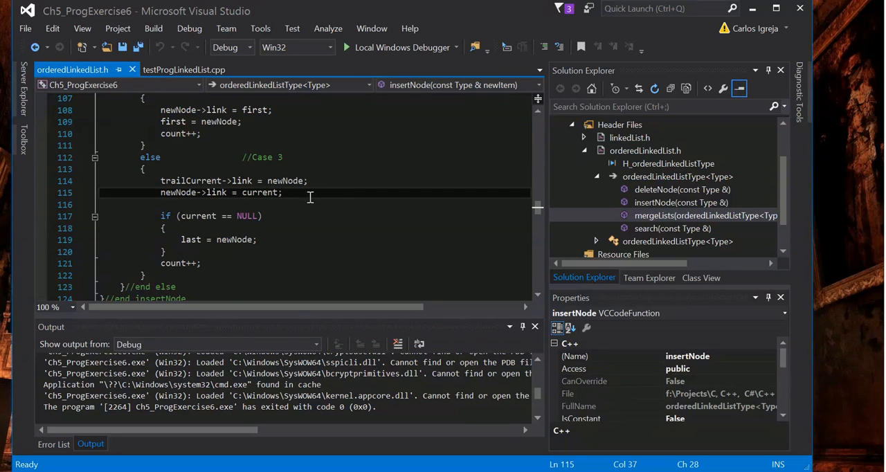
pyautogui.scroll(-3)
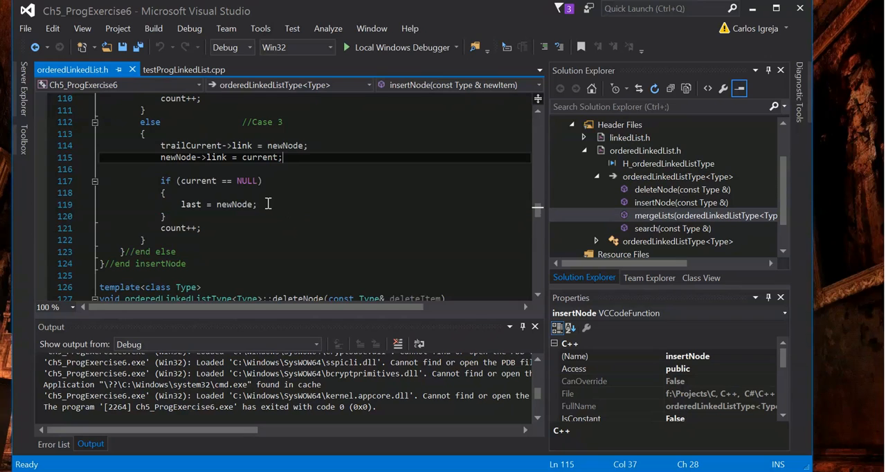
pyautogui.click(258, 204)
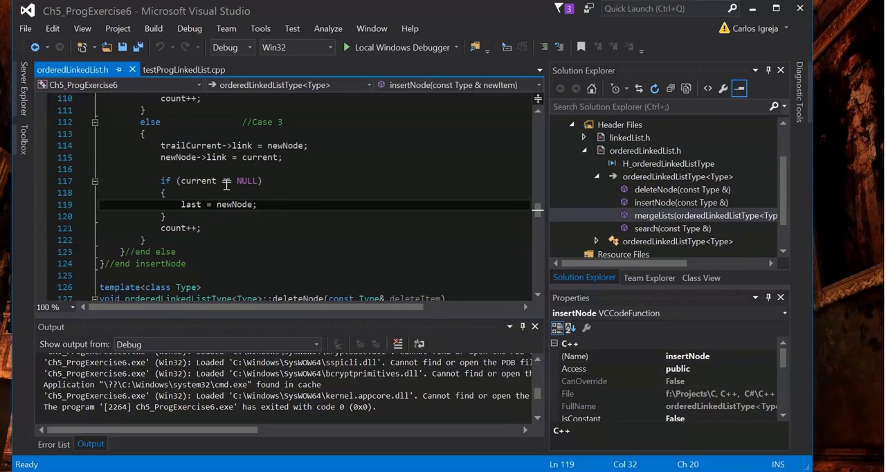
pyautogui.moveTo(215, 204)
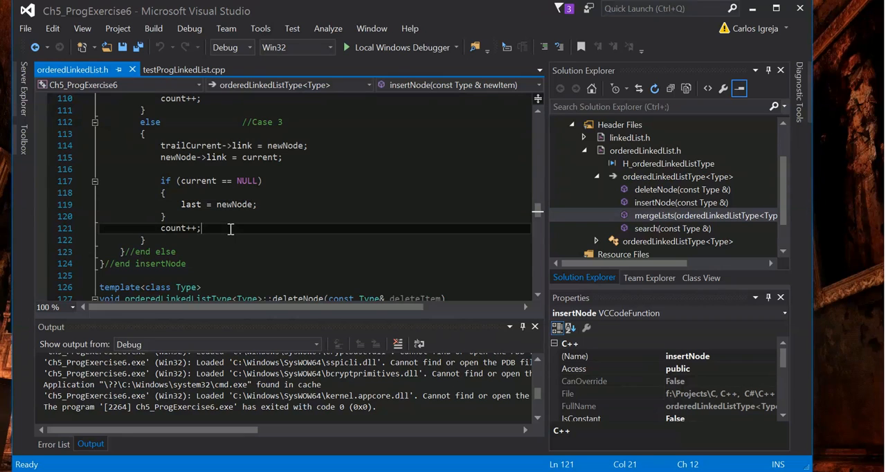
pyautogui.scroll(-3)
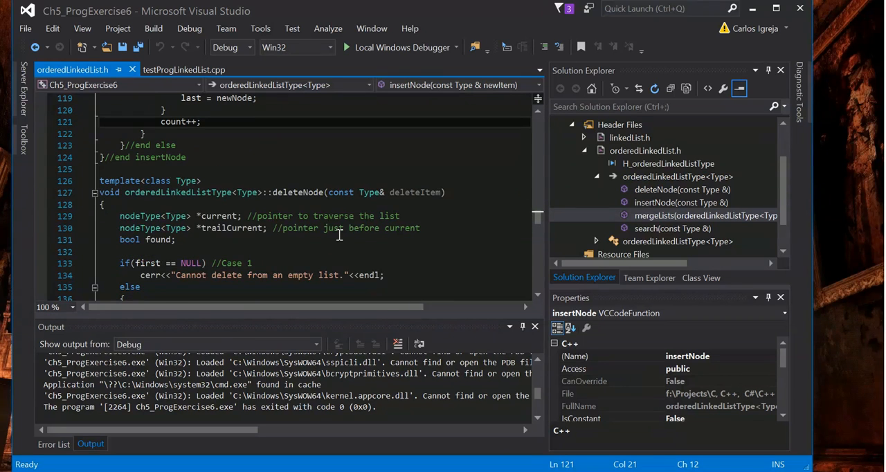
pyautogui.scroll(3)
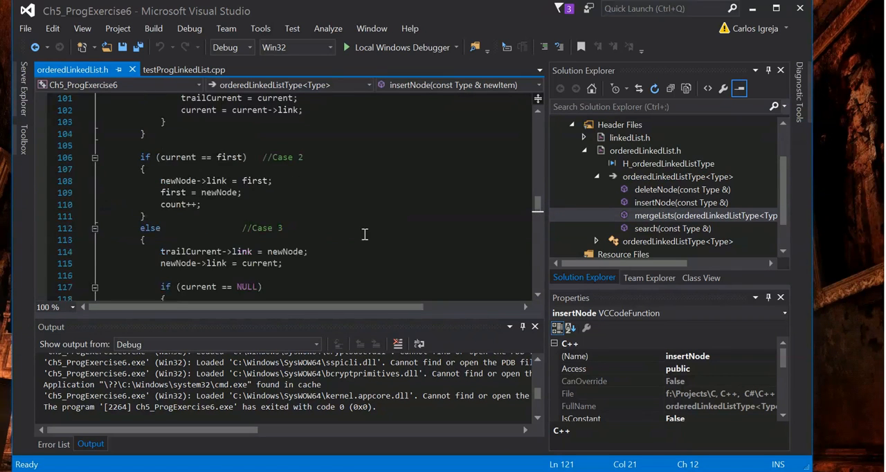
pyautogui.scroll(3)
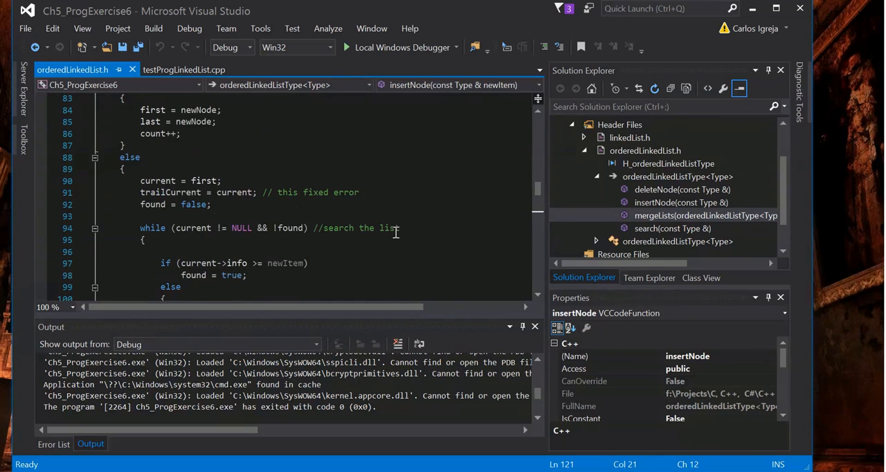
pyautogui.scroll(3)
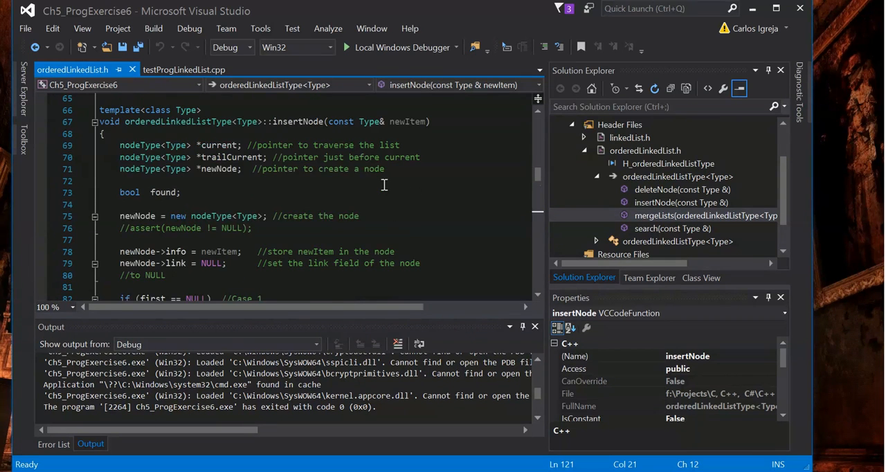
pyautogui.scroll(3)
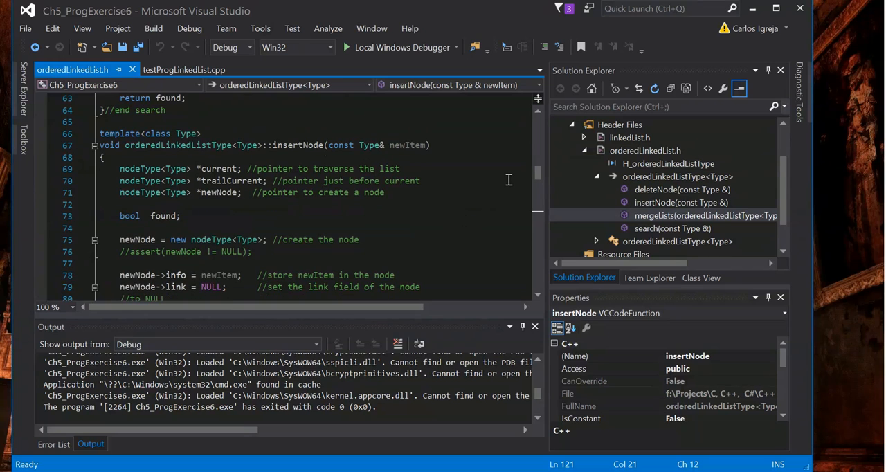